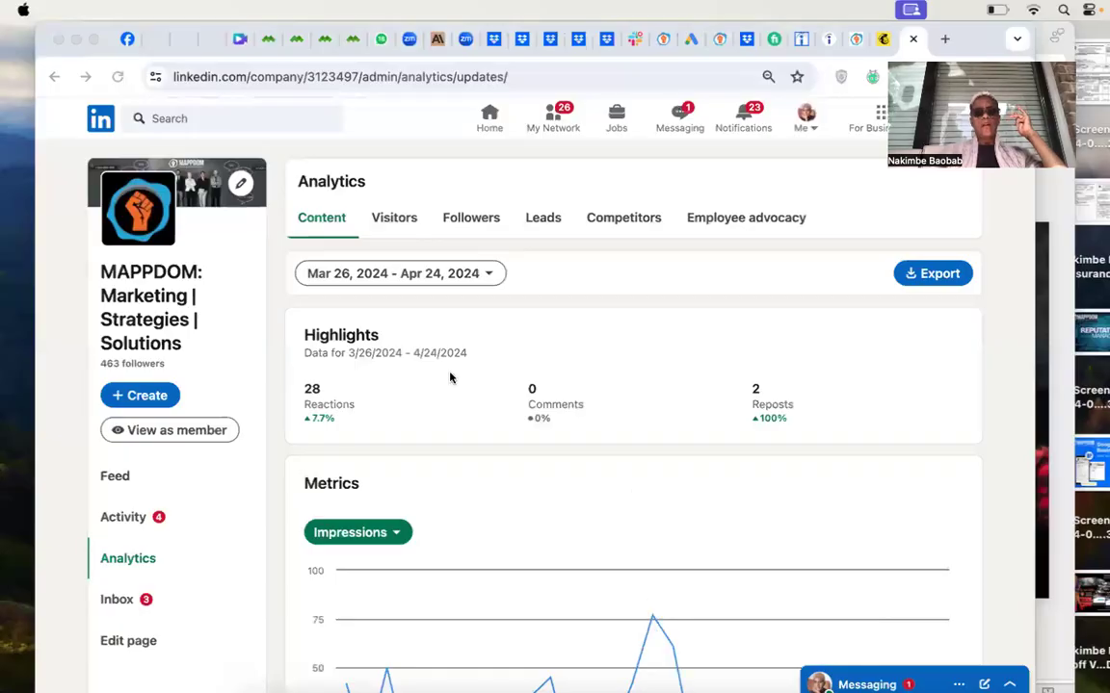
mouse_move(211, 59)
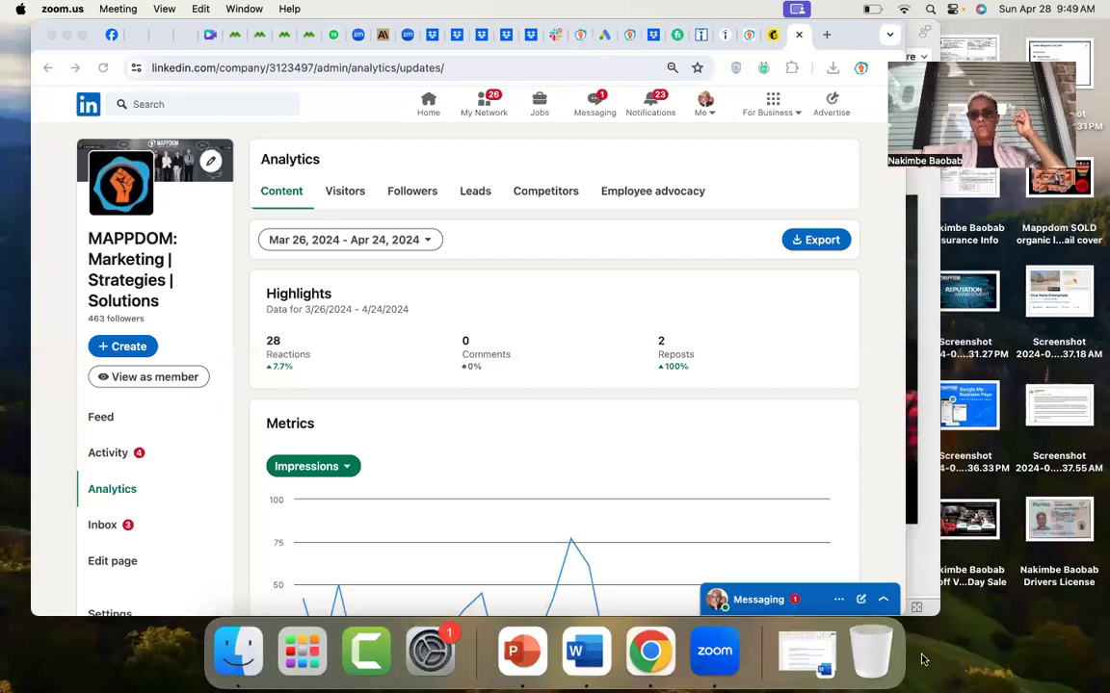
mouse_move(921, 653)
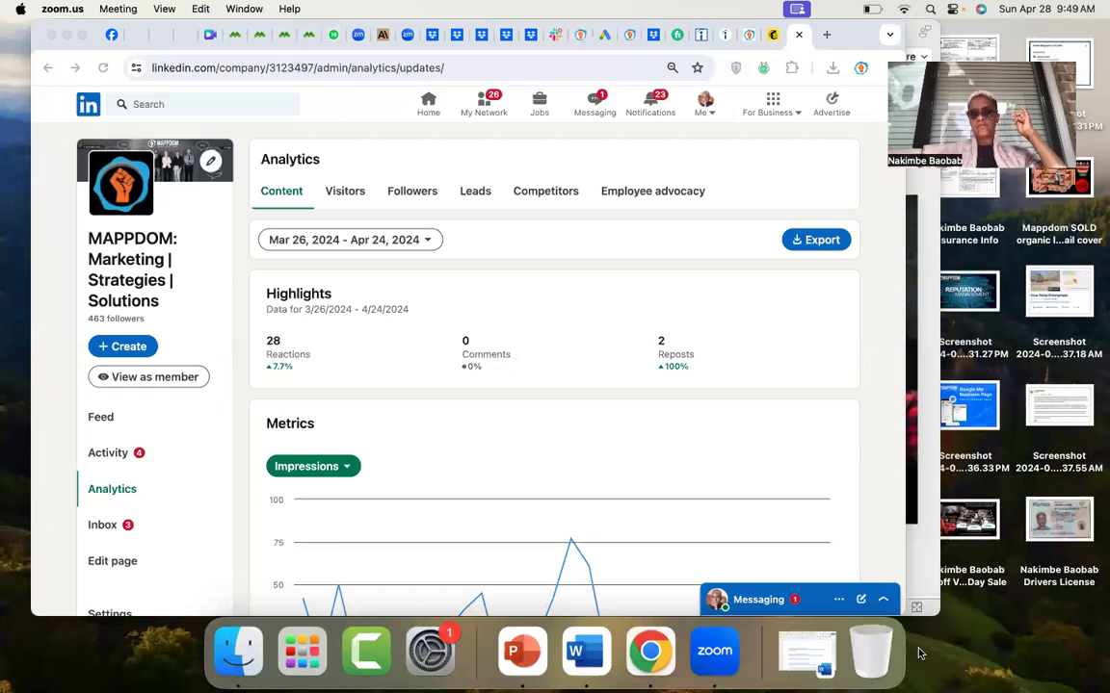
mouse_move(914, 393)
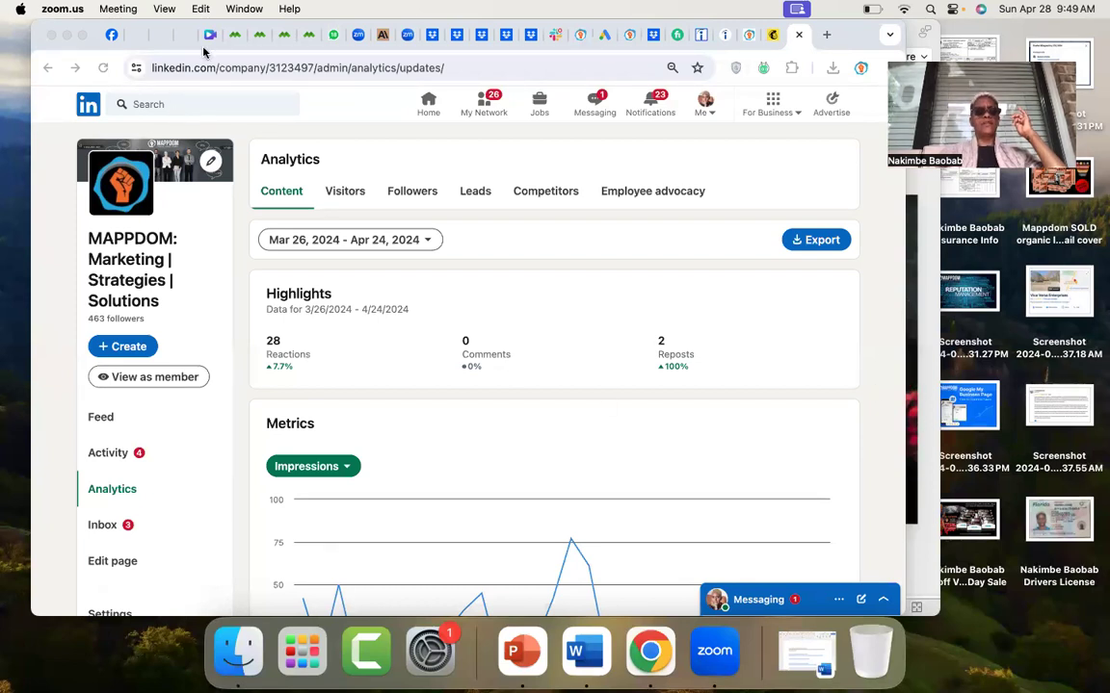
mouse_move(704, 389)
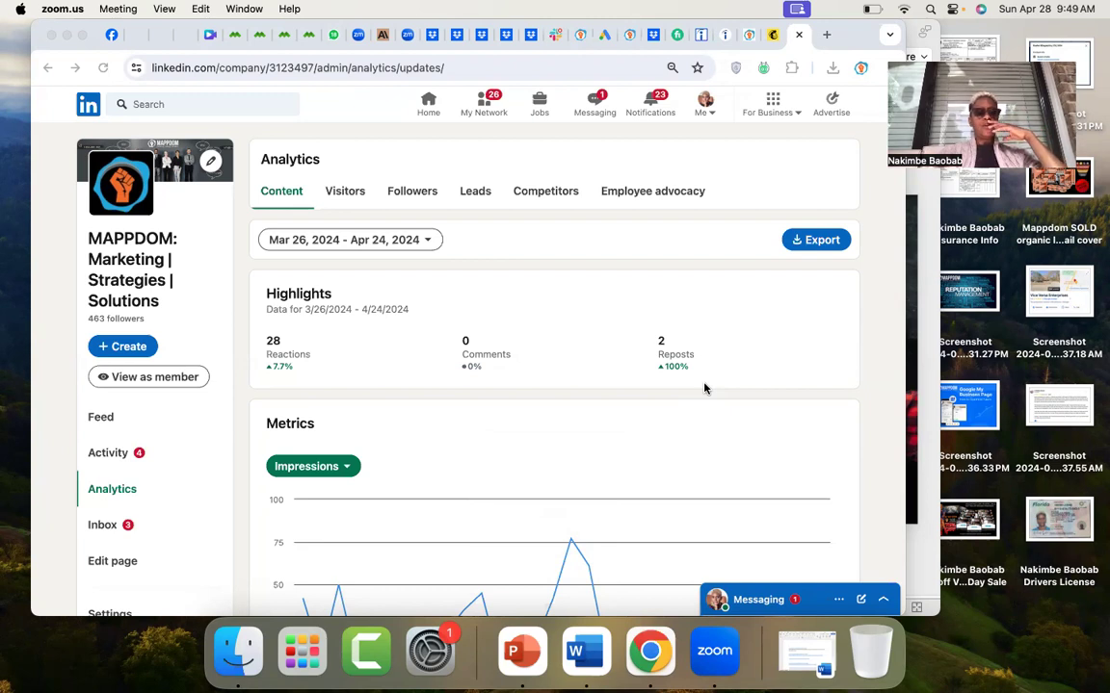
mouse_move(894, 514)
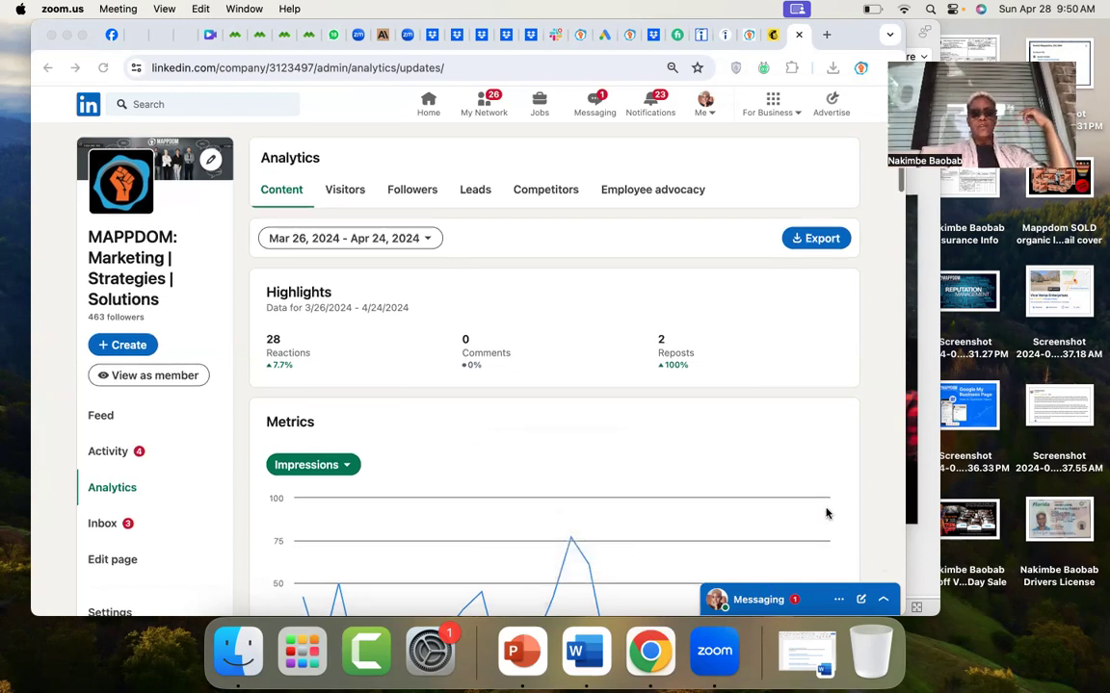
Scroll down to the Impressions chart showing 517 organic and 0 sponsored impressions.
scroll(down, 3)
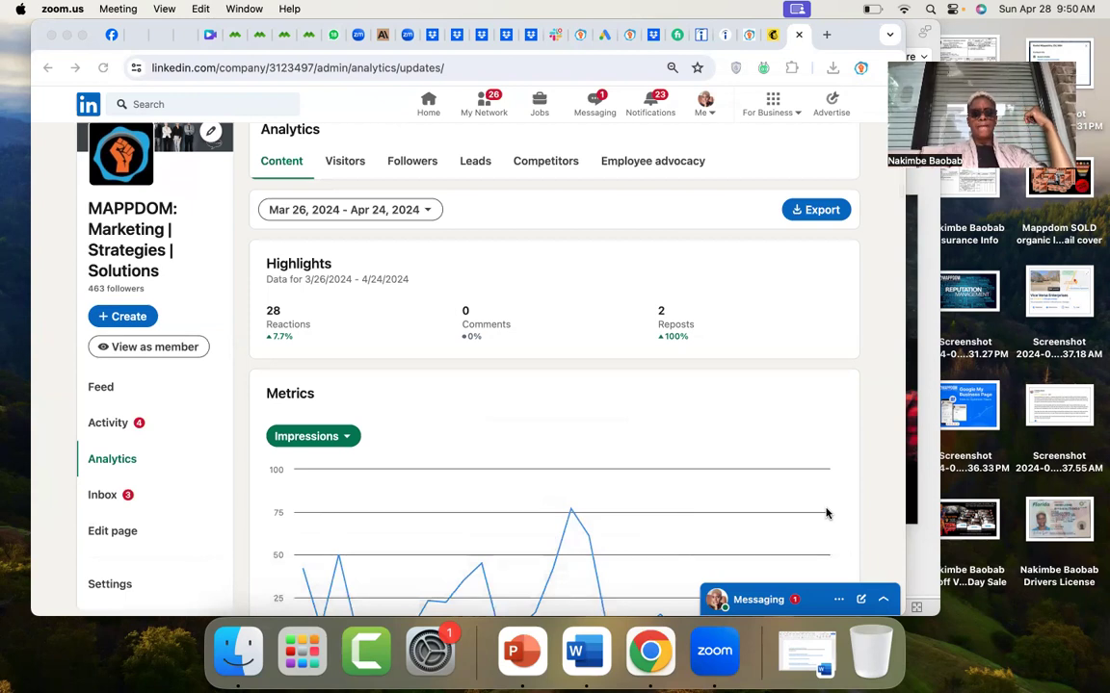
scroll(down, 3)
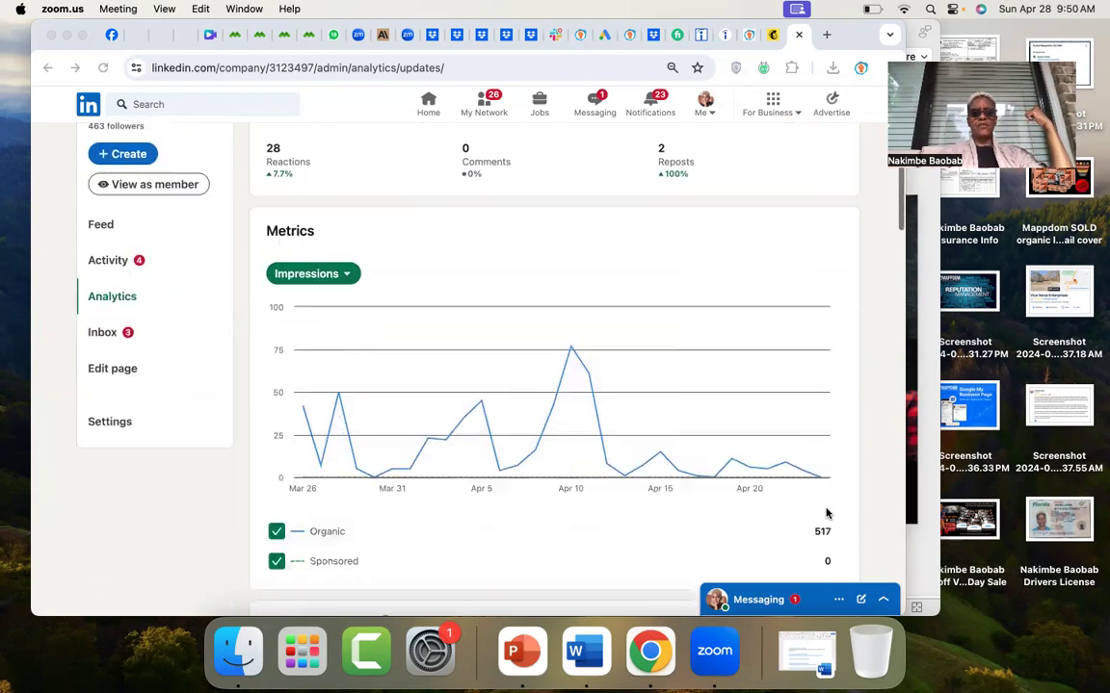
scroll(down, 3)
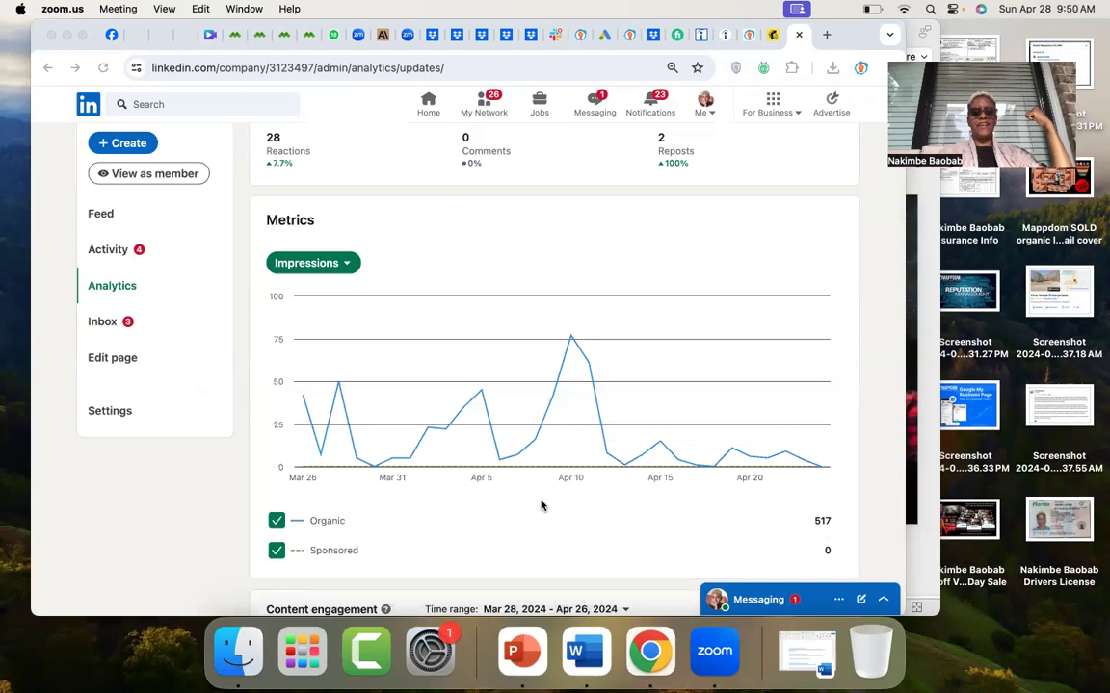
mouse_move(503, 483)
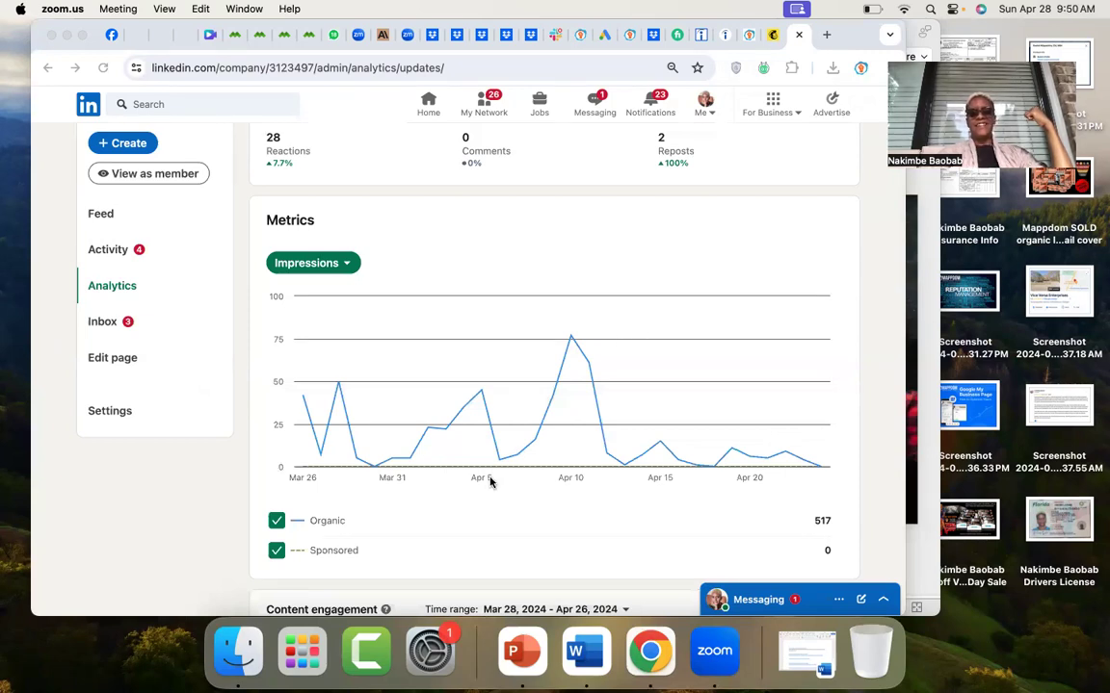
mouse_move(778, 484)
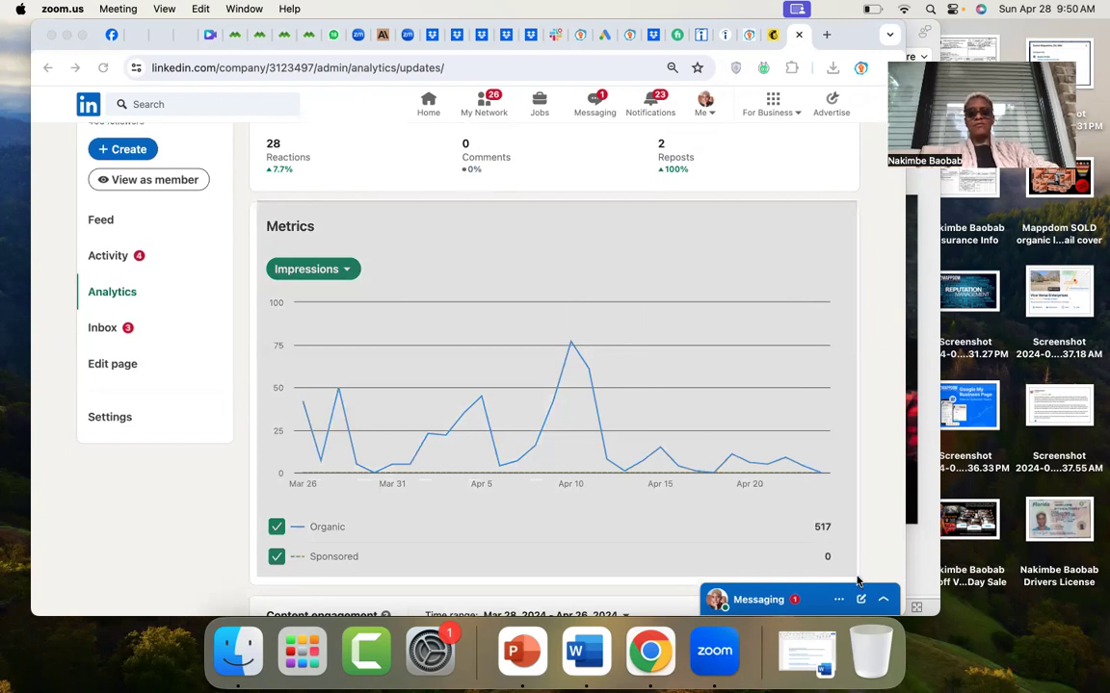
Scroll down to the Content engagement table of four posts with impressions, views, clicks and CTR.
scroll(down, 3)
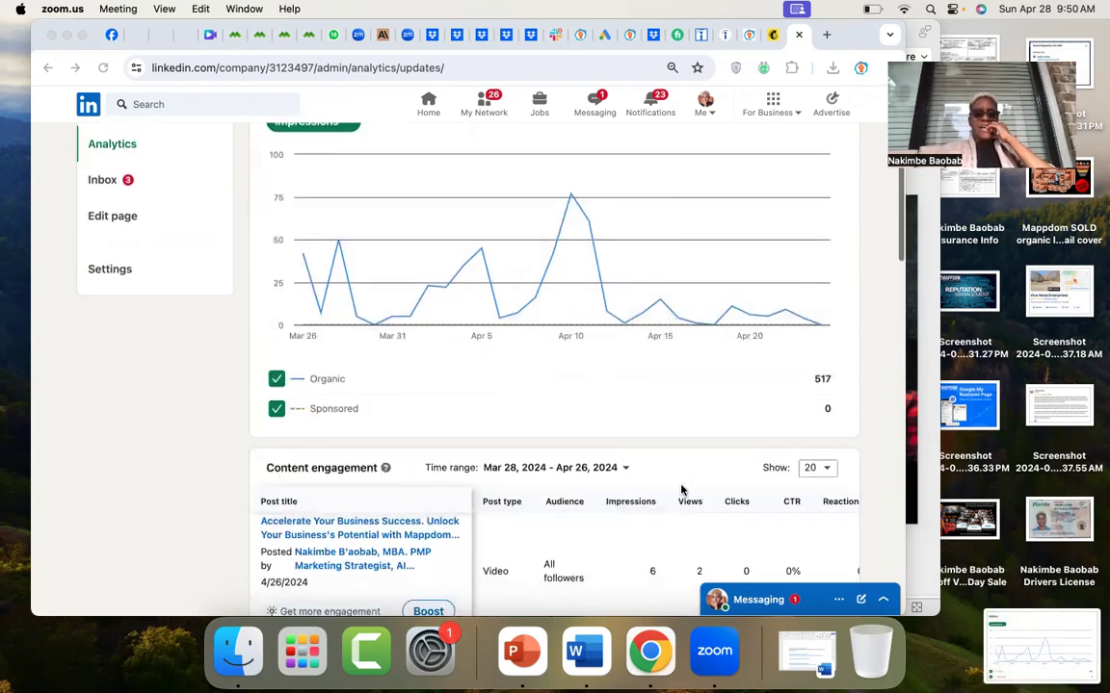
scroll(down, 3)
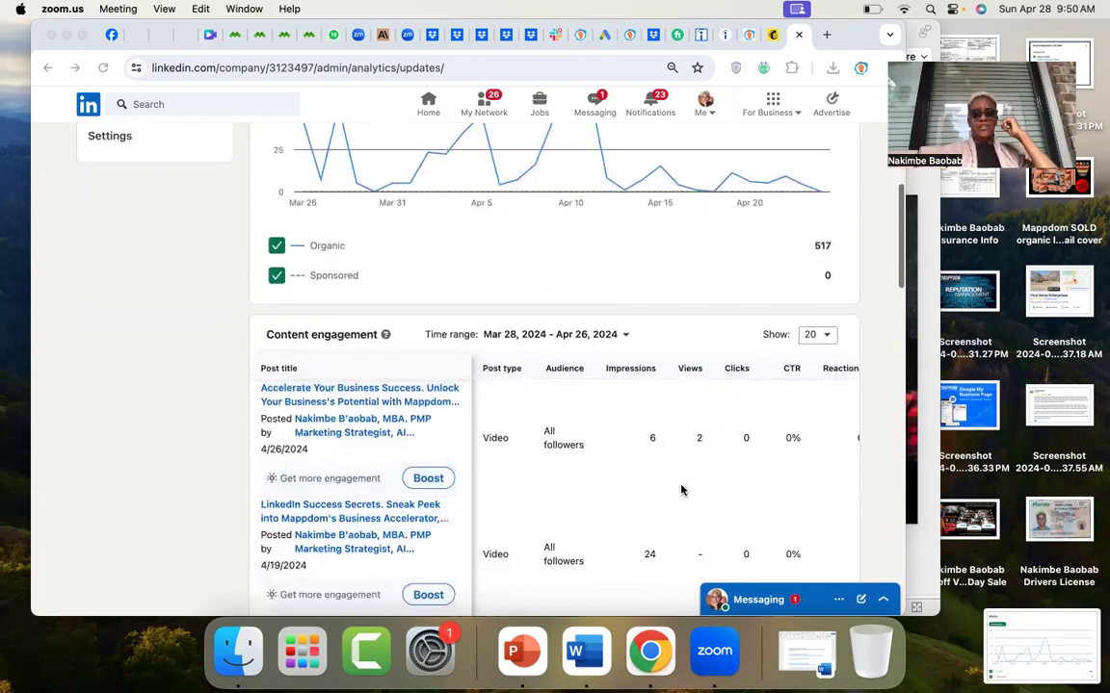
scroll(down, 3)
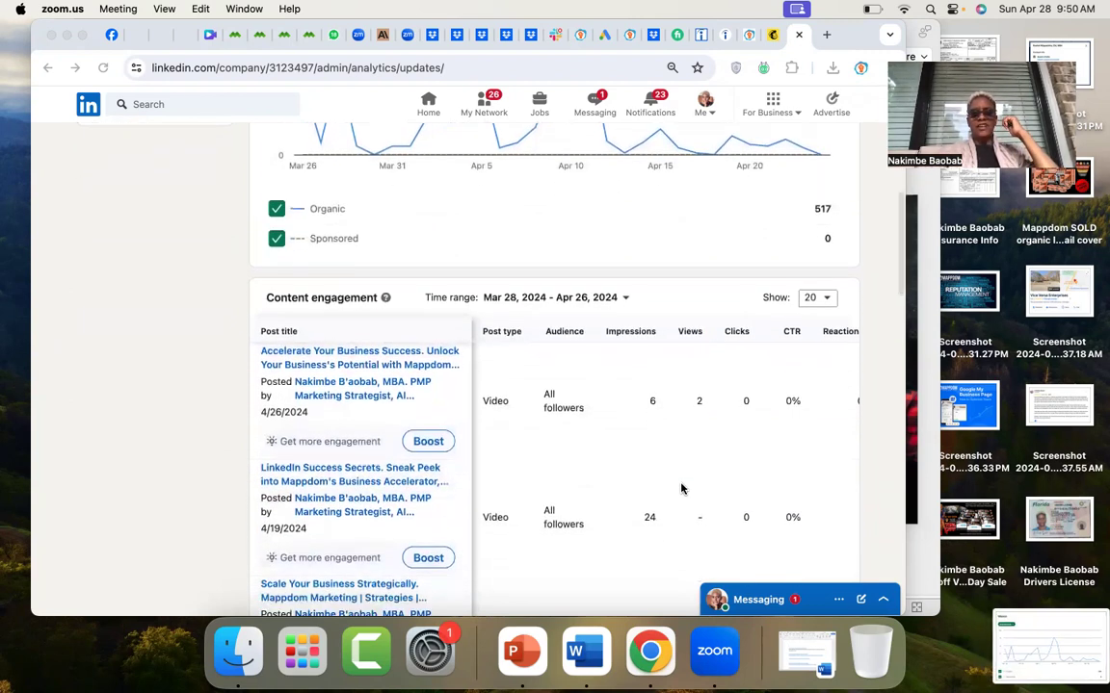
scroll(down, 3)
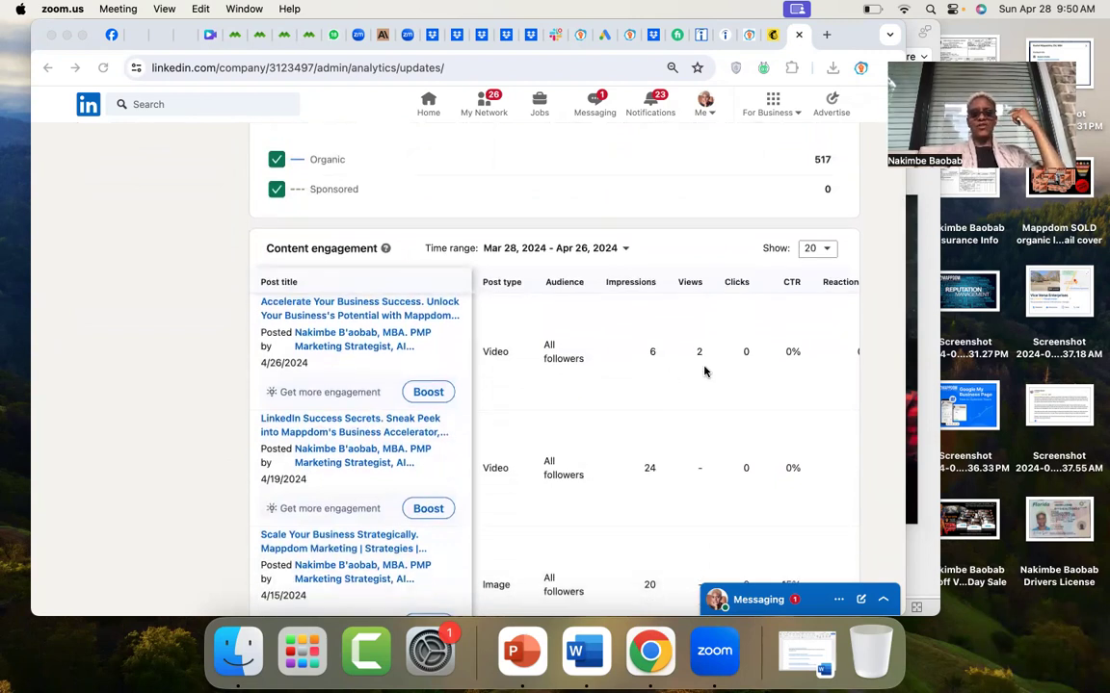
scroll(down, 3)
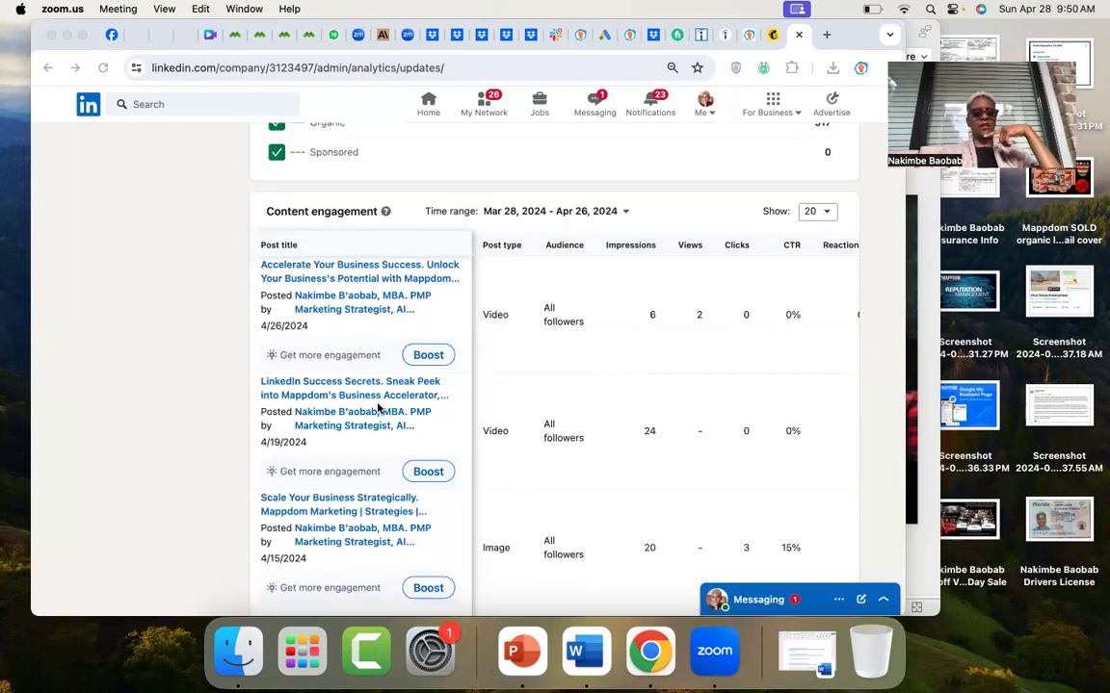
mouse_move(737, 436)
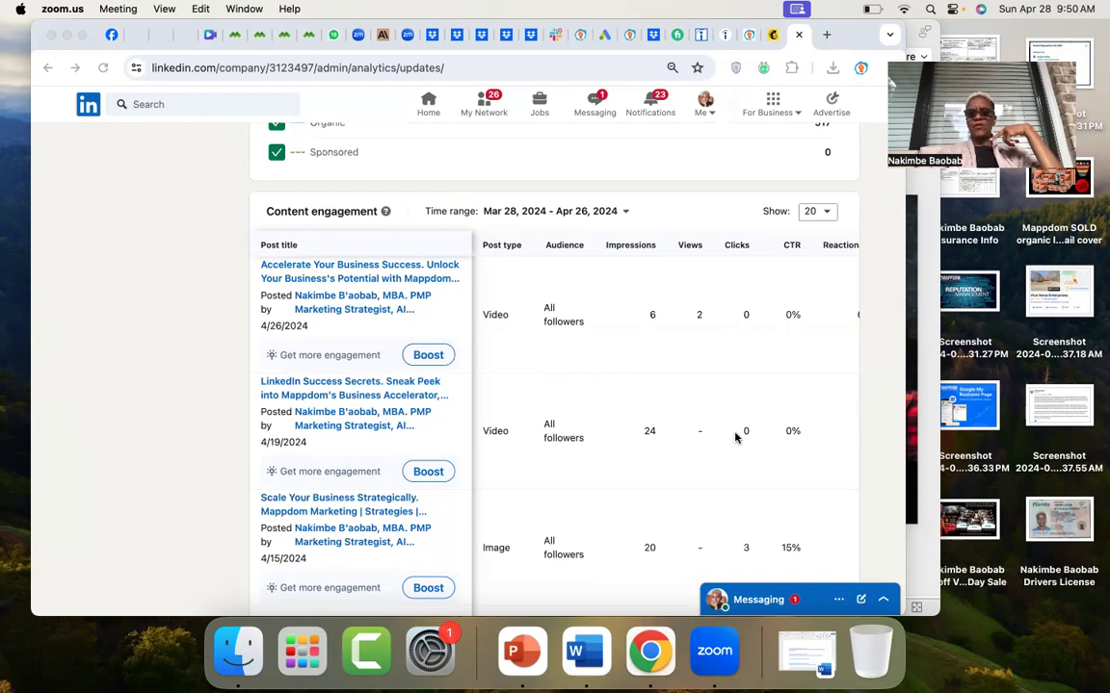
scroll(down, 3)
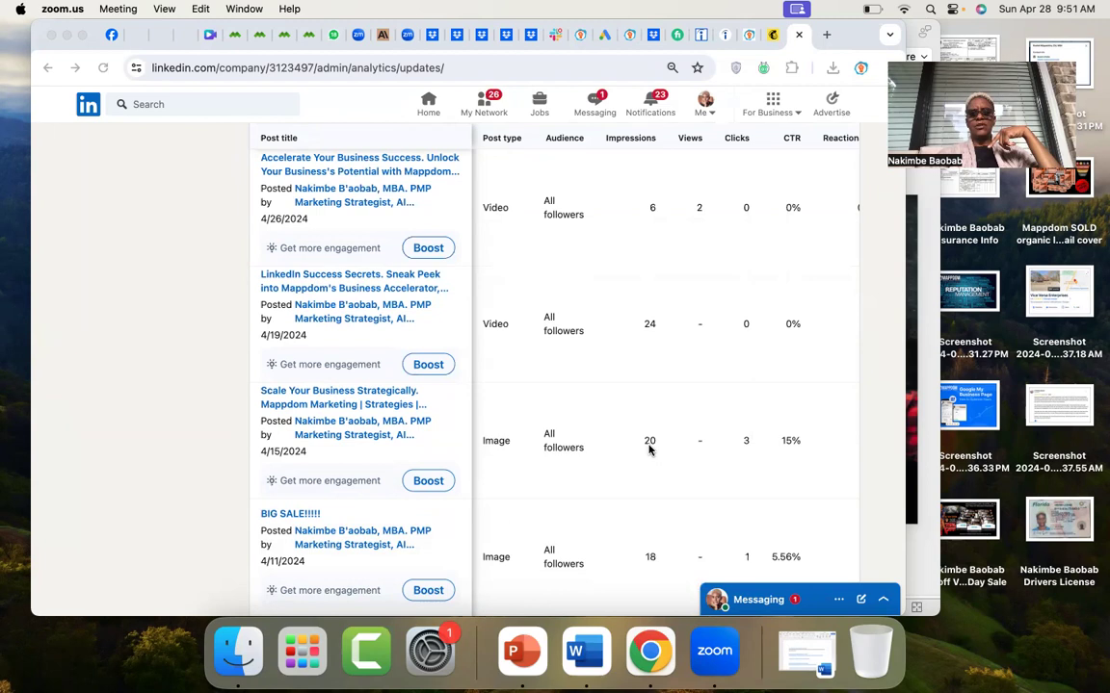
scroll(down, 3)
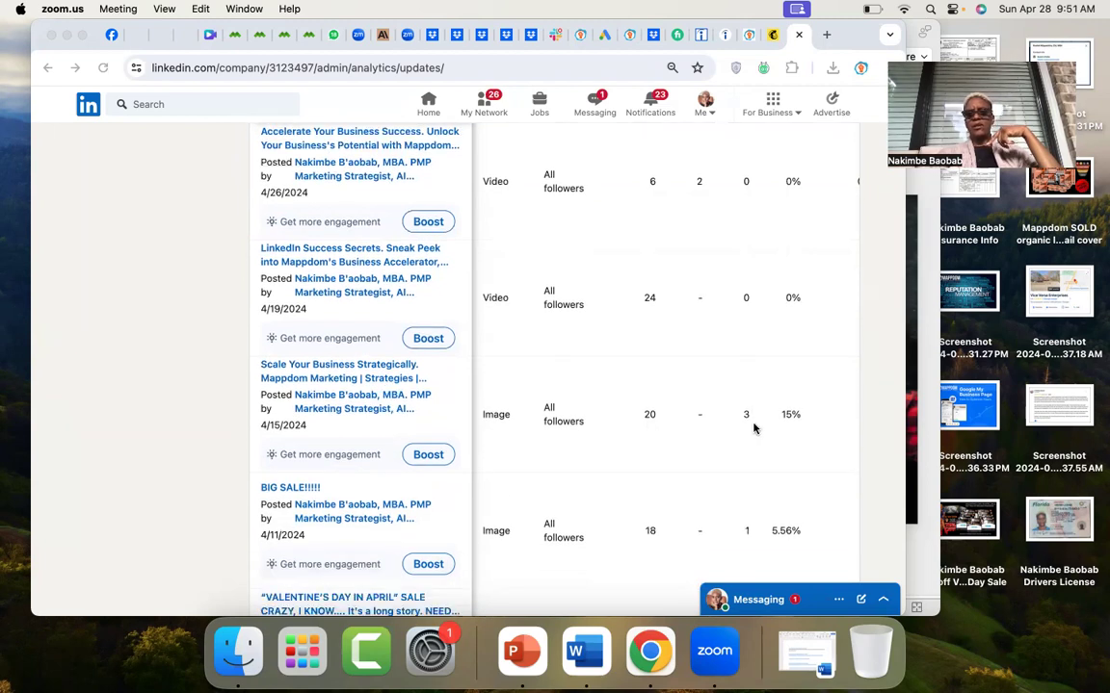
scroll(down, 3)
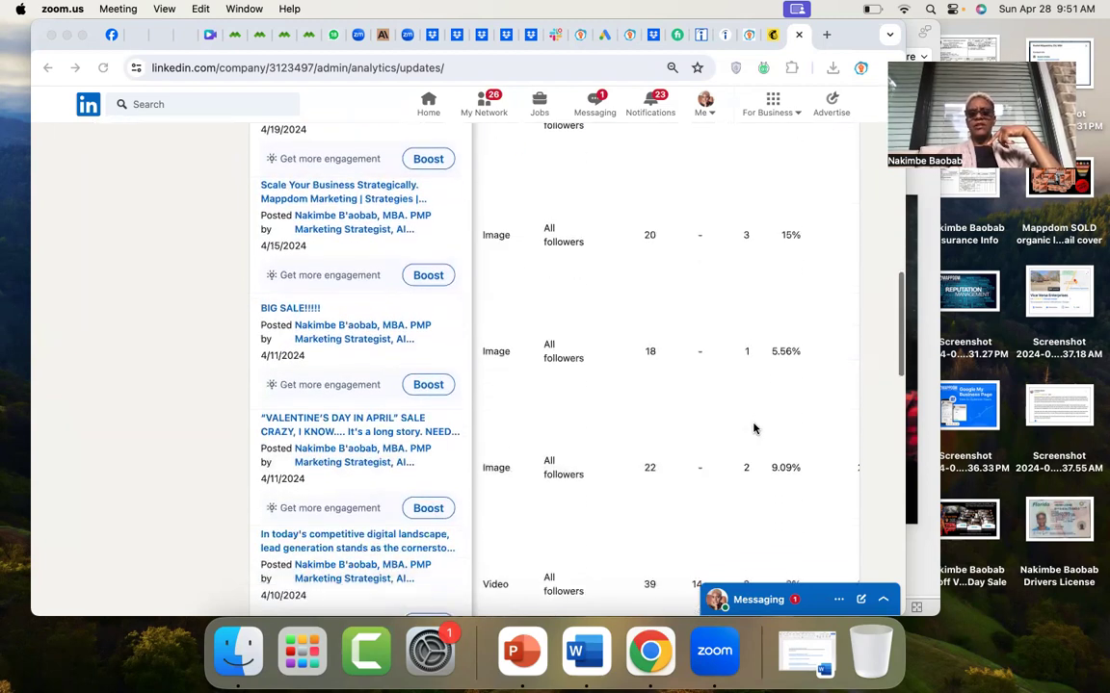
scroll(up, 3)
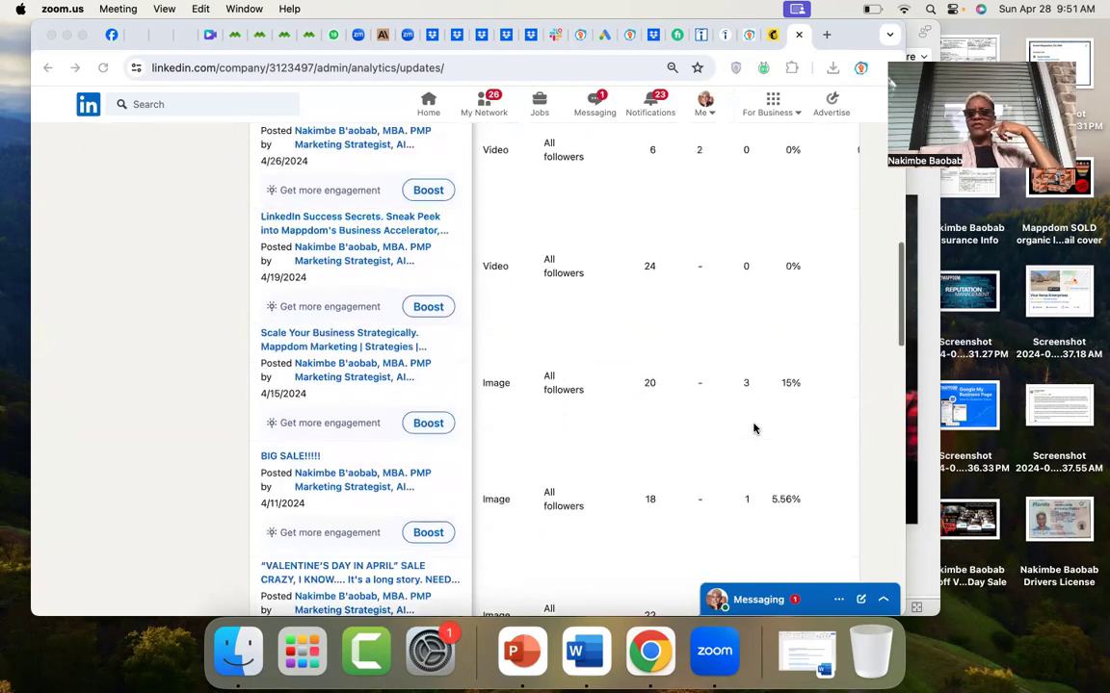
scroll(down, 3)
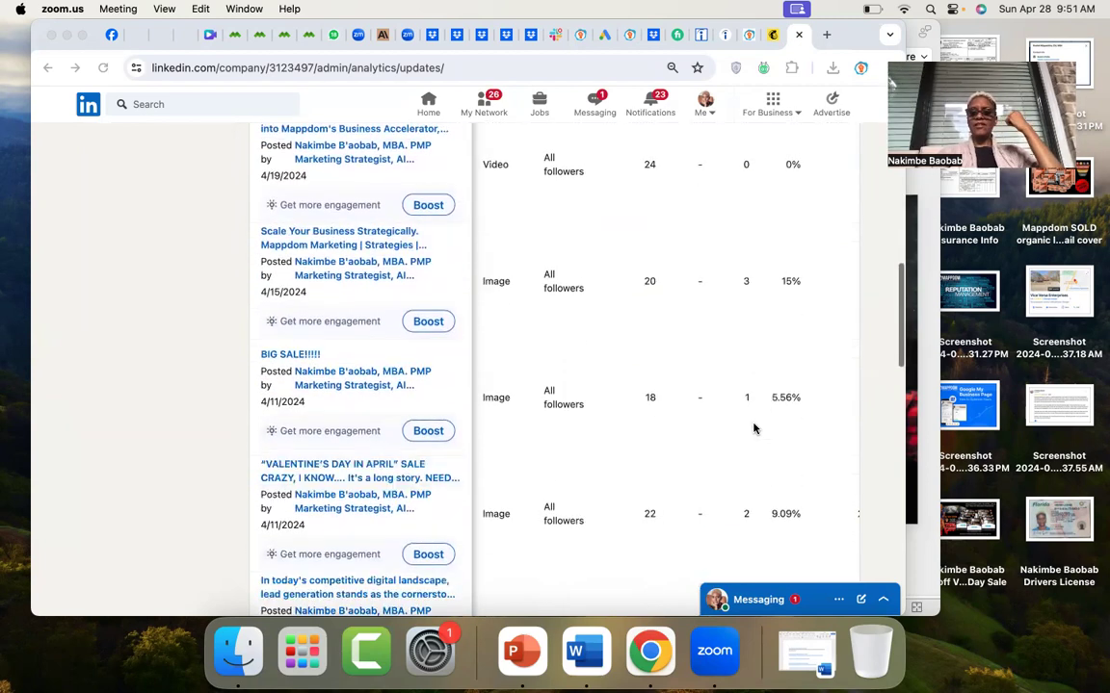
scroll(down, 3)
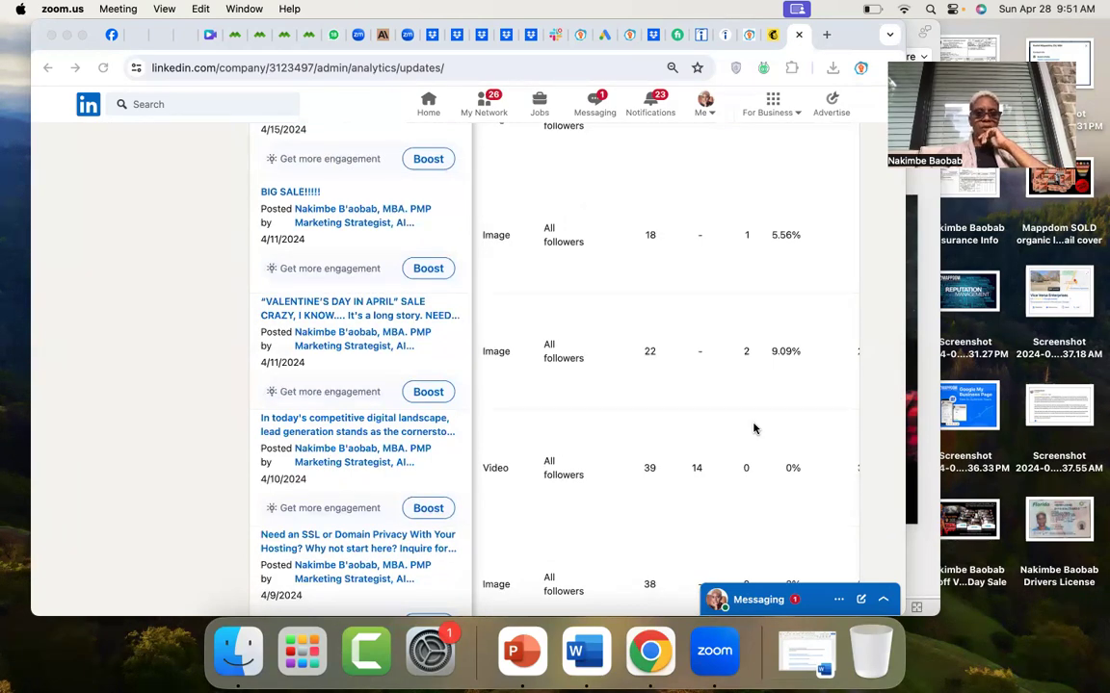
mouse_move(317, 364)
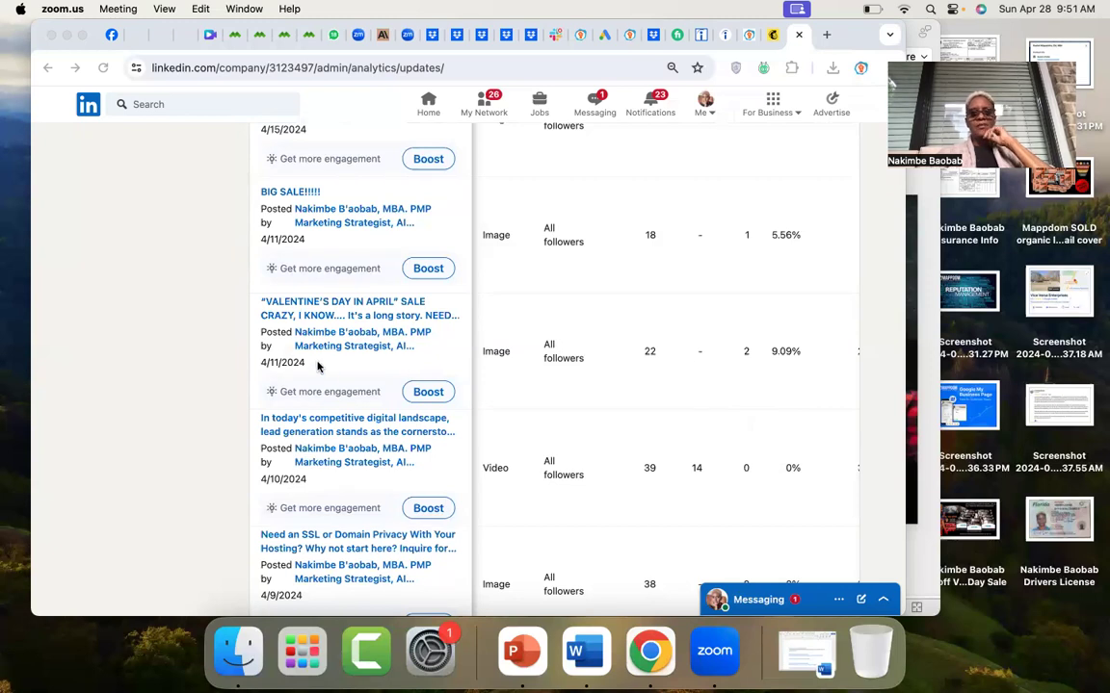
mouse_move(786, 366)
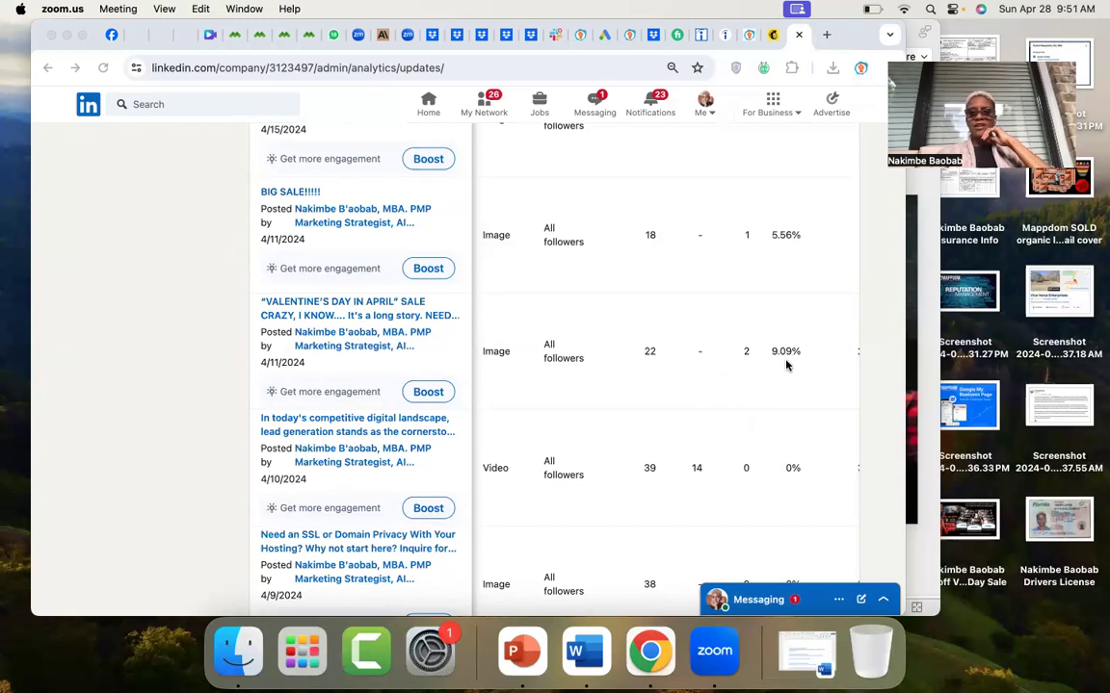
mouse_move(798, 377)
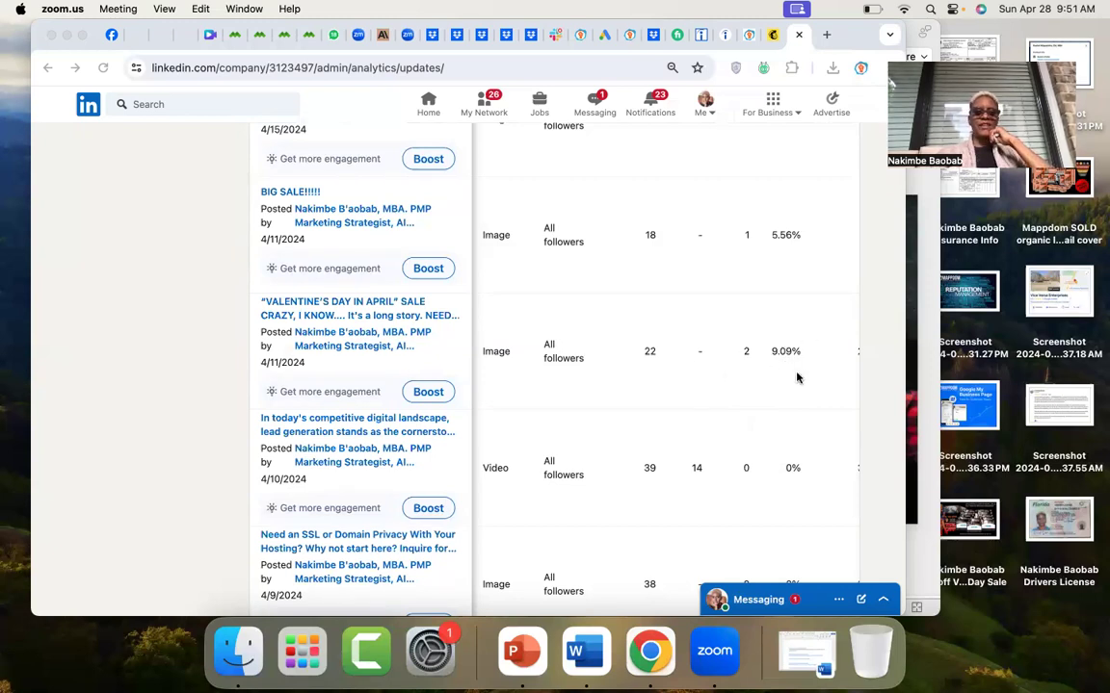
mouse_move(346, 346)
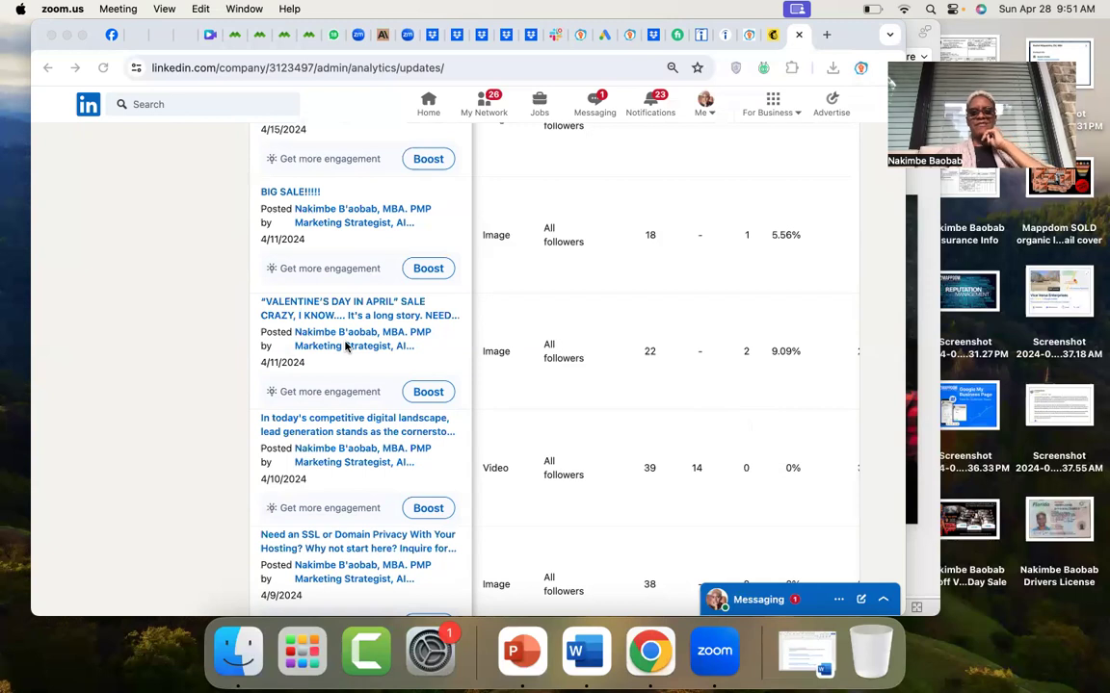
mouse_move(660, 361)
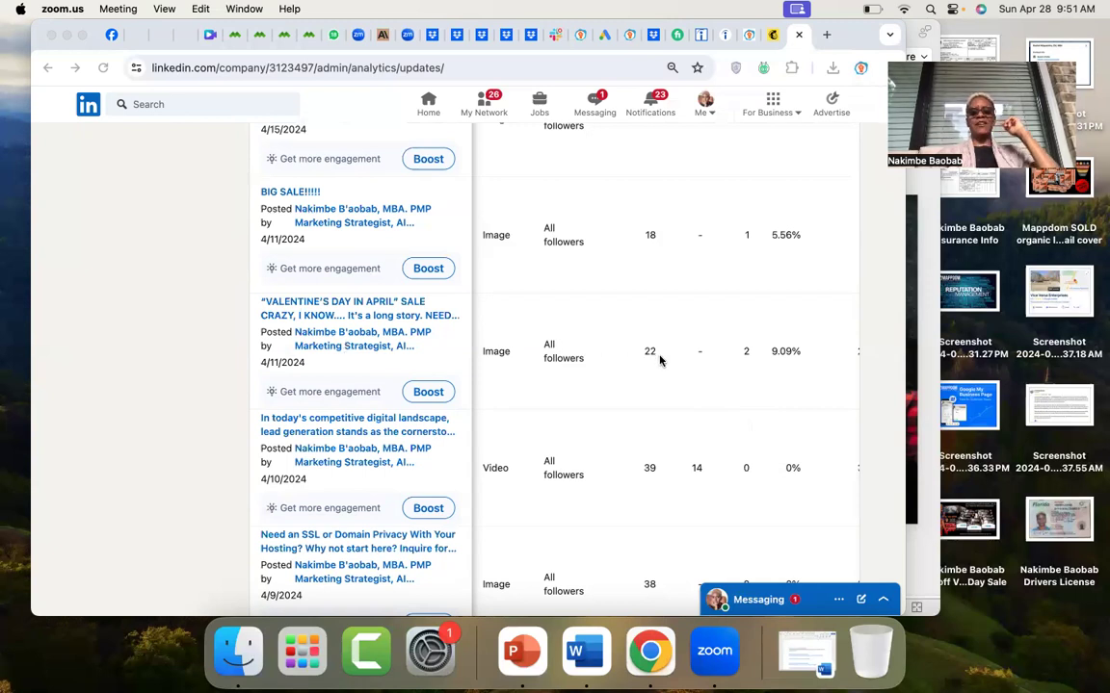
mouse_move(773, 351)
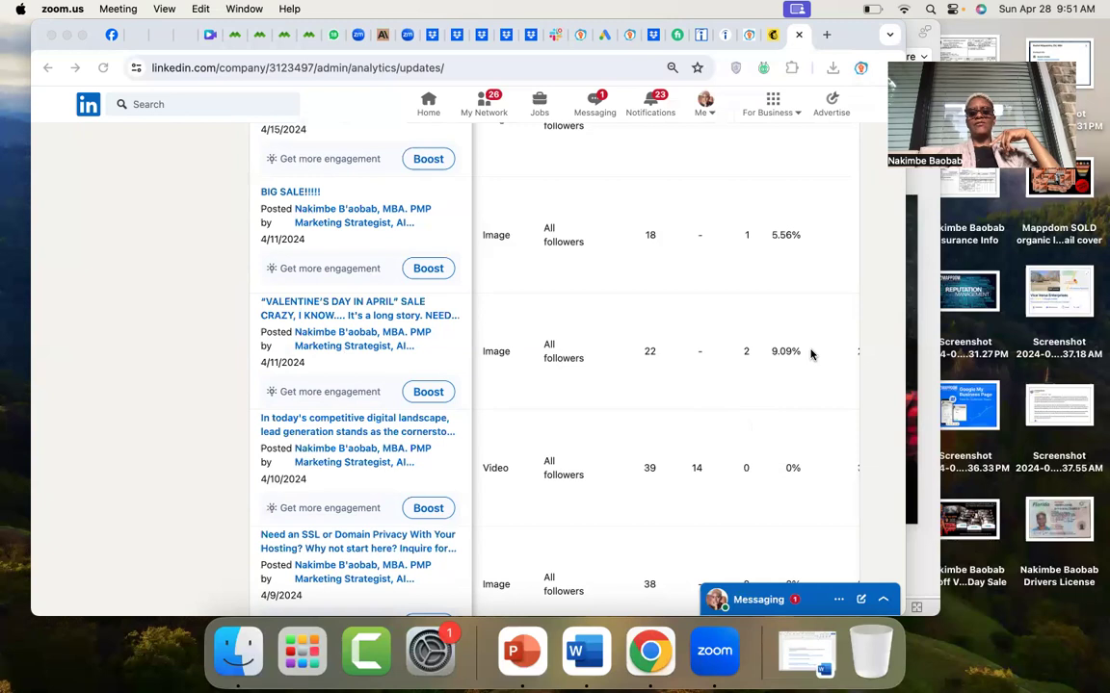
mouse_move(790, 360)
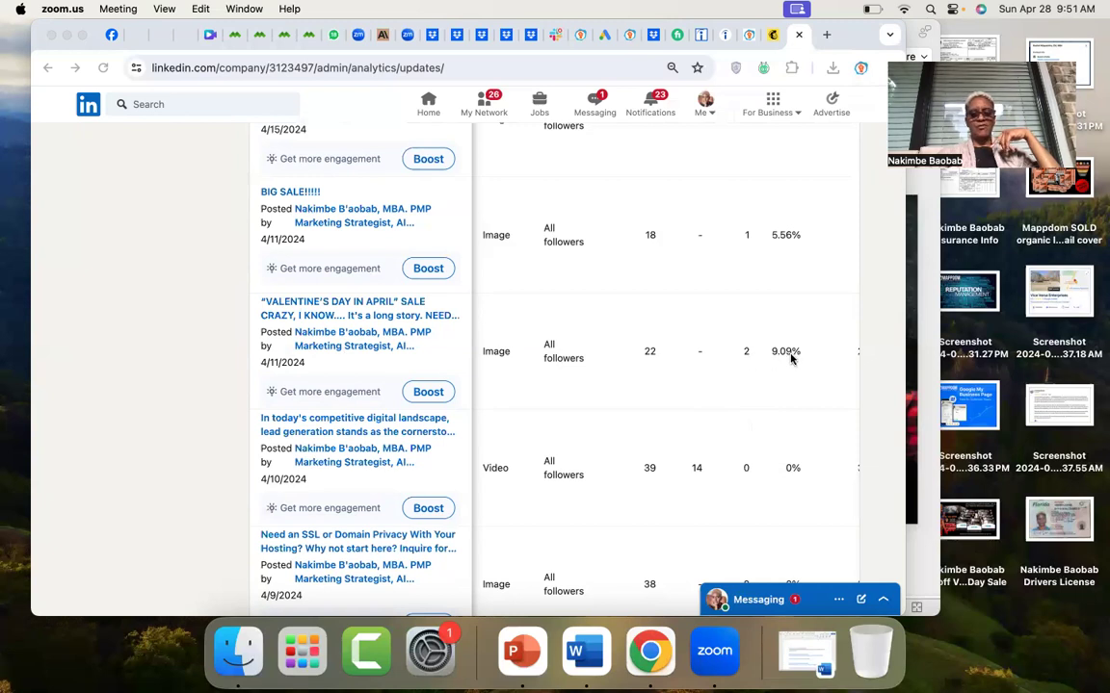
scroll(down, 3)
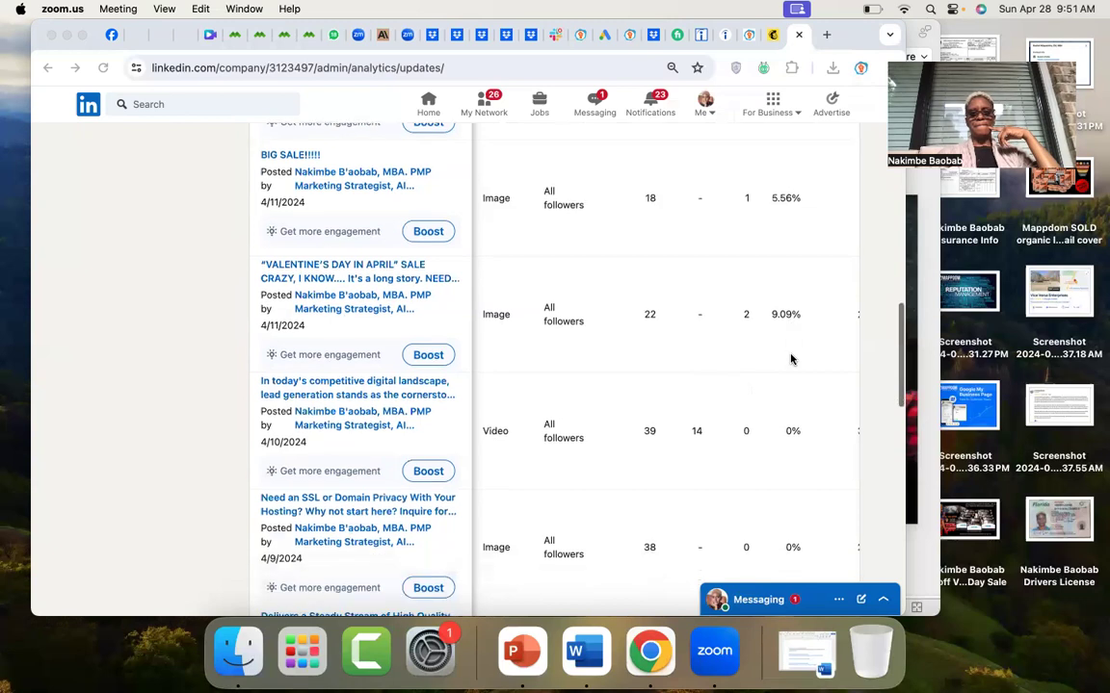
scroll(down, 3)
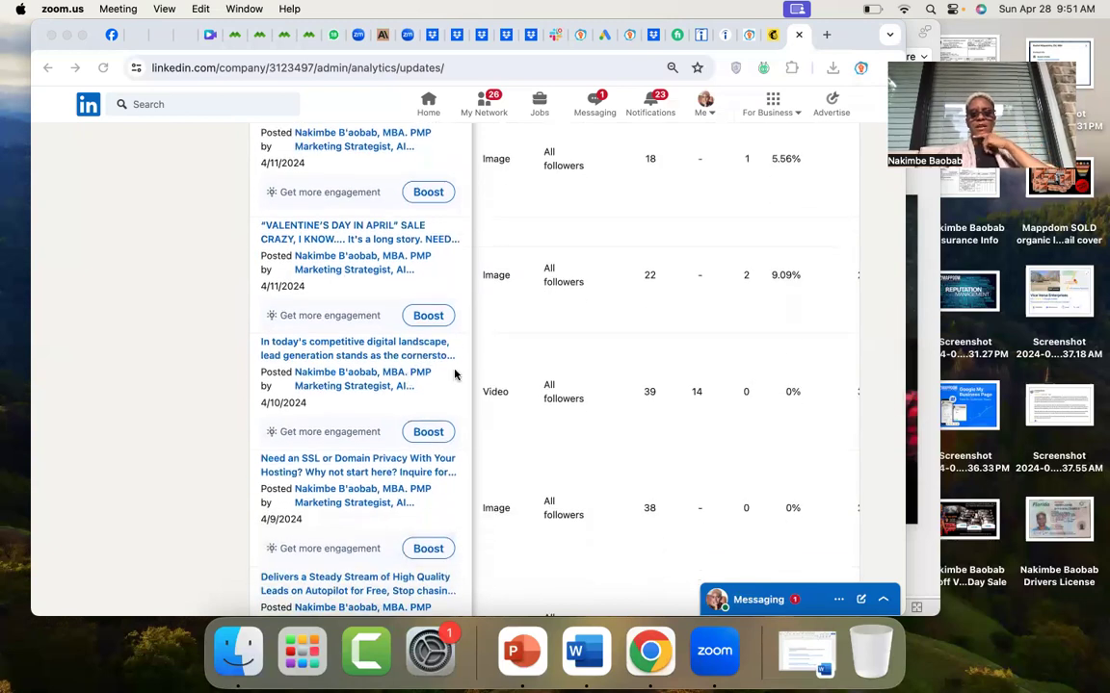
mouse_move(699, 287)
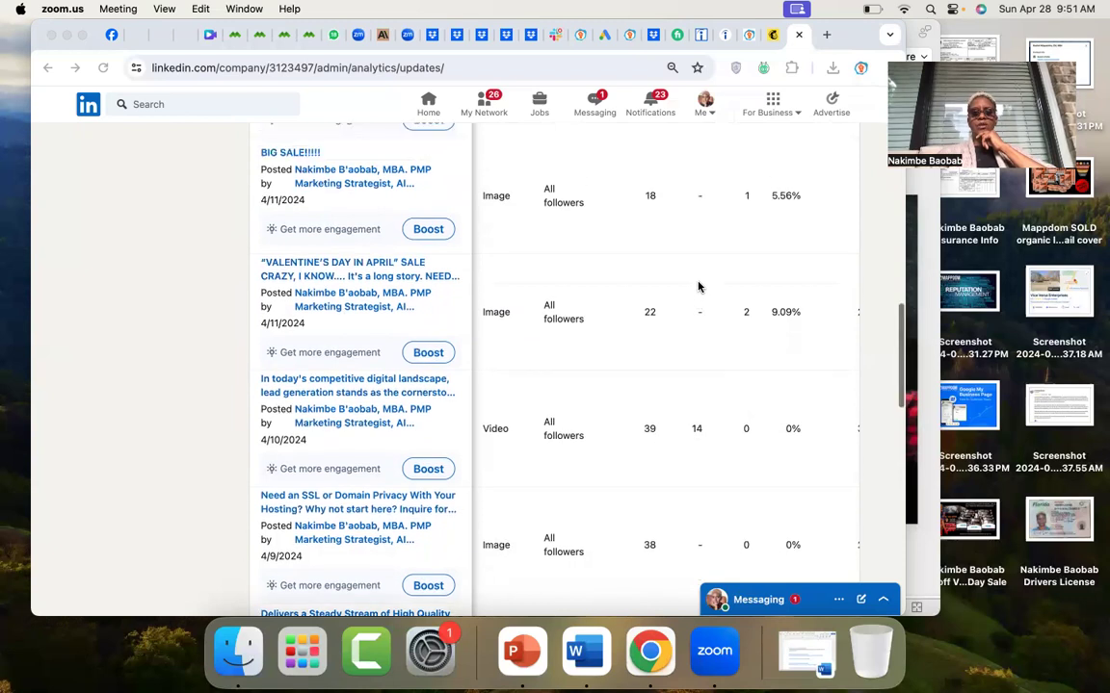
scroll(up, 3)
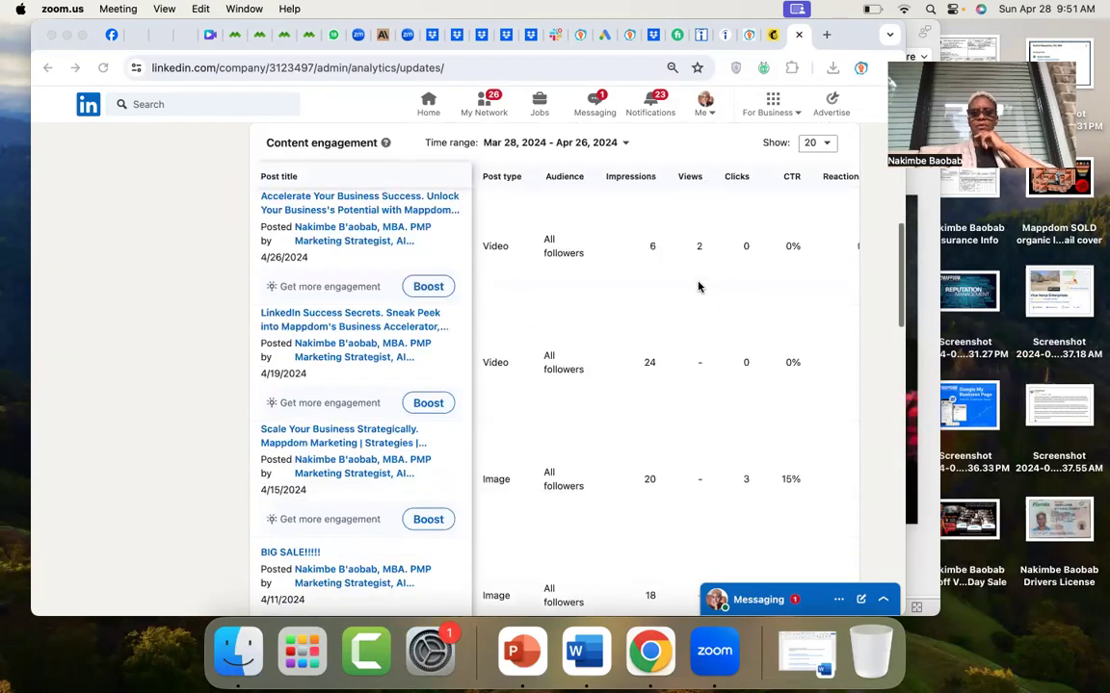
scroll(down, 3)
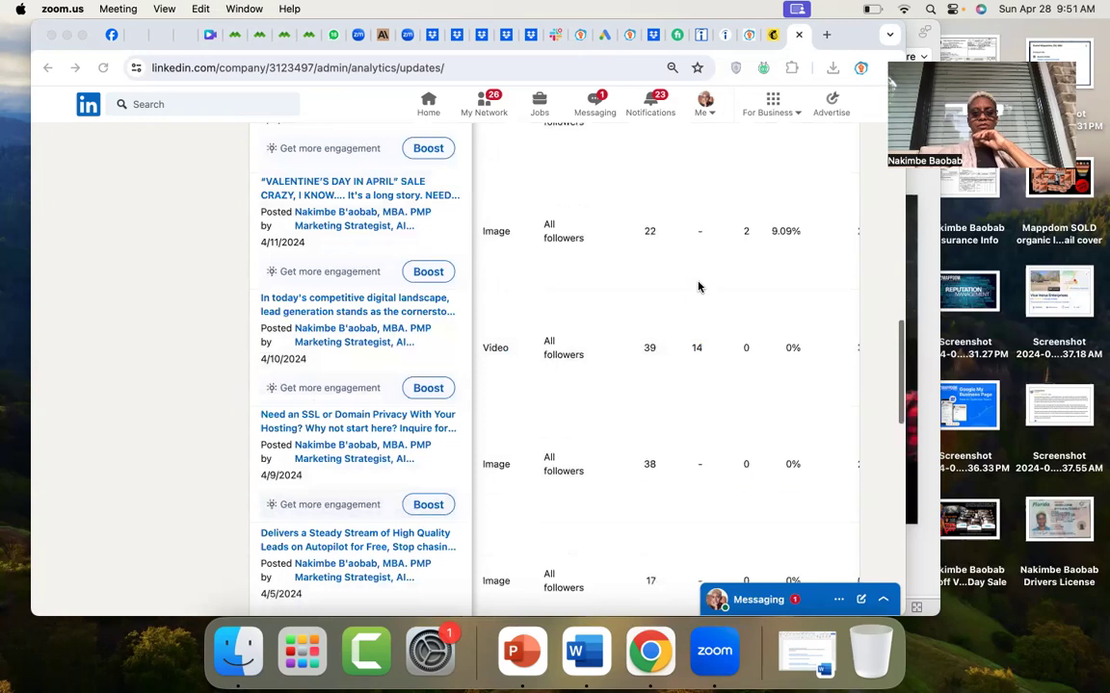
scroll(down, 3)
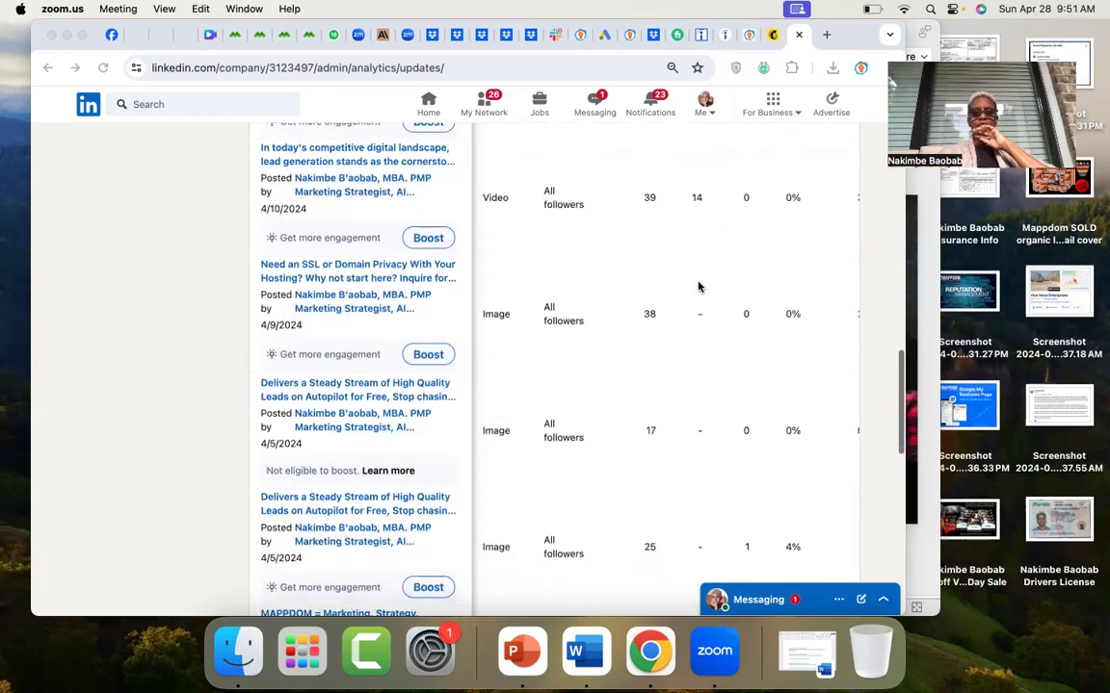
scroll(down, 3)
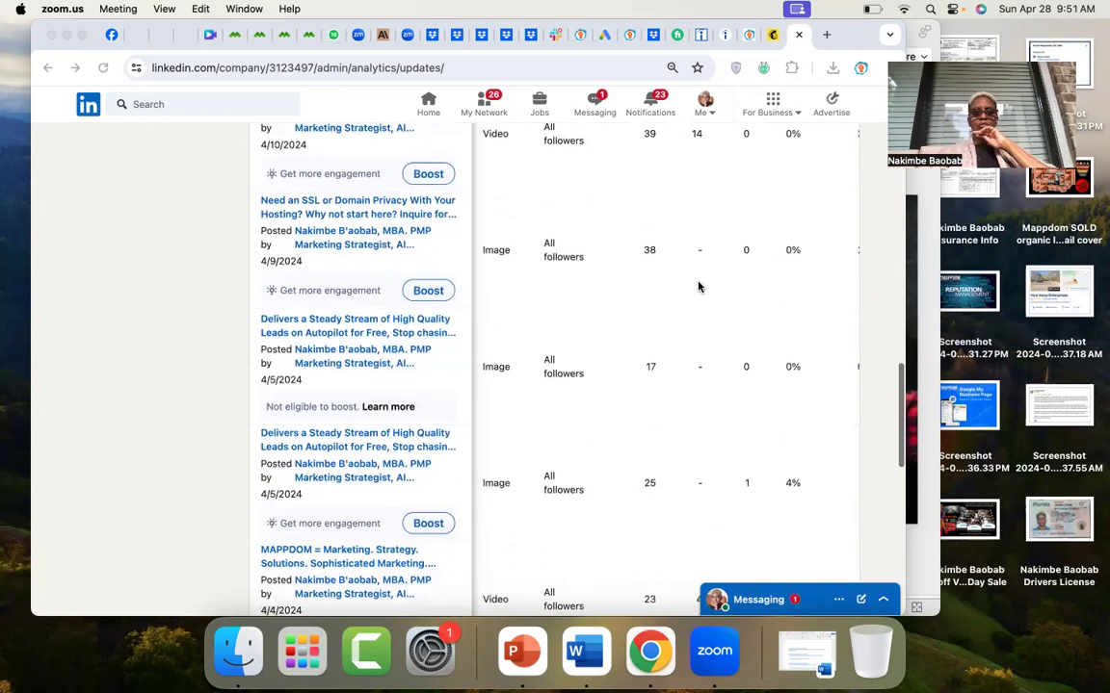
scroll(down, 3)
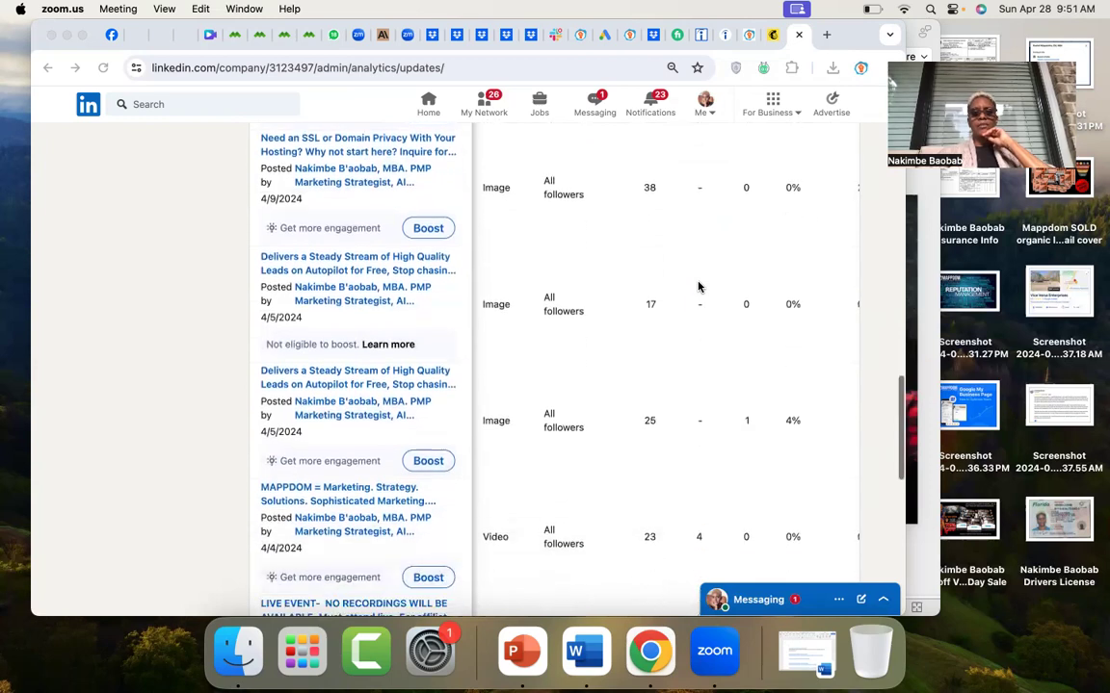
scroll(down, 3)
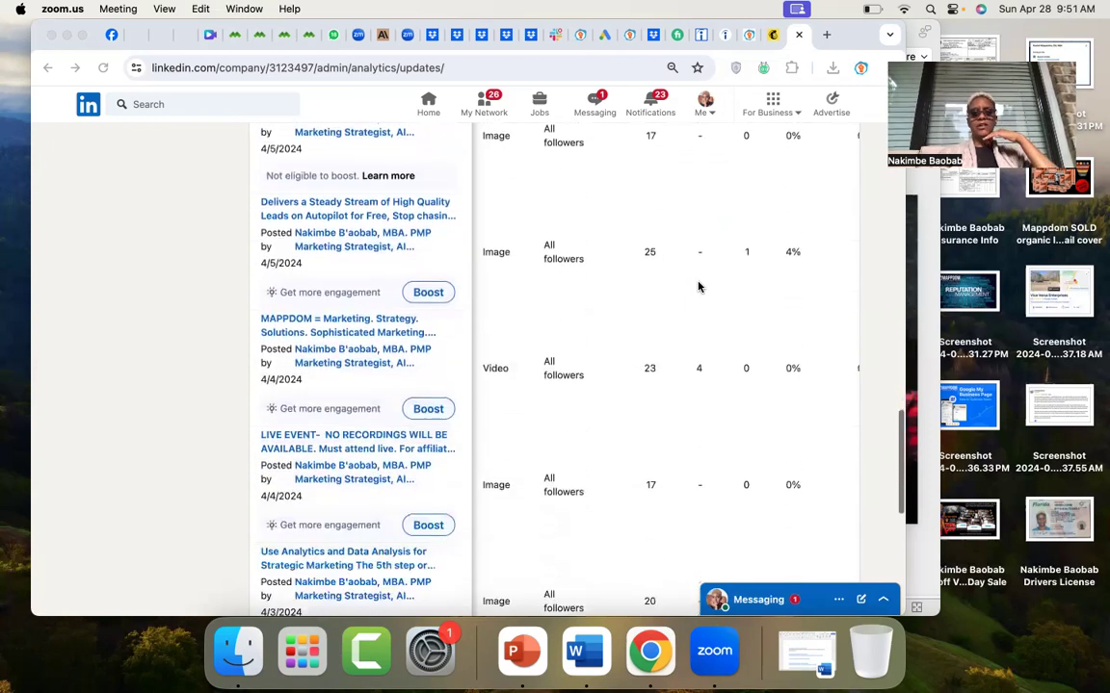
scroll(down, 3)
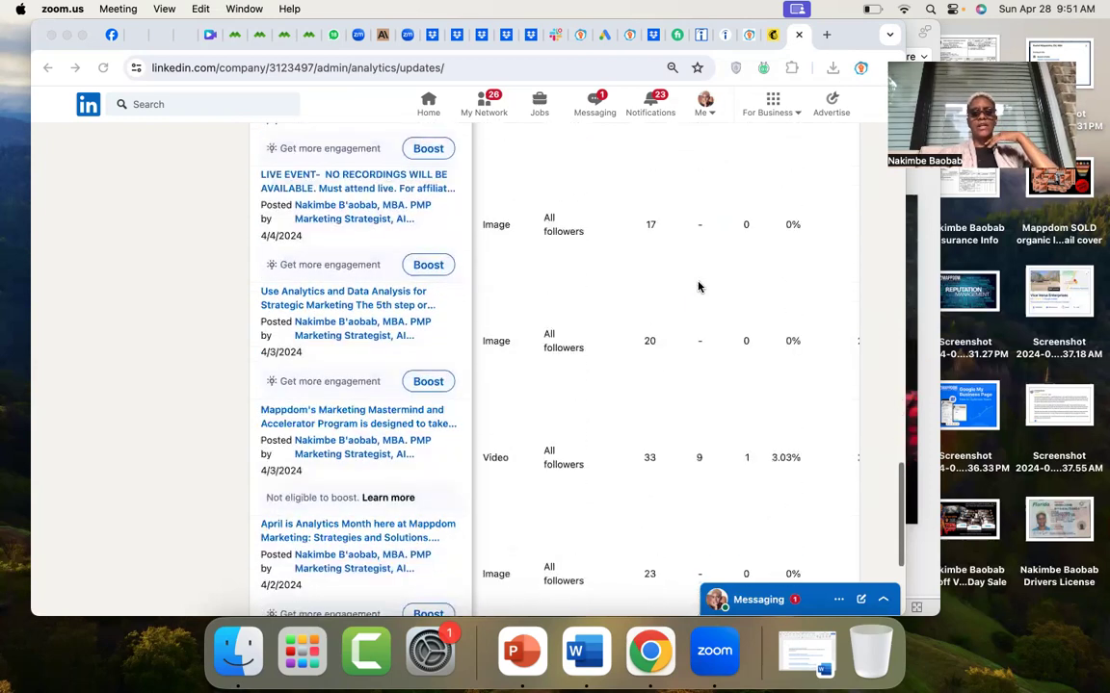
scroll(down, 3)
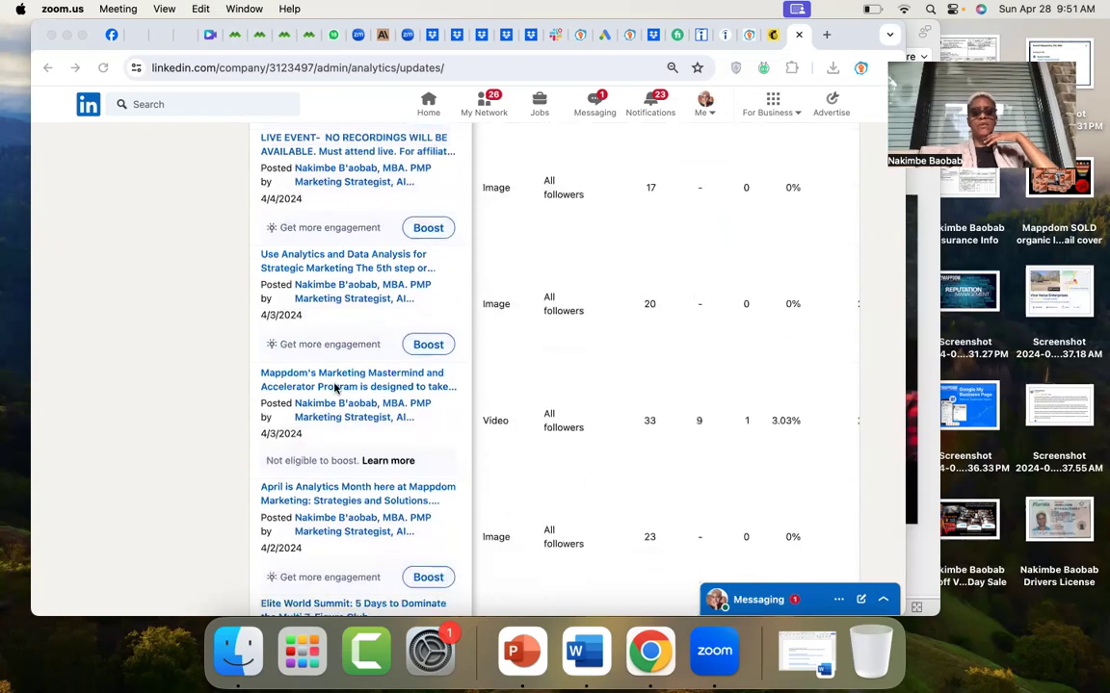
scroll(down, 3)
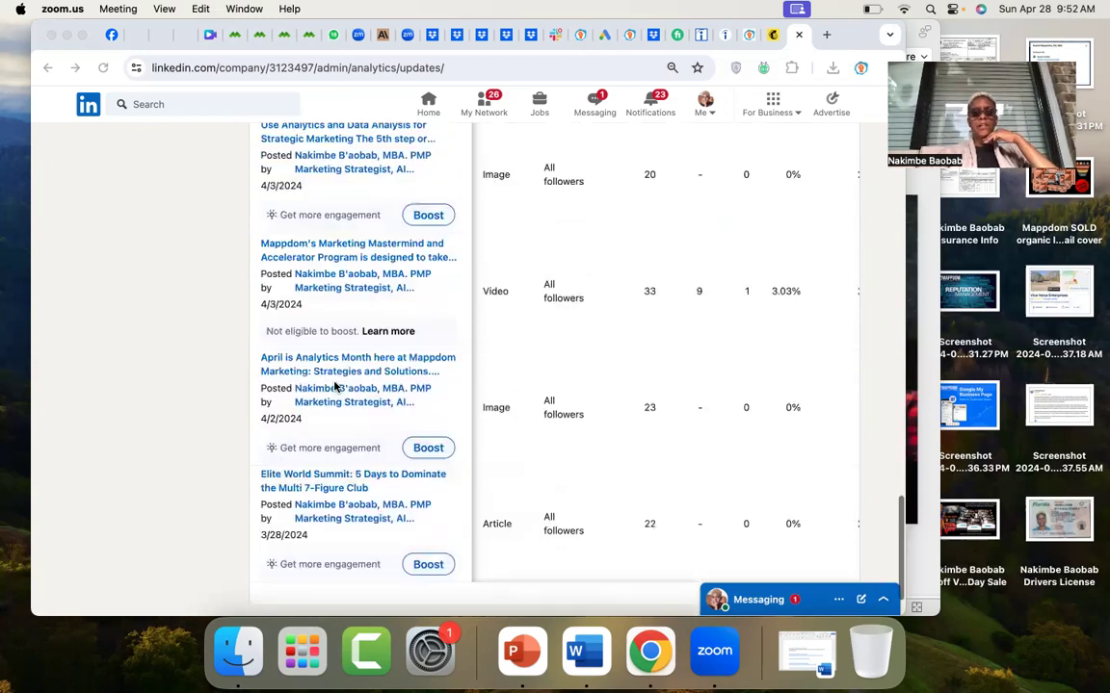
scroll(down, 3)
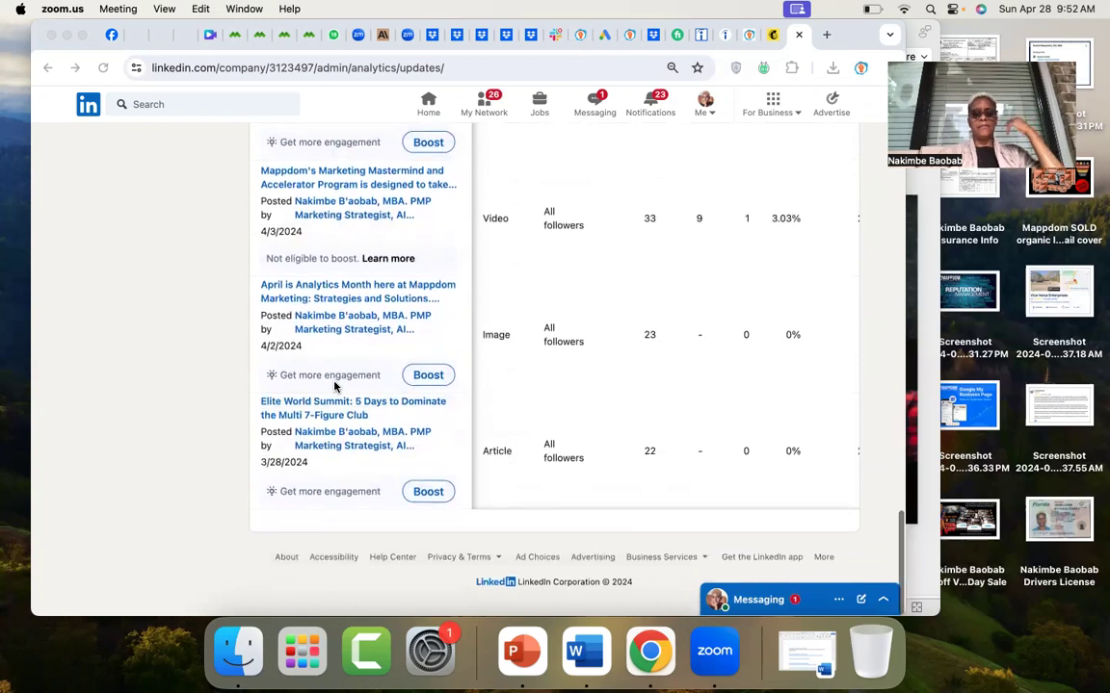
scroll(up, 3)
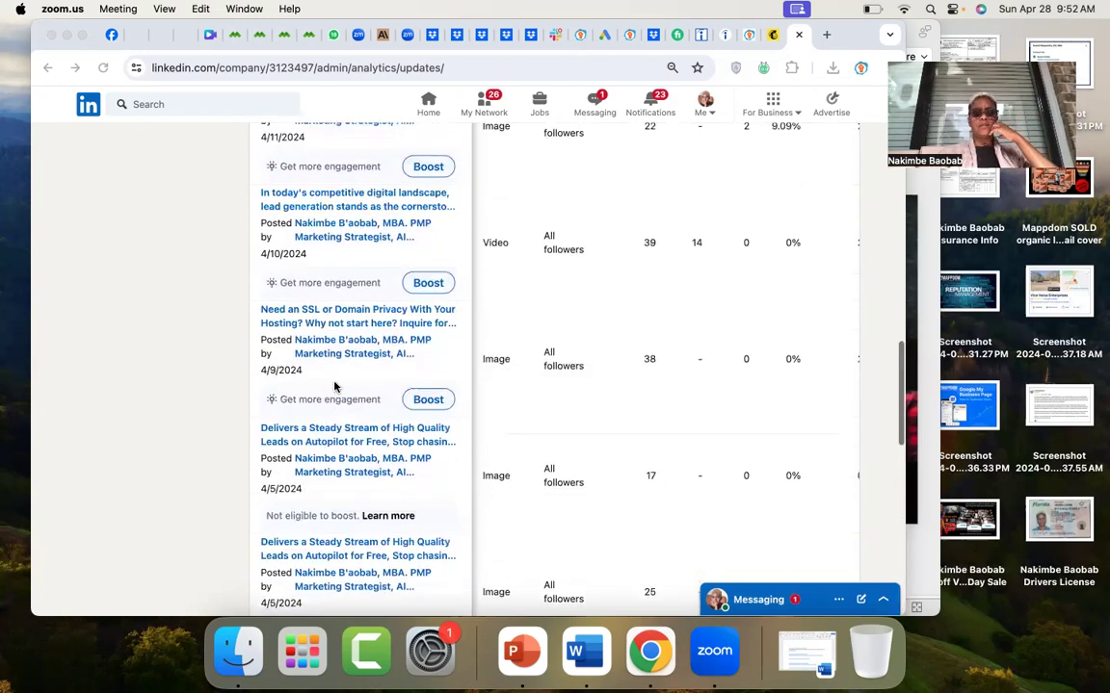
scroll(up, 3)
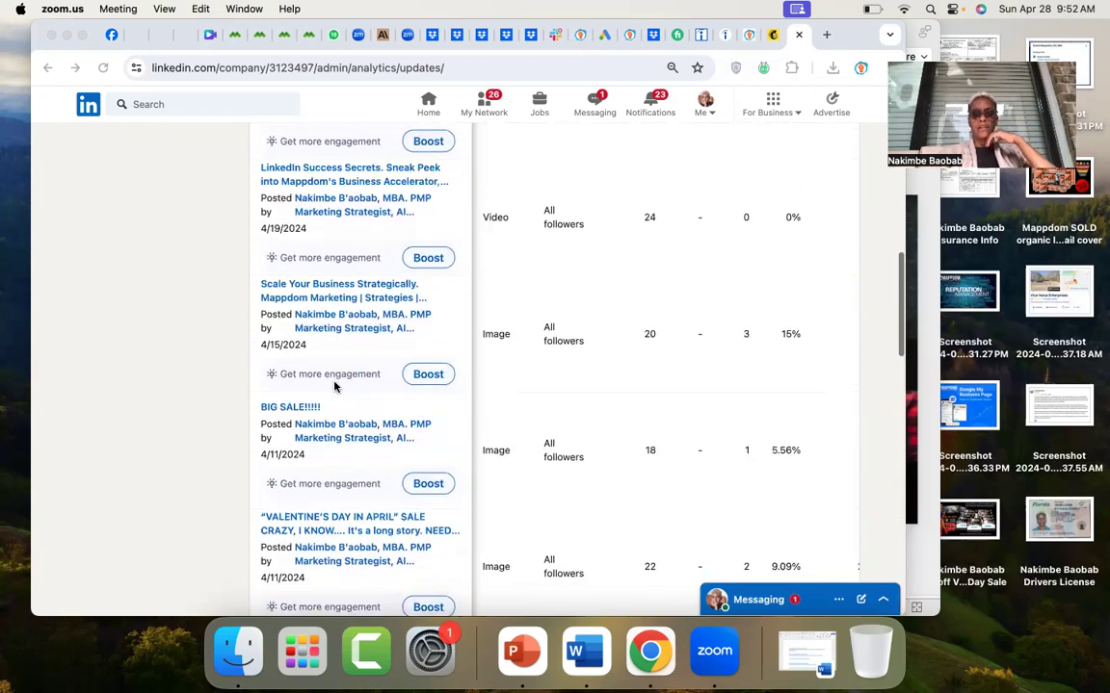
scroll(up, 3)
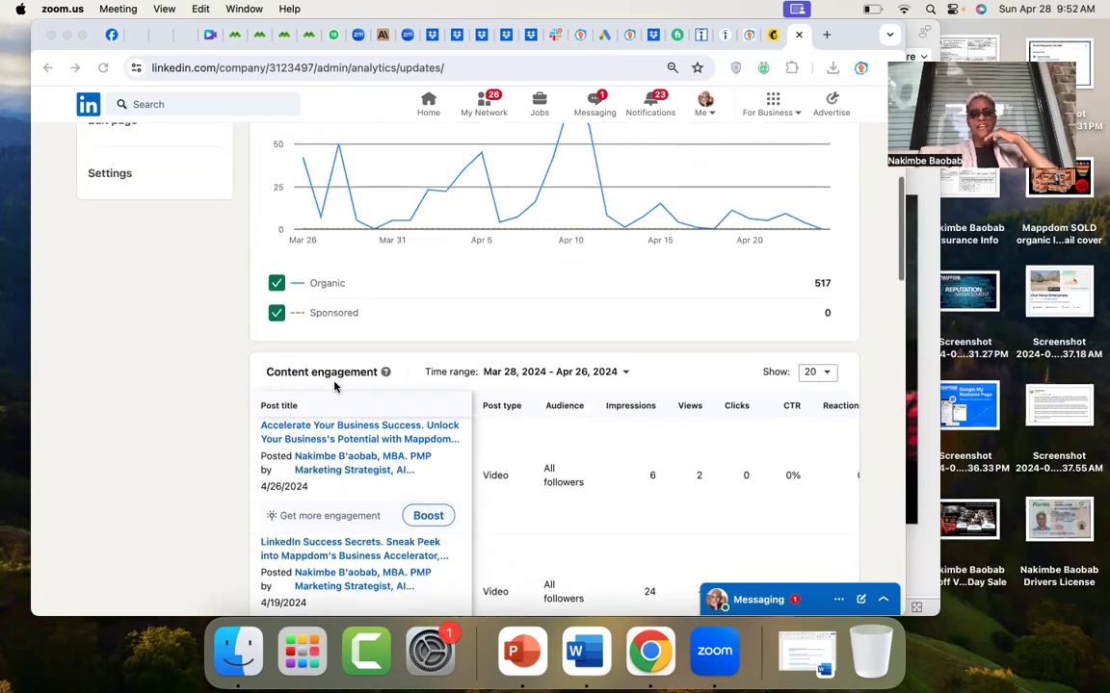
Set the Content engagement time range to Last 6 months (Oct 28, 2023 – Apr 28, 2024).
scroll(down, 3)
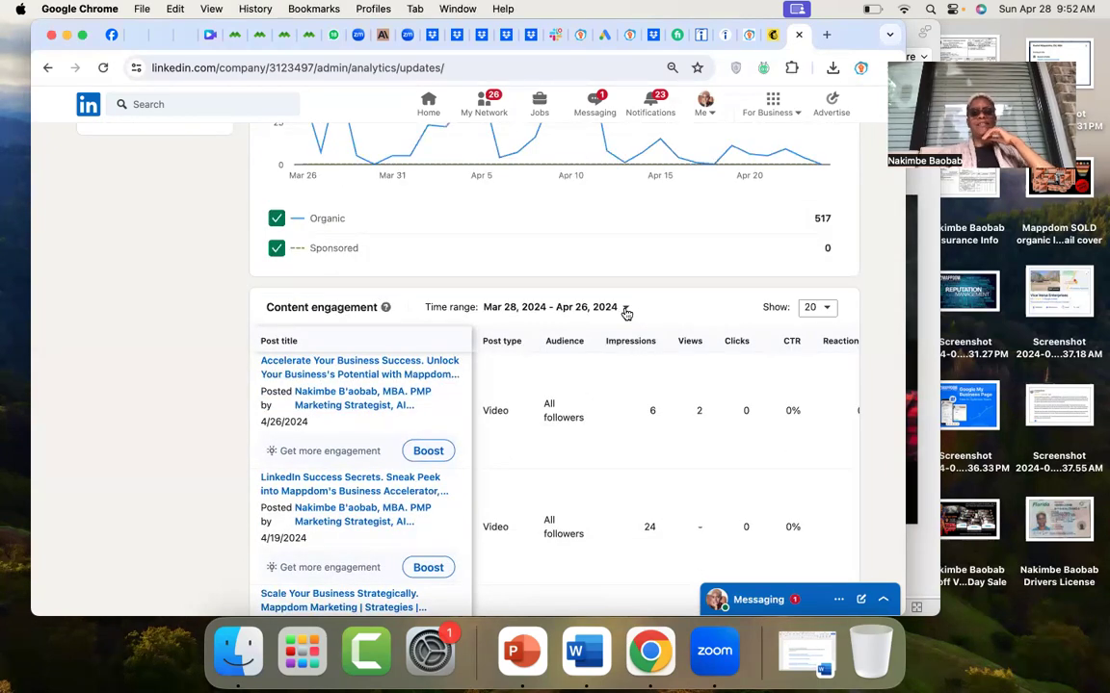
click(624, 306)
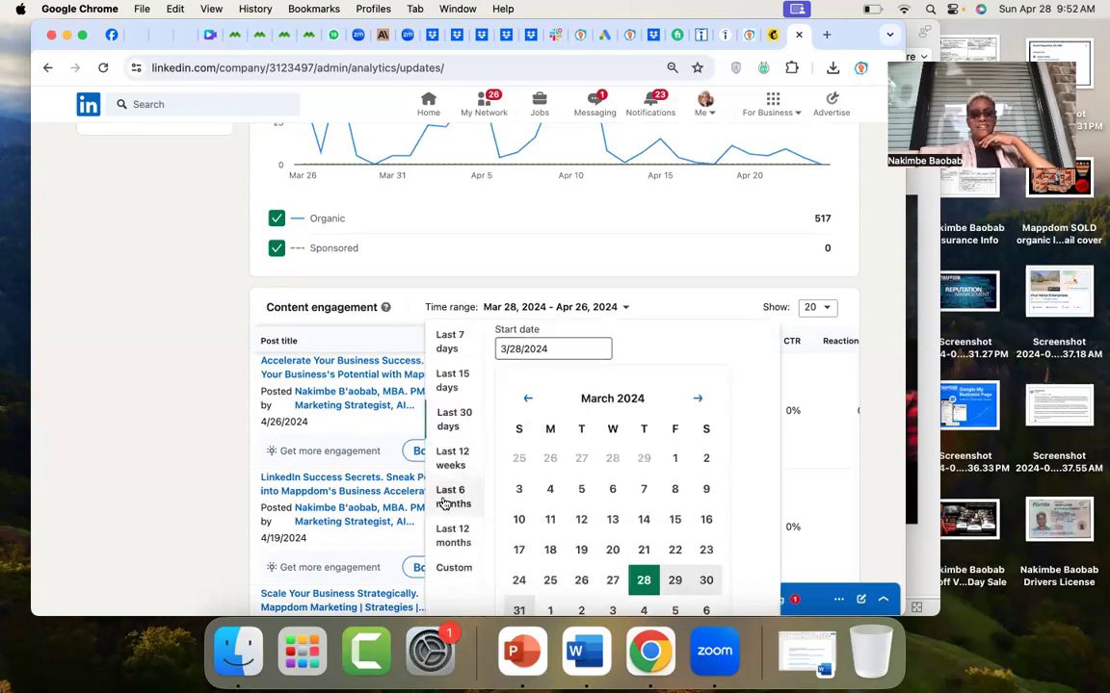
click(451, 496)
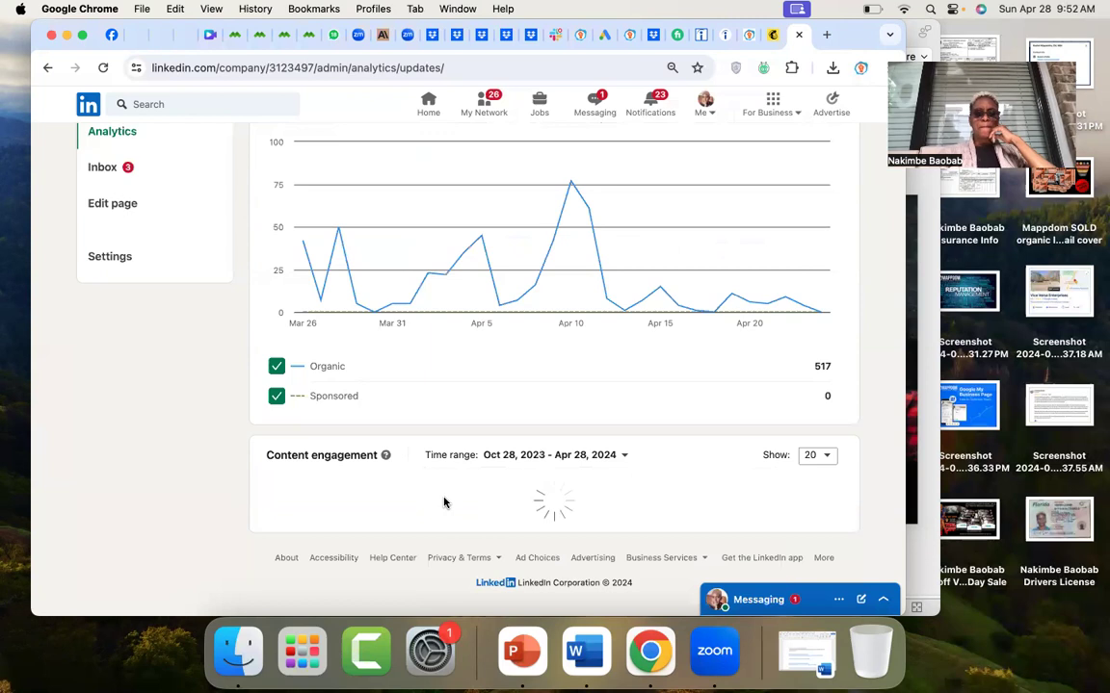
scroll(up, 3)
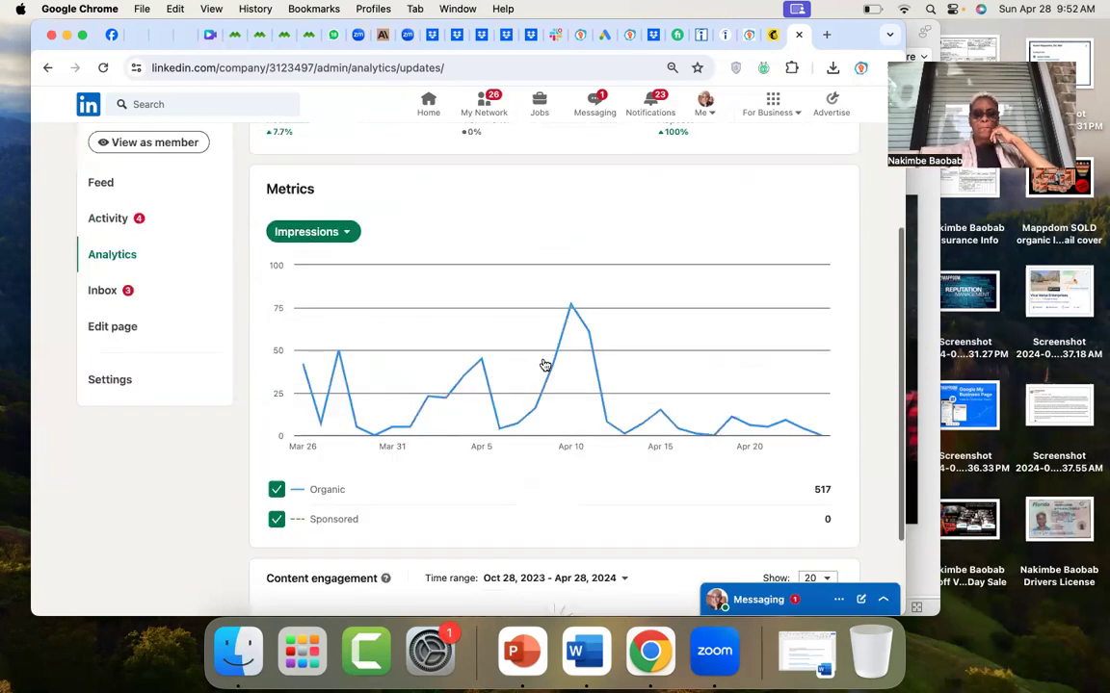
scroll(up, 3)
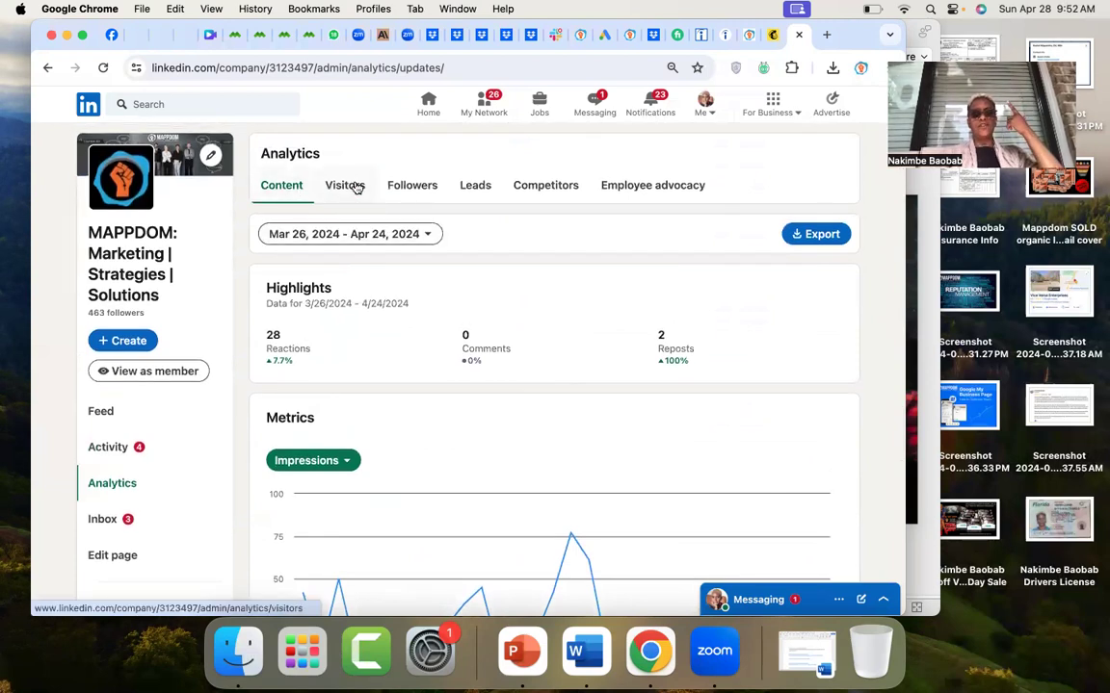
mouse_move(652, 185)
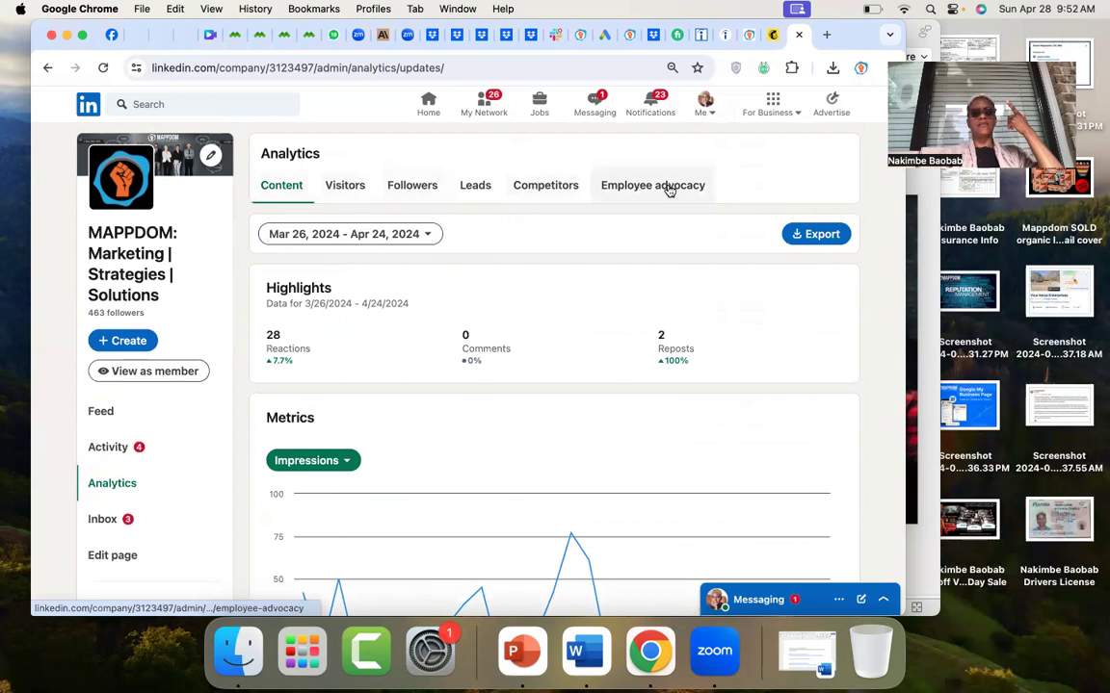
mouse_move(602, 202)
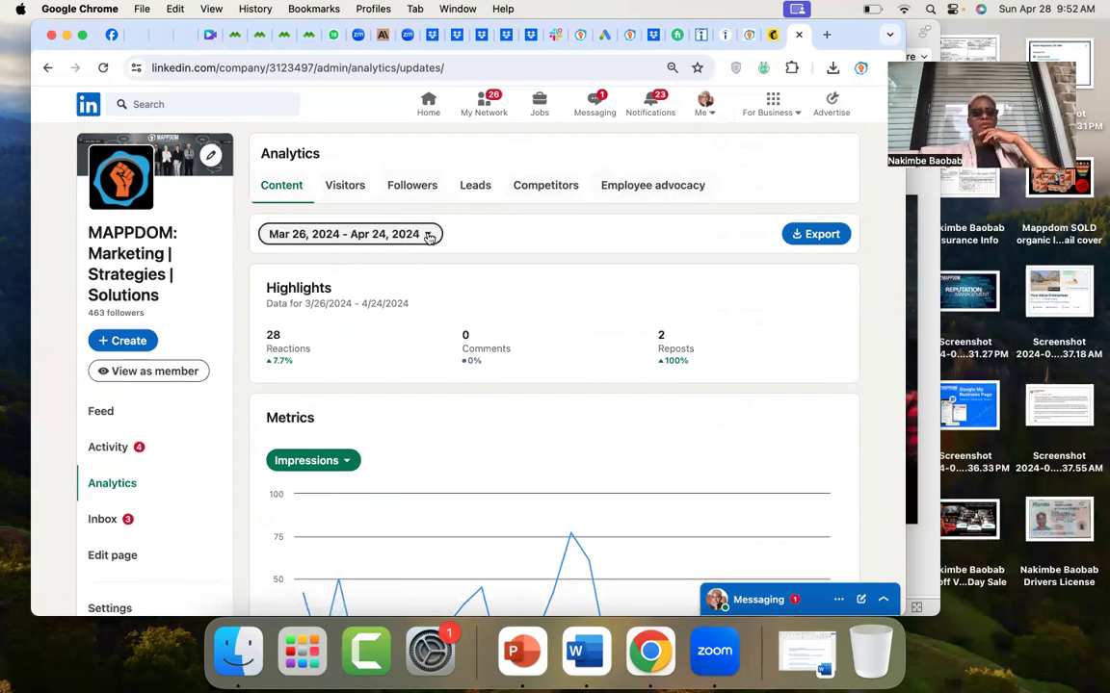
Open the Mar 26 – Apr 24, 2024 date range dropdown to show its period choices.
click(429, 234)
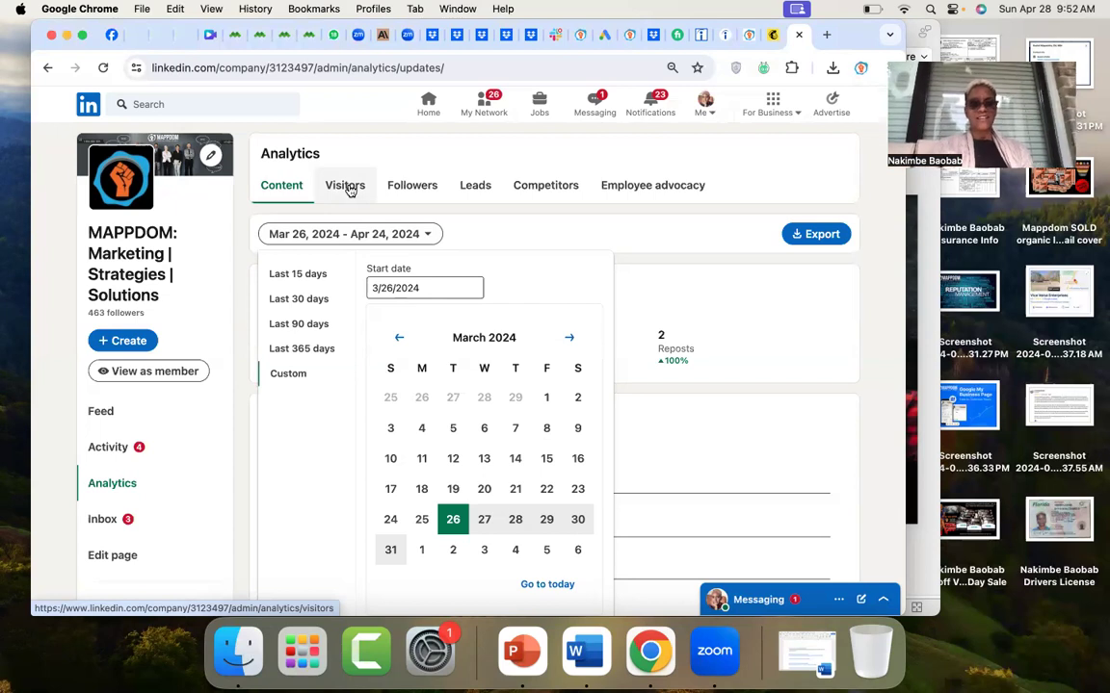
Review Visitors analytics: 21 page views, 15 unique visitors and job-function demographics.
click(345, 185)
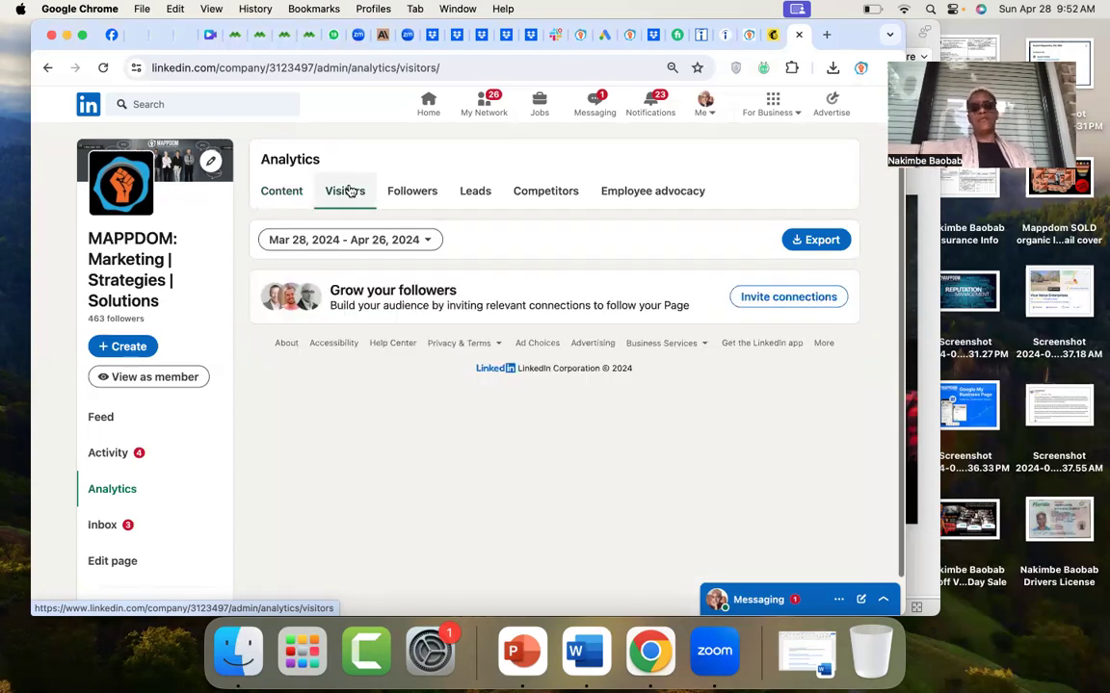
click(345, 191)
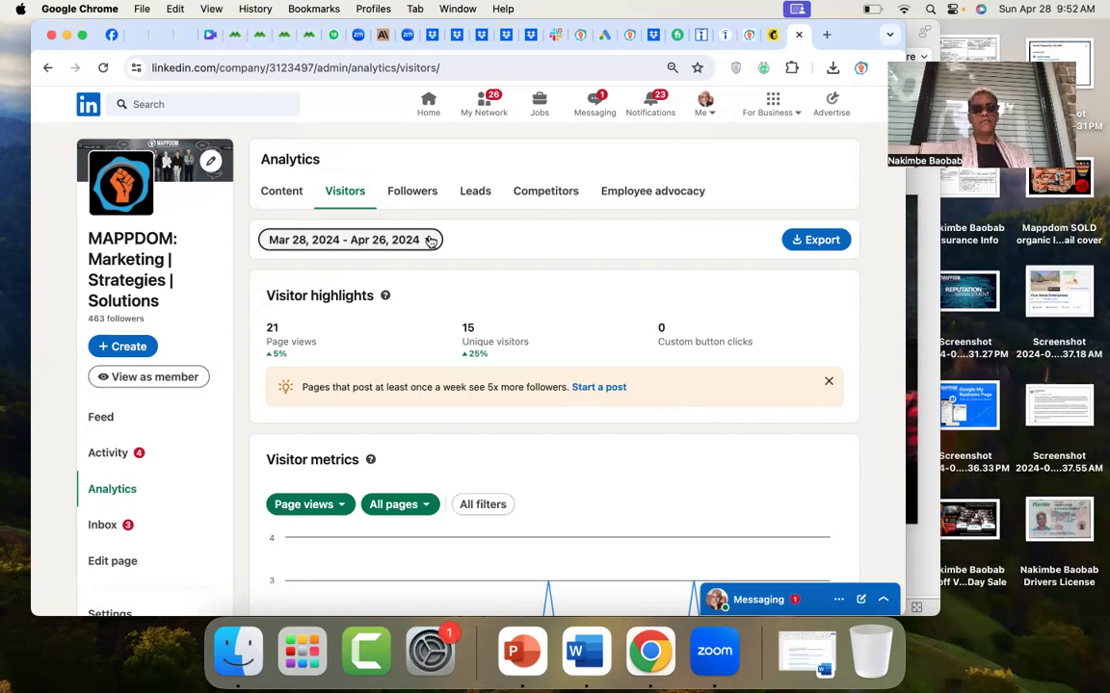
scroll(down, 3)
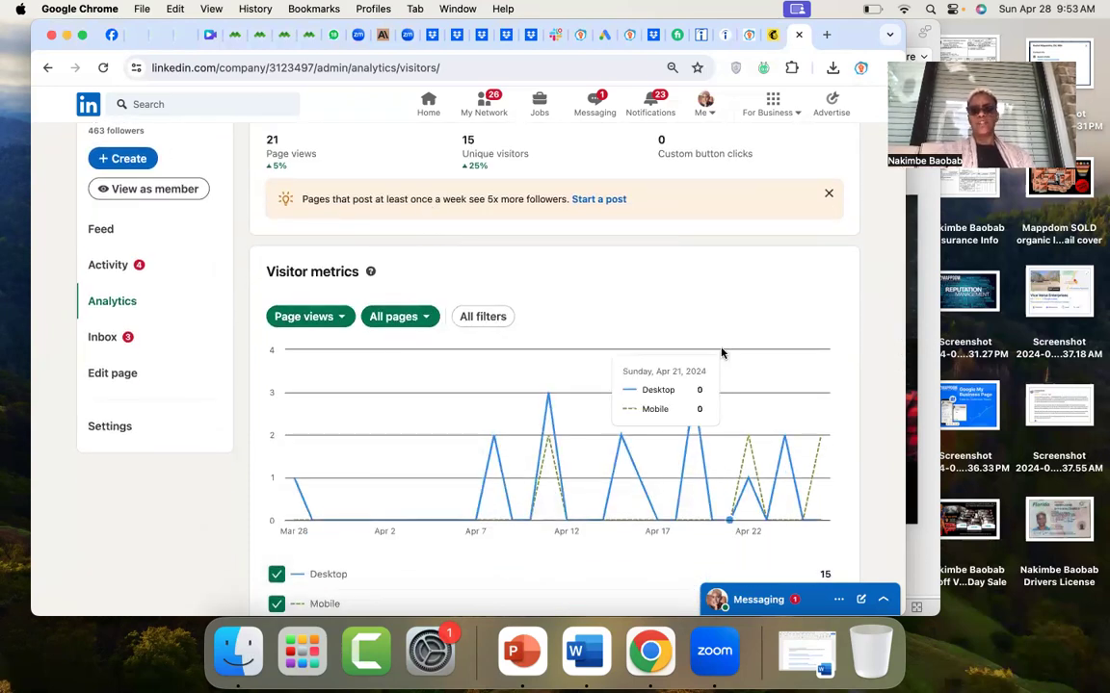
mouse_move(694, 452)
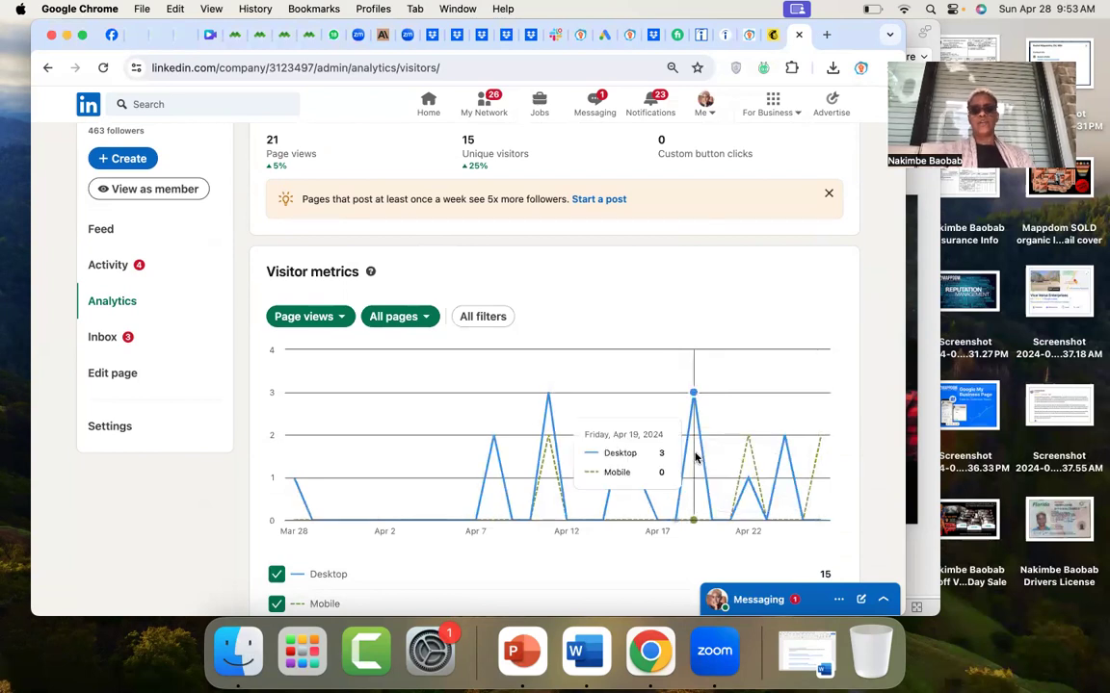
mouse_move(620, 424)
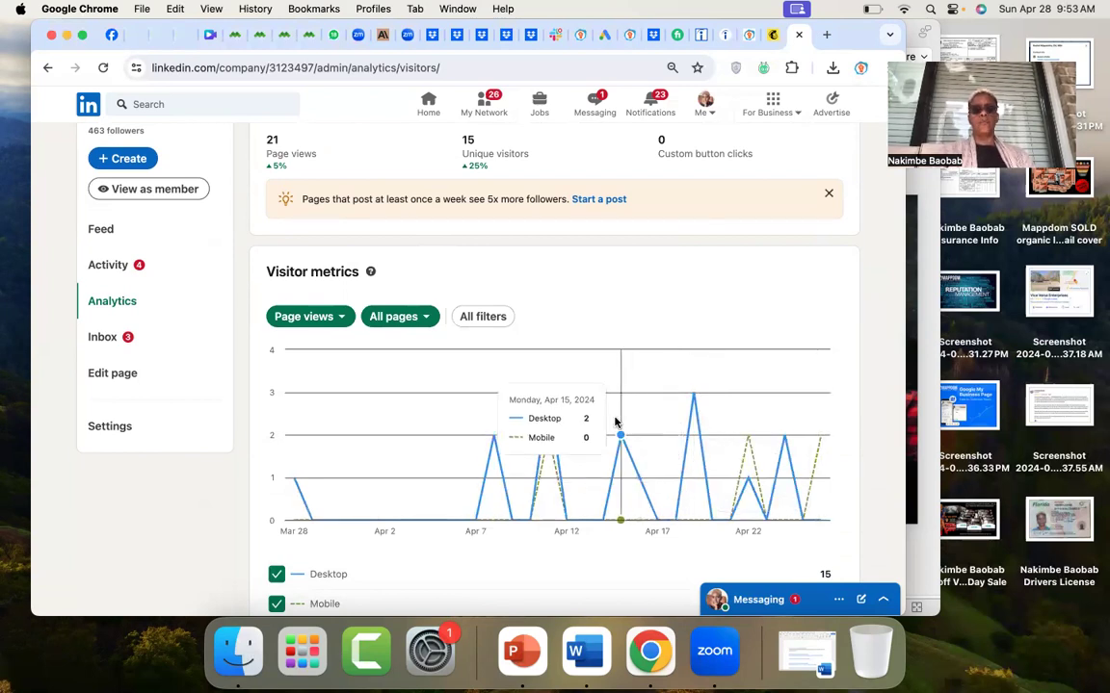
scroll(down, 3)
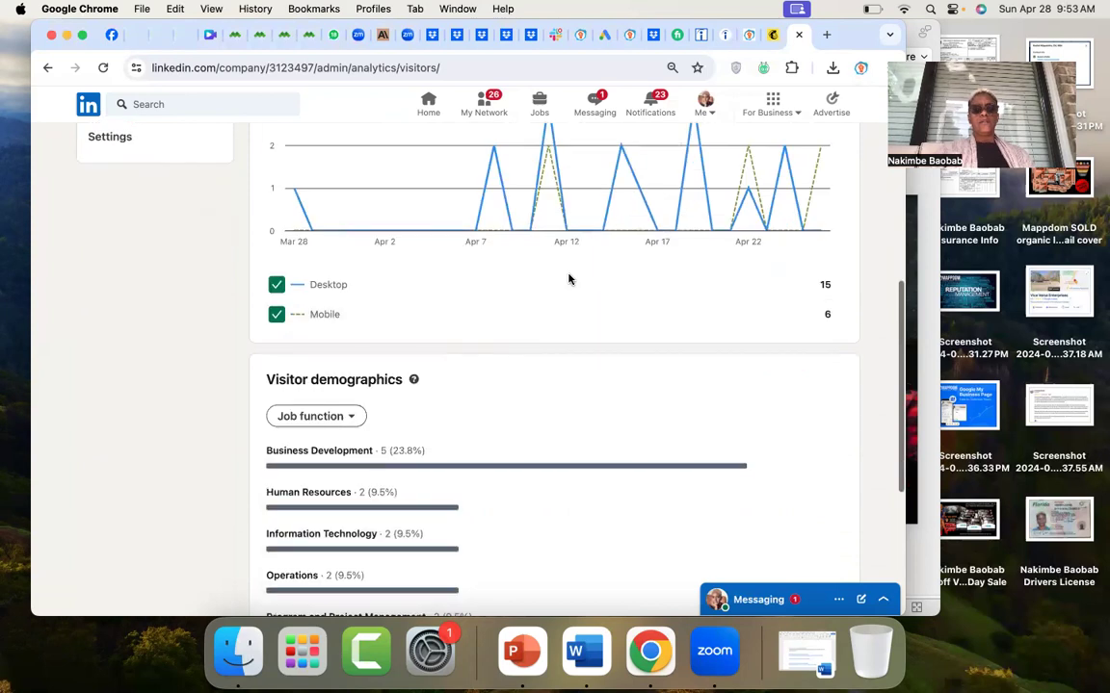
scroll(down, 3)
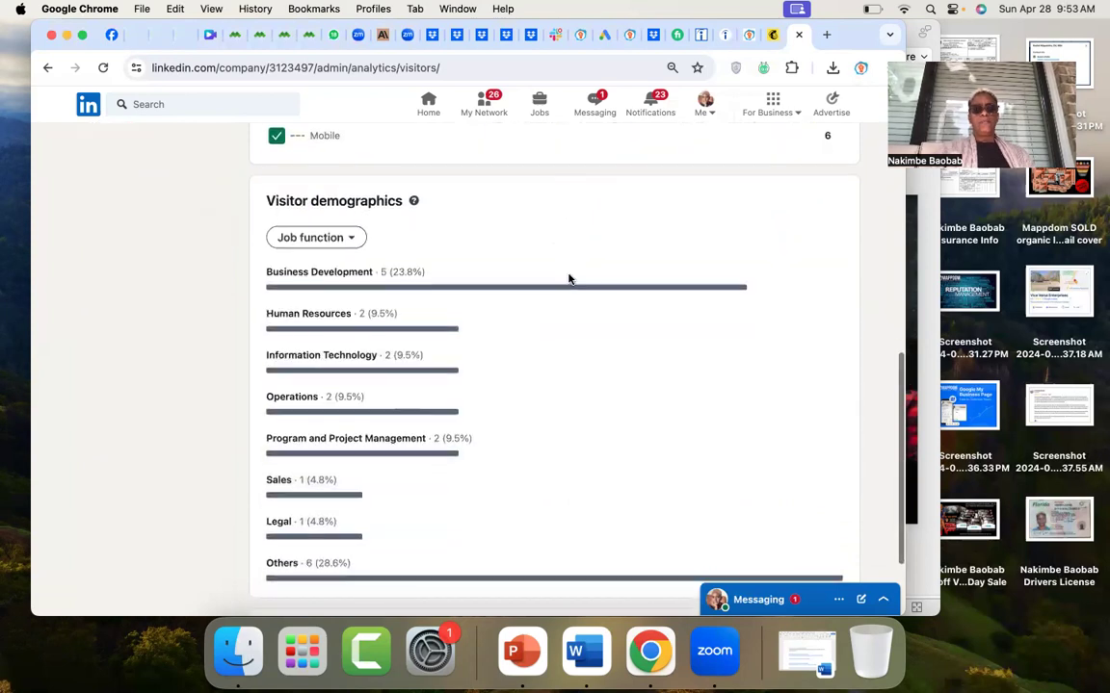
scroll(down, 3)
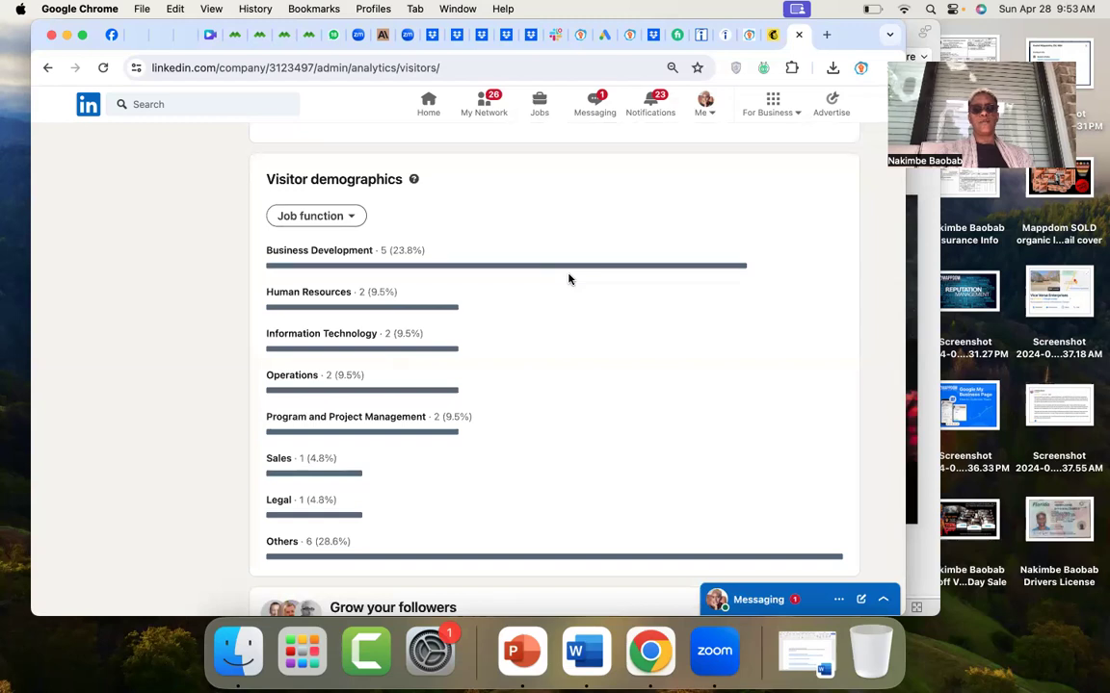
scroll(down, 3)
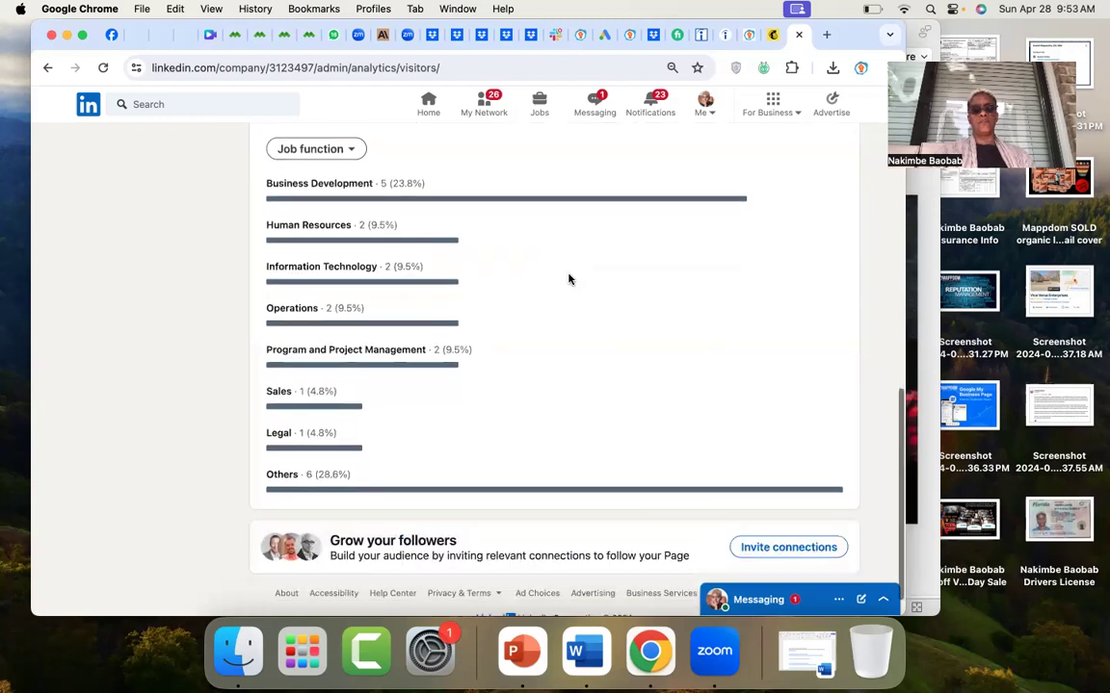
scroll(up, 3)
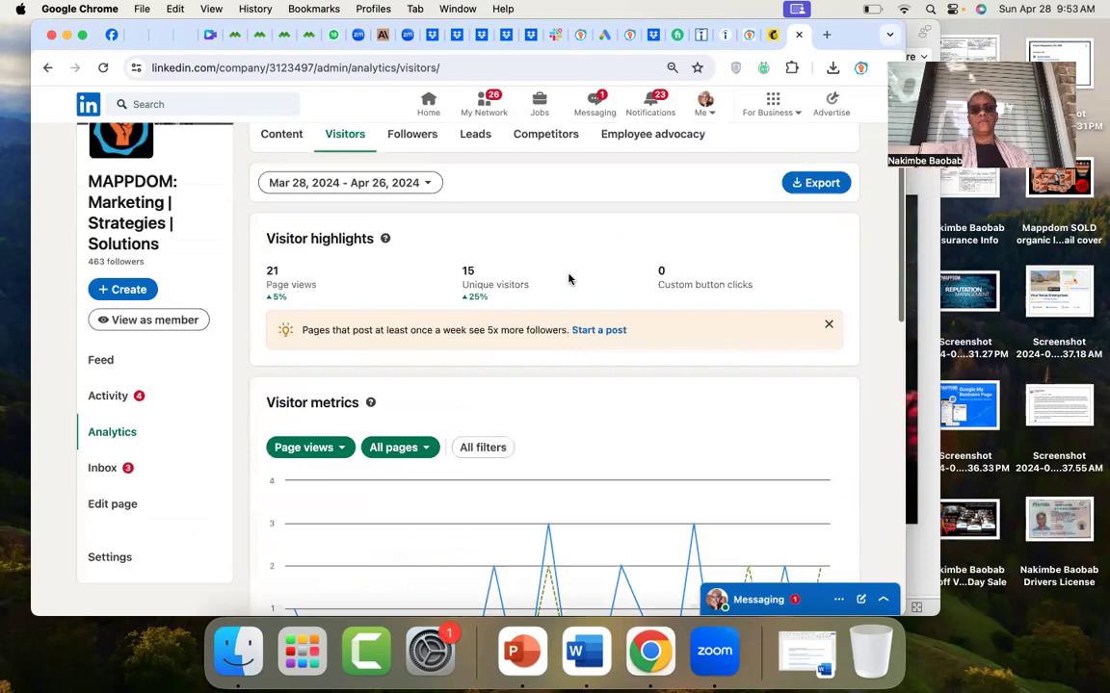
scroll(up, 3)
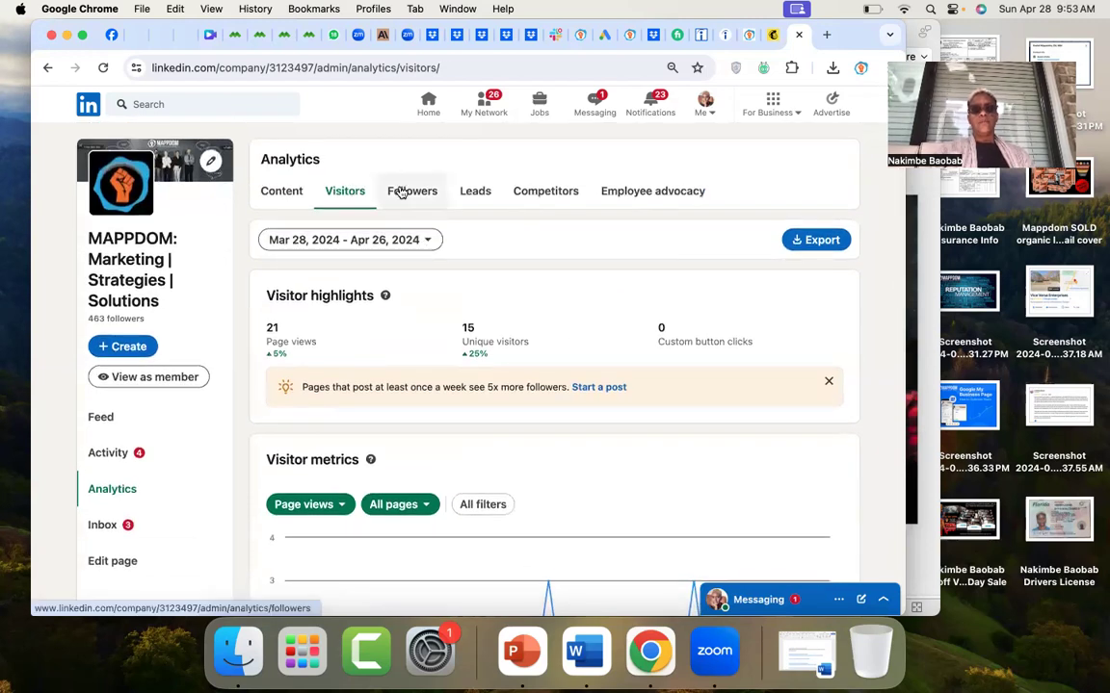
Switch to Followers analytics and set the reporting period to Last 90 days.
click(412, 190)
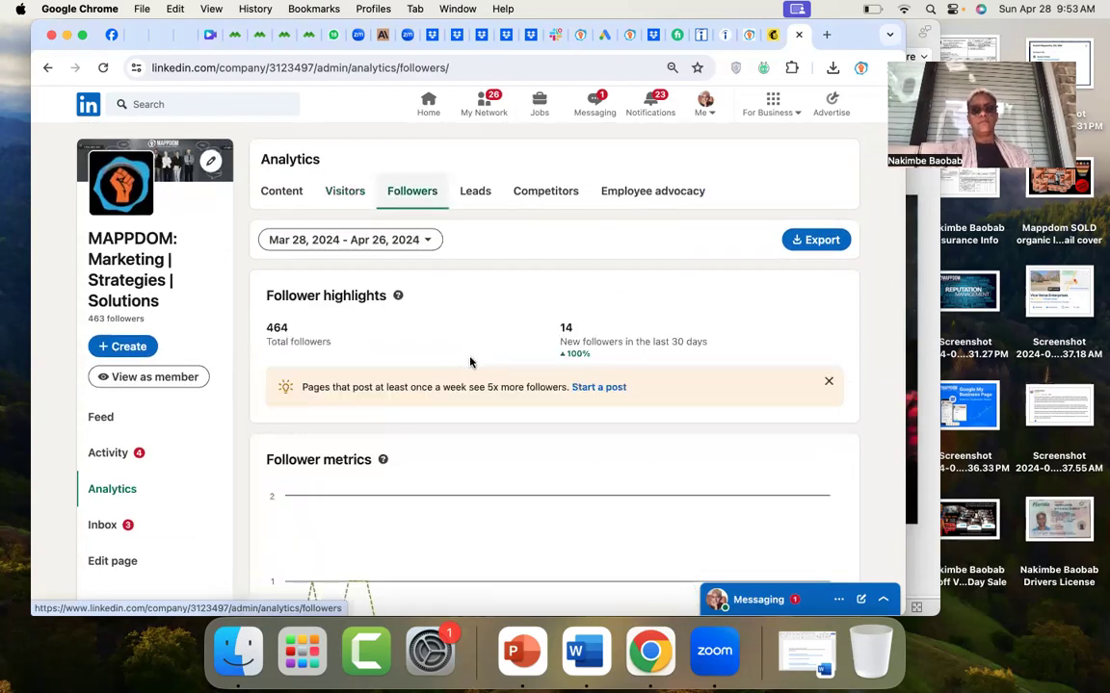
scroll(down, 3)
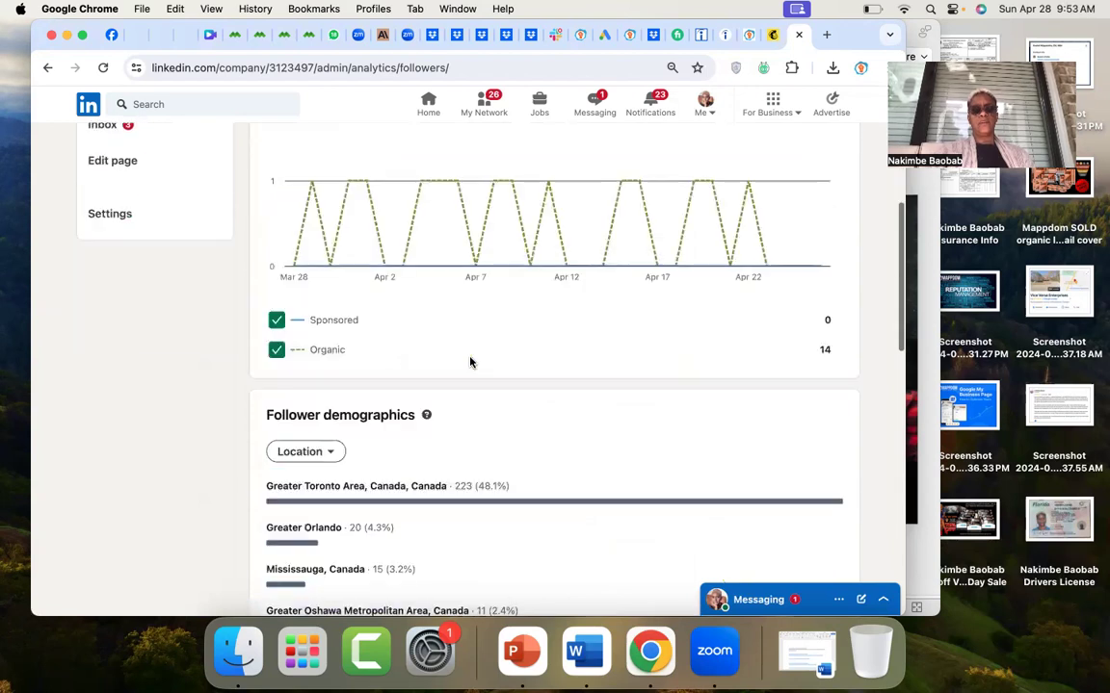
scroll(up, 3)
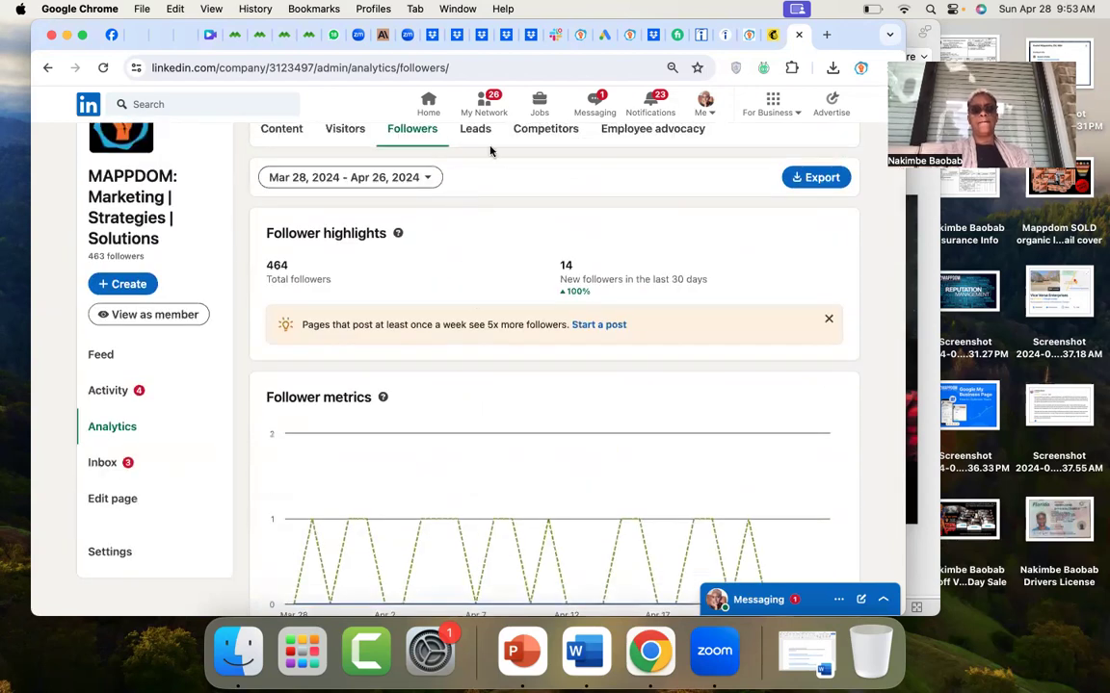
mouse_move(428, 192)
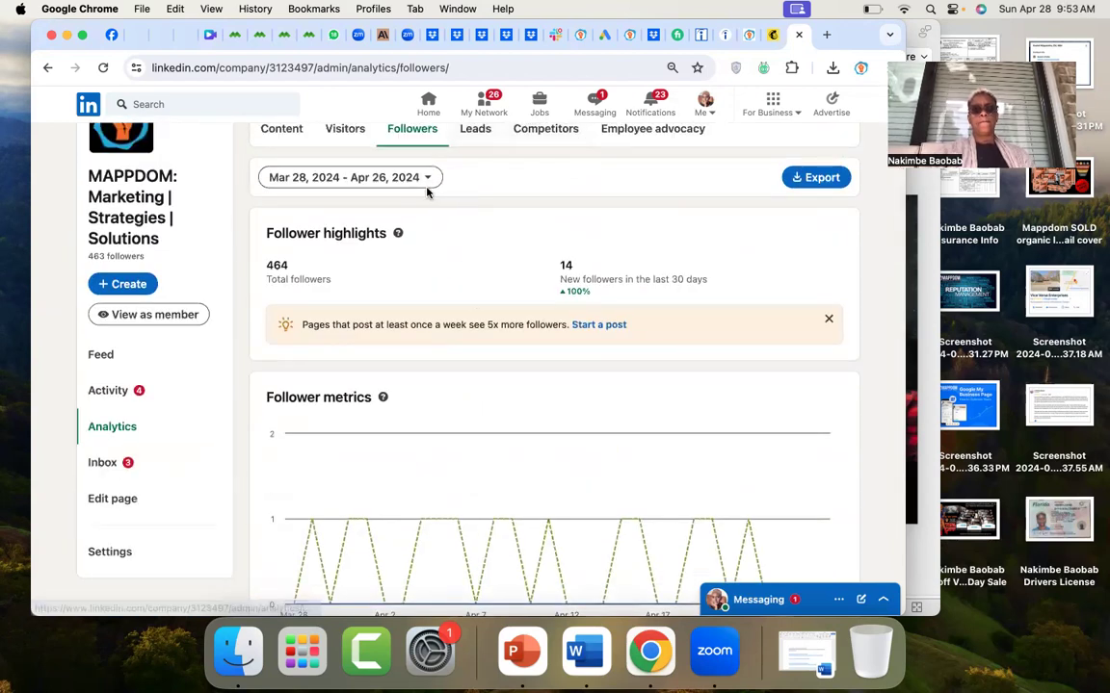
scroll(up, 3)
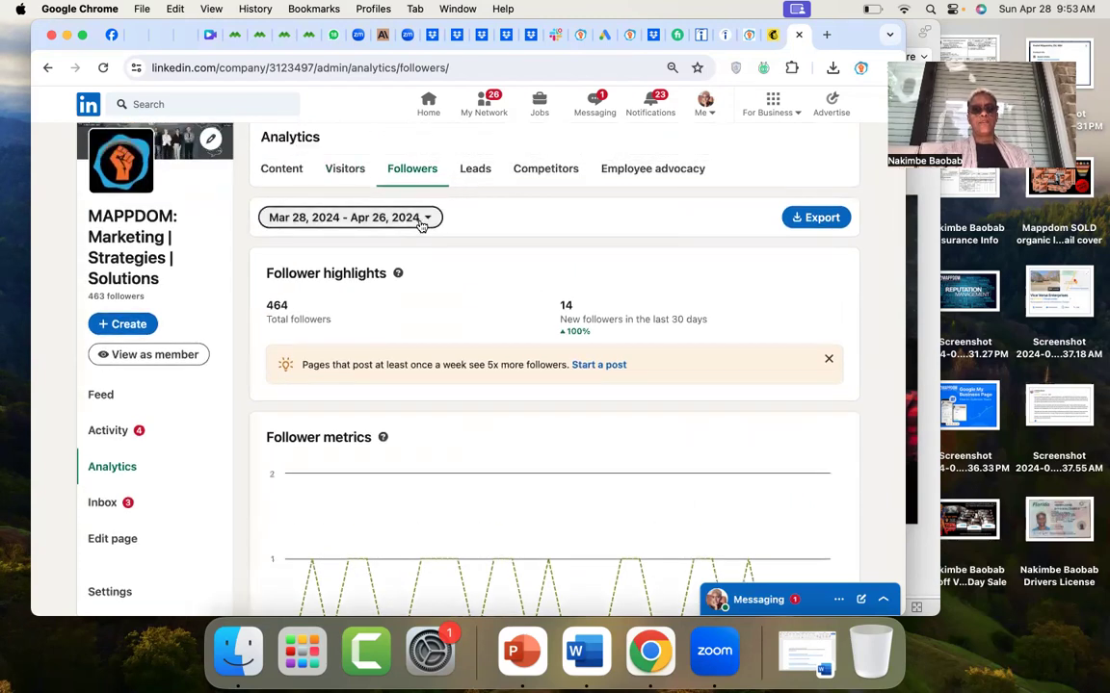
click(350, 217)
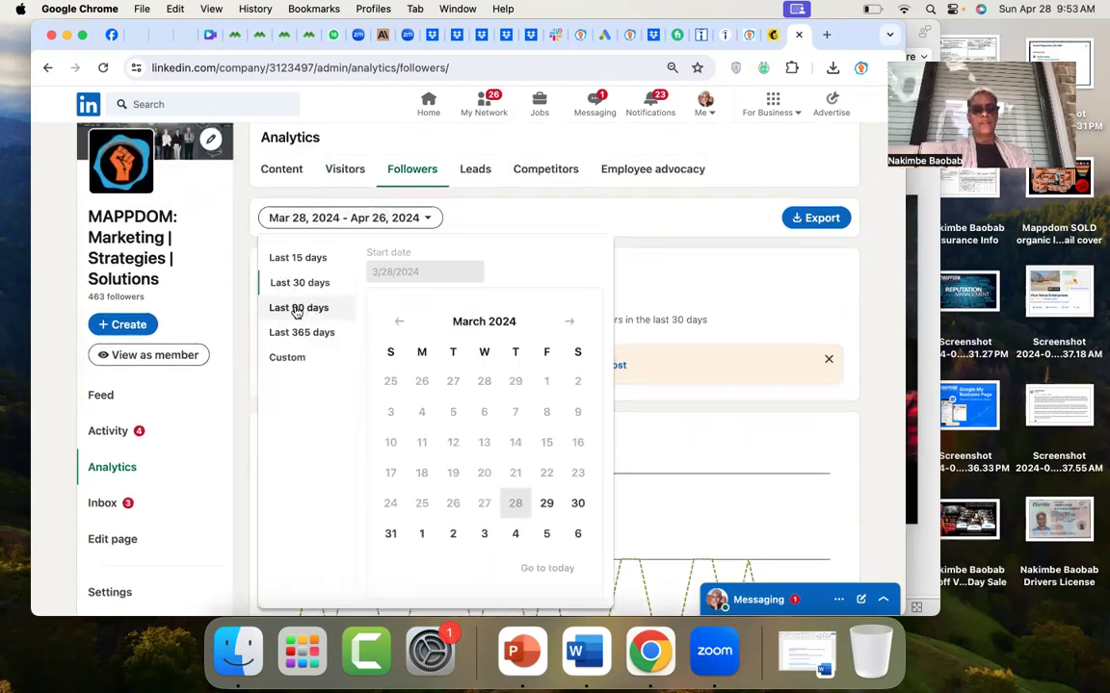
click(298, 307)
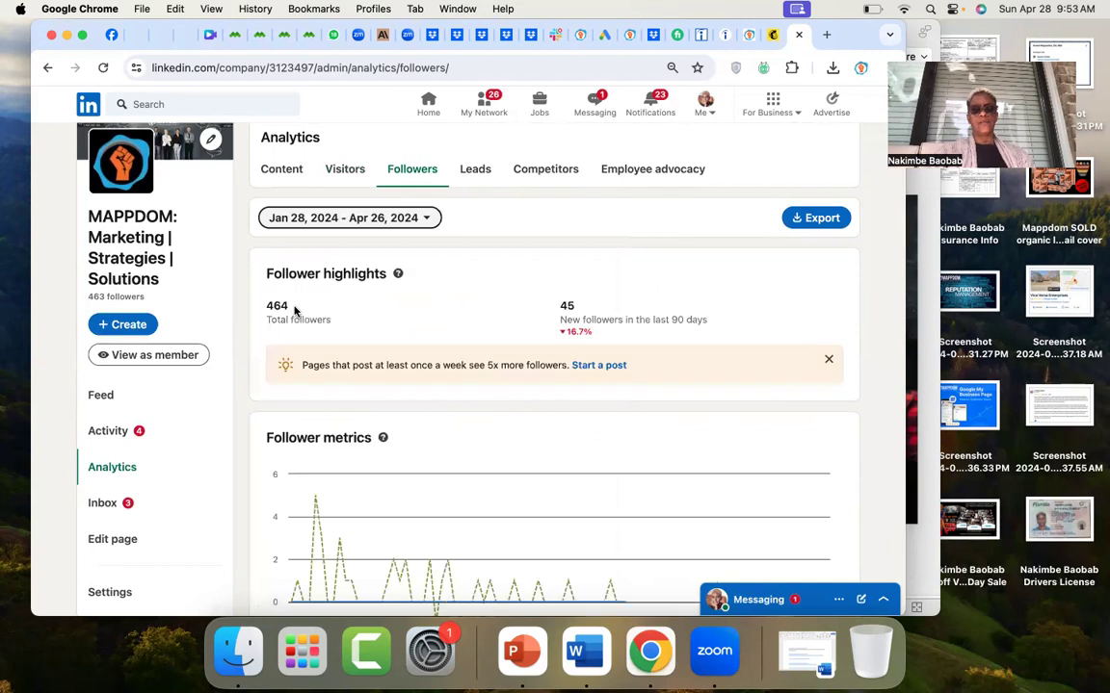
Review the 464 total and 45 new followers, then move to the empty Leads analytics.
scroll(down, 3)
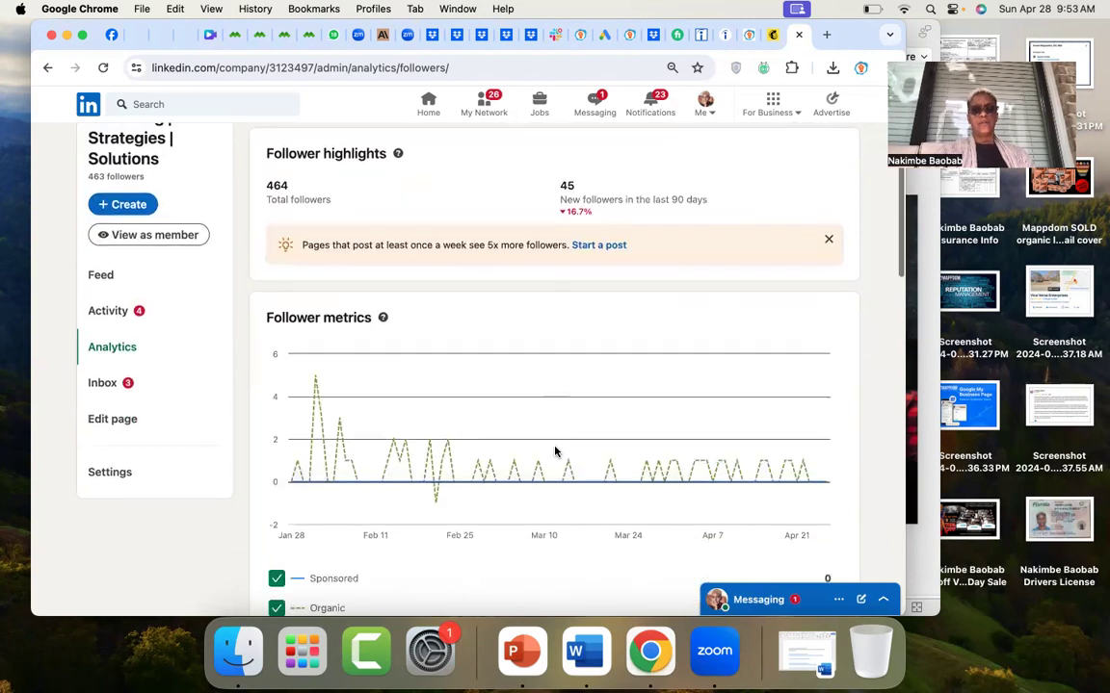
scroll(down, 3)
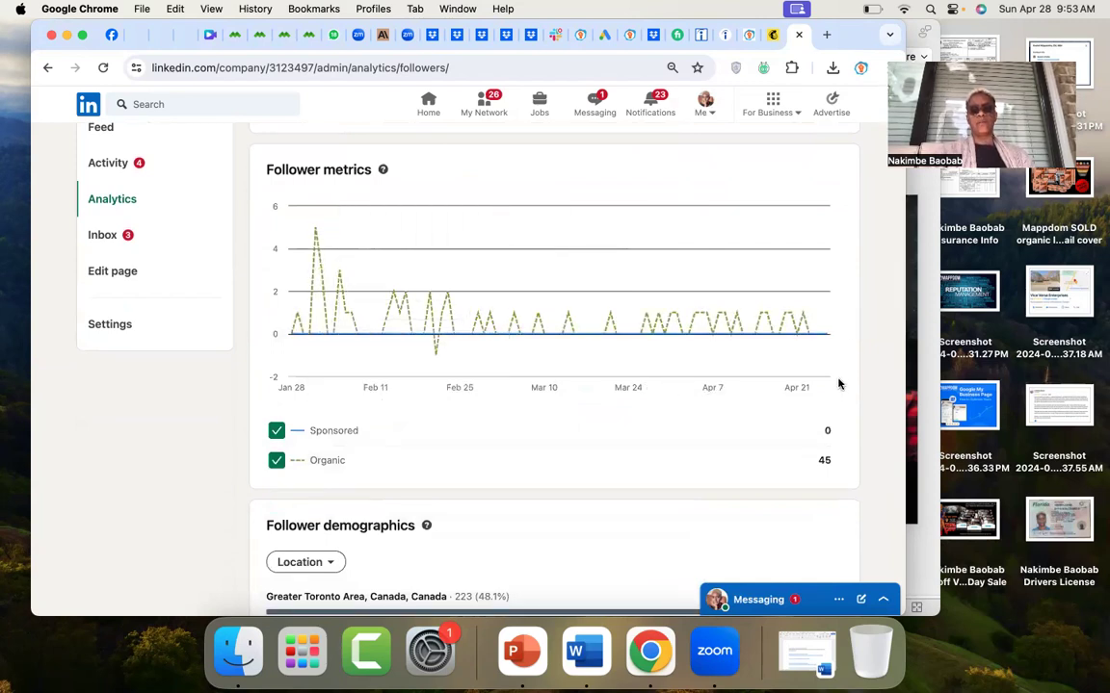
mouse_move(850, 343)
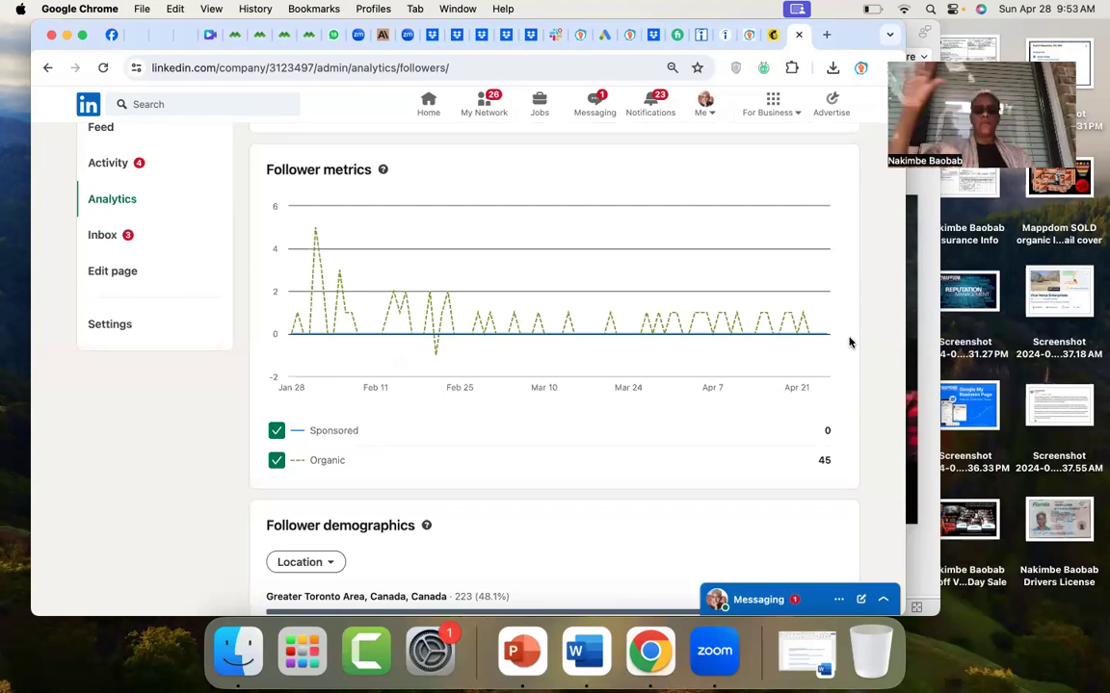
scroll(down, 3)
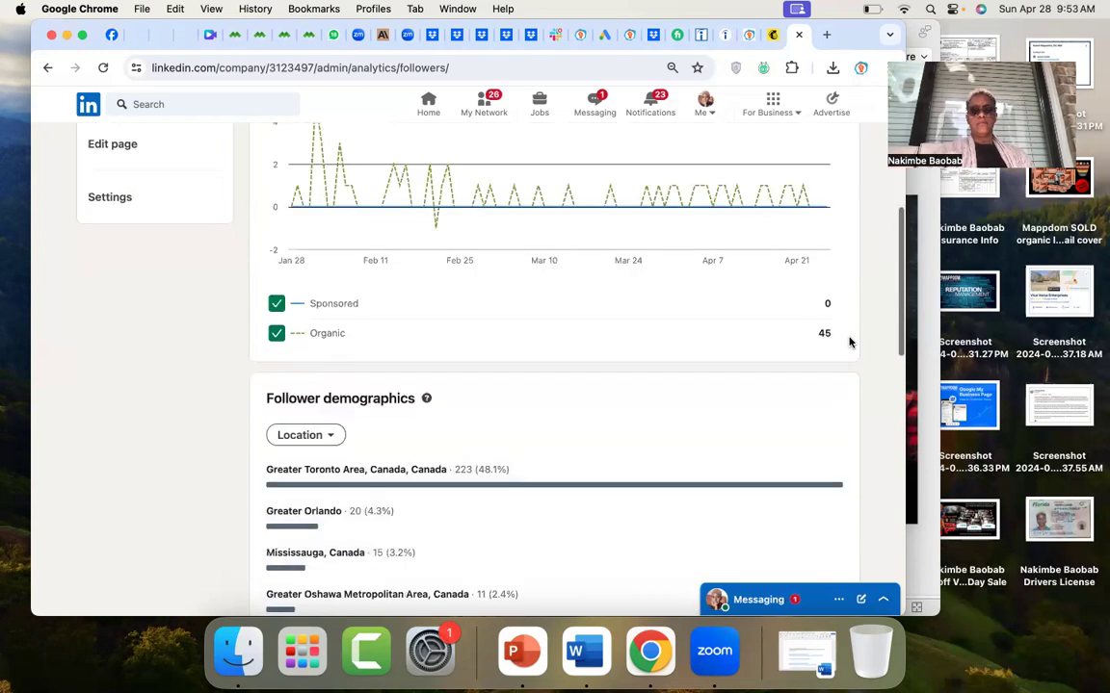
scroll(up, 3)
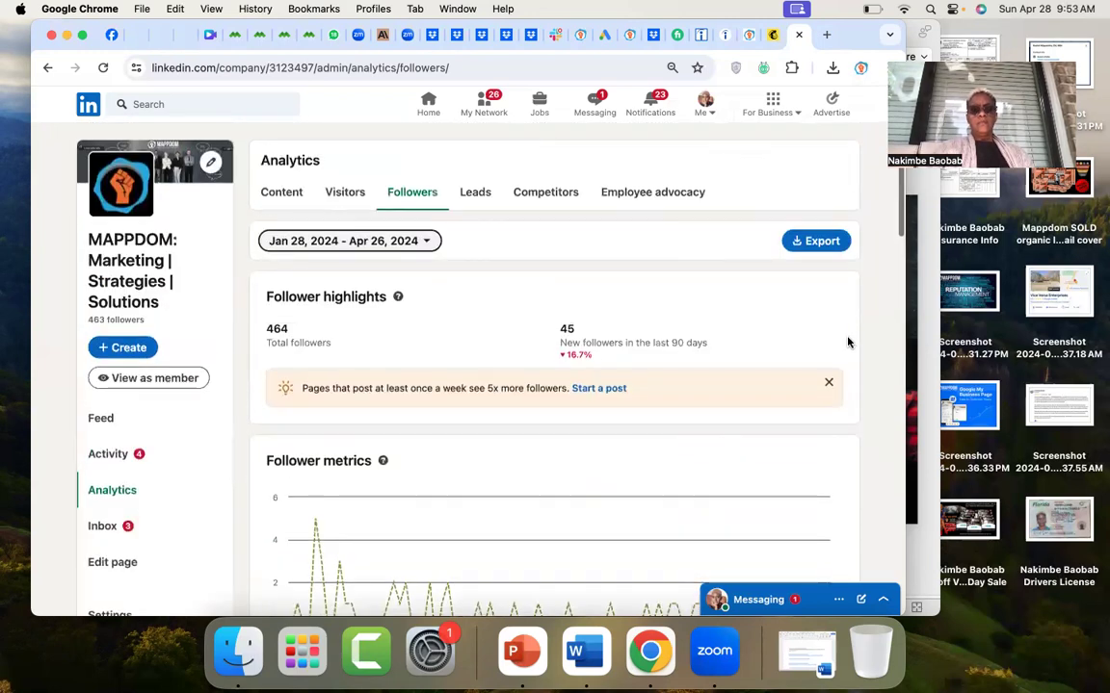
click(475, 191)
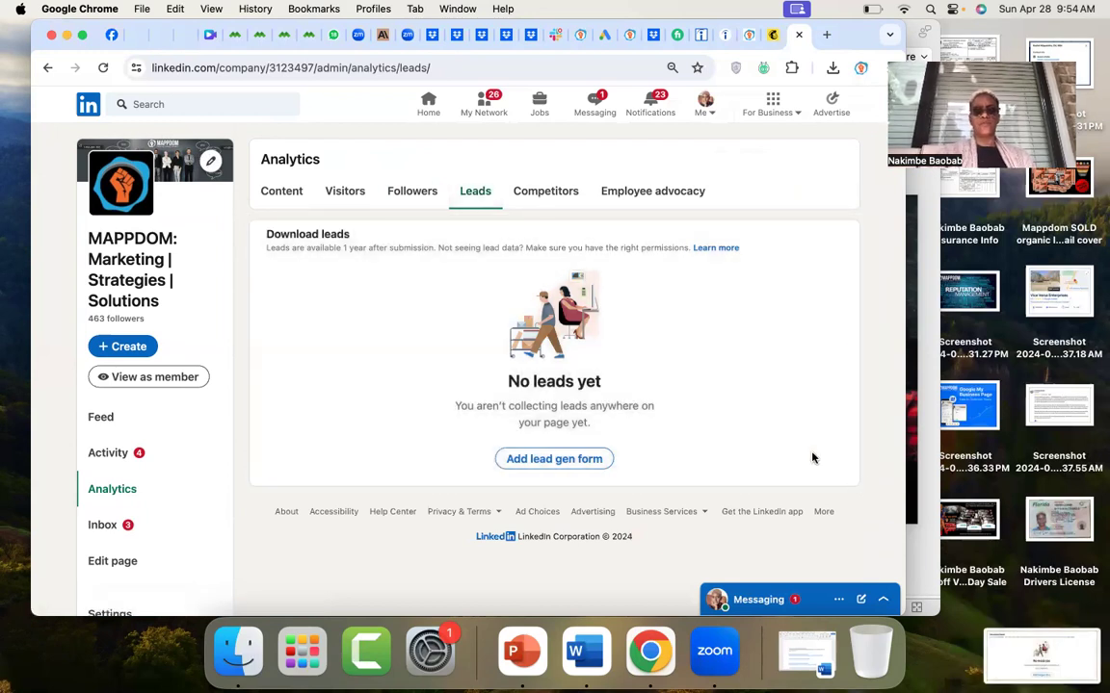
Open Competitors analytics and close the 'Welcome to Competitor Analytics' dialog.
click(545, 191)
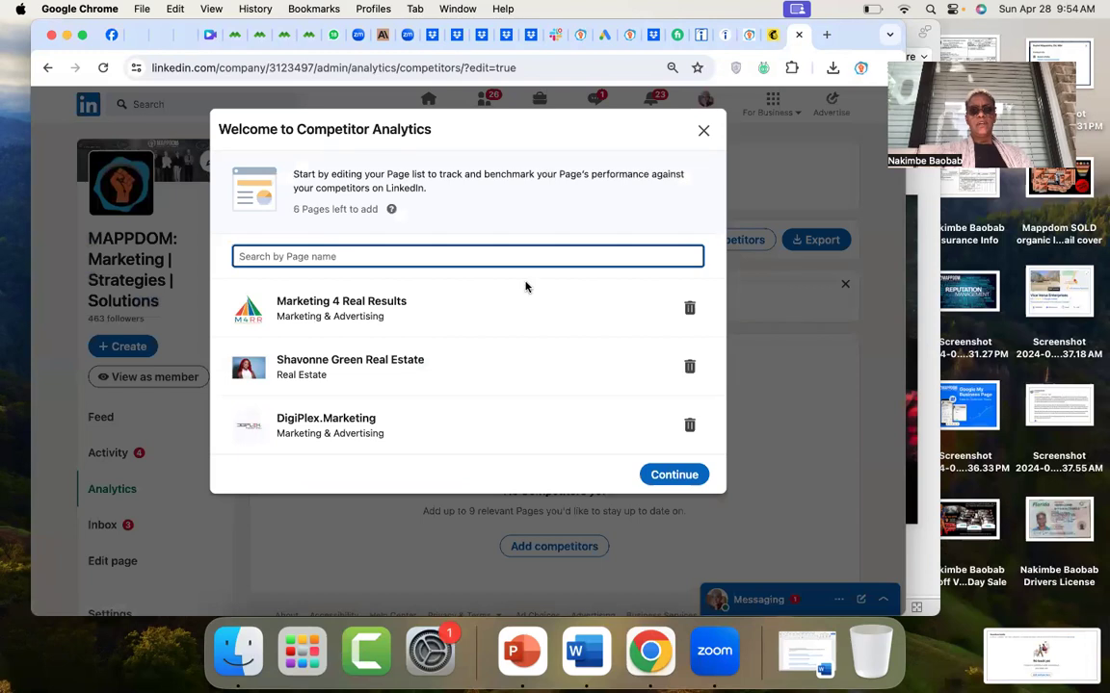
mouse_move(438, 320)
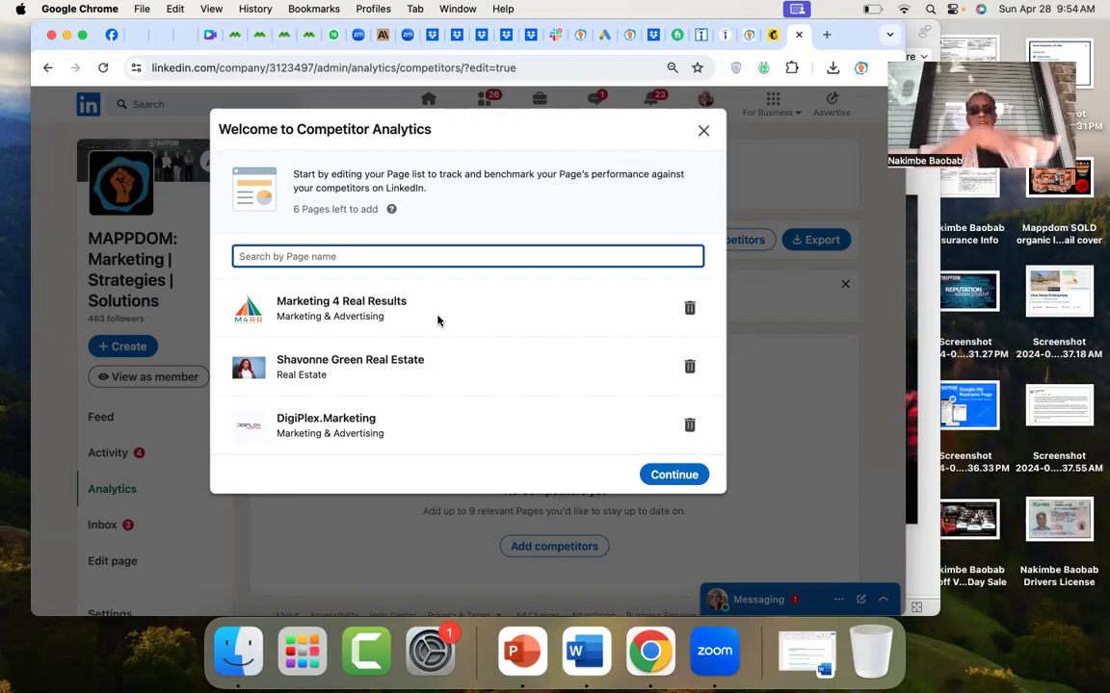
mouse_move(358, 316)
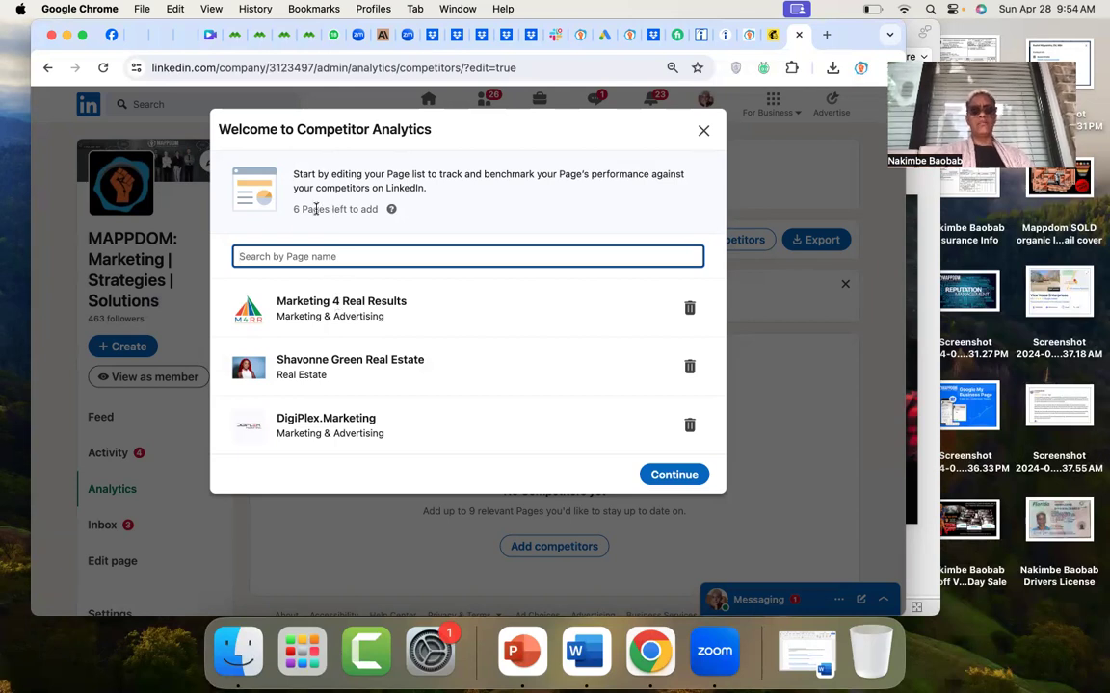
mouse_move(391, 210)
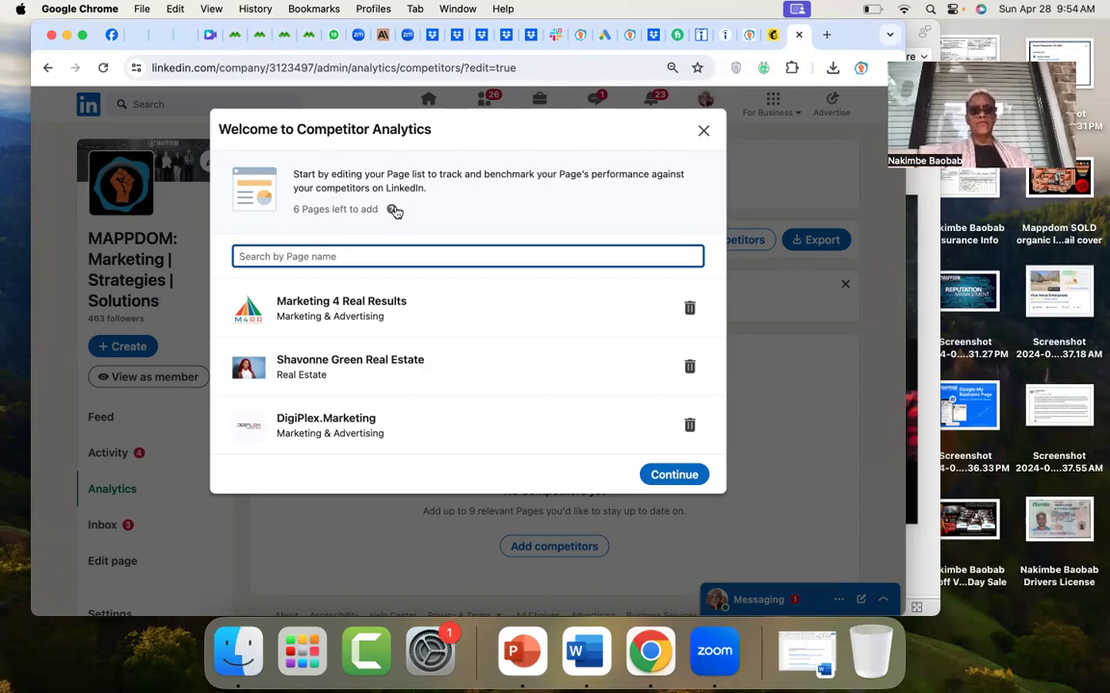
mouse_move(393, 210)
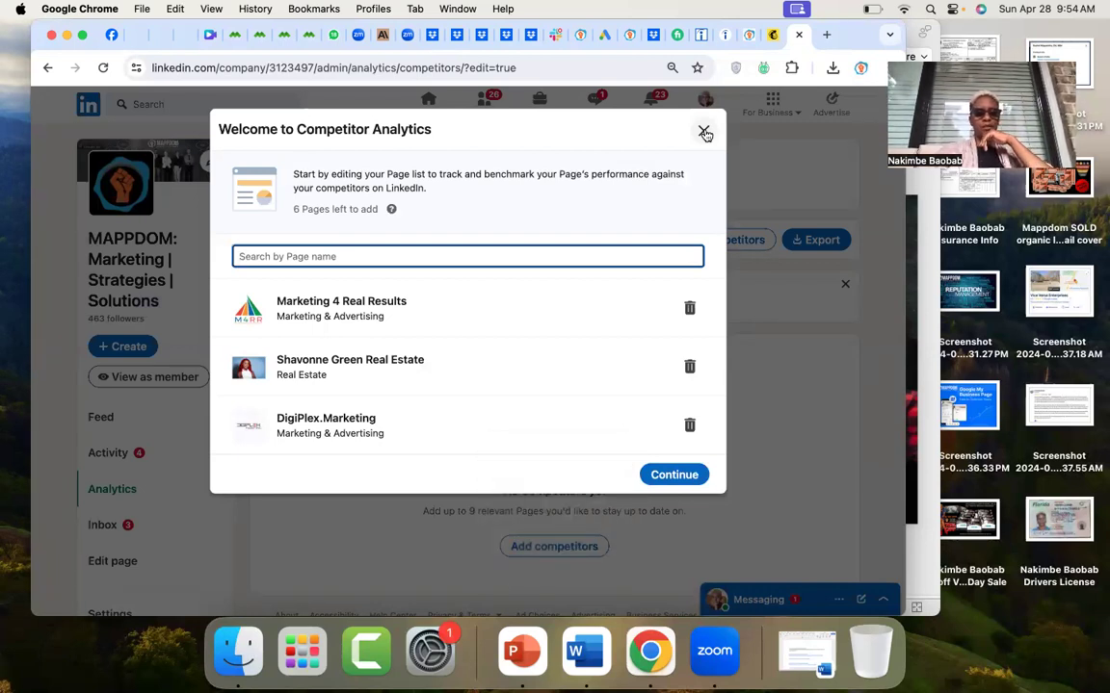
click(704, 132)
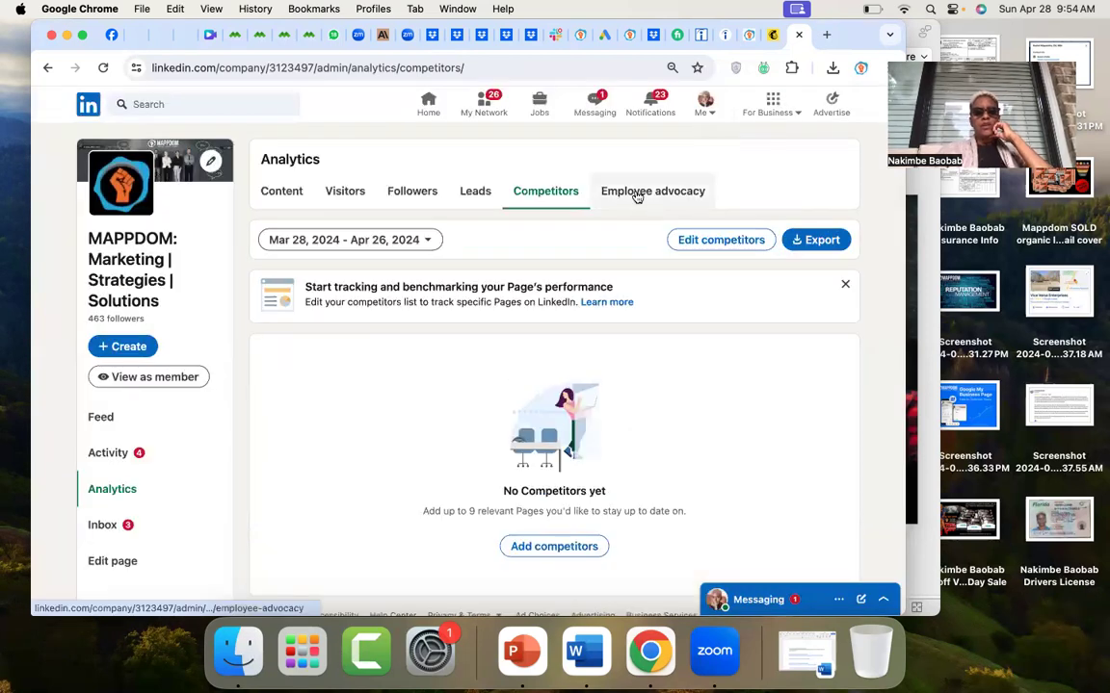
Switch to Employee advocacy analytics and view its zero-valued highlights and metrics.
click(652, 191)
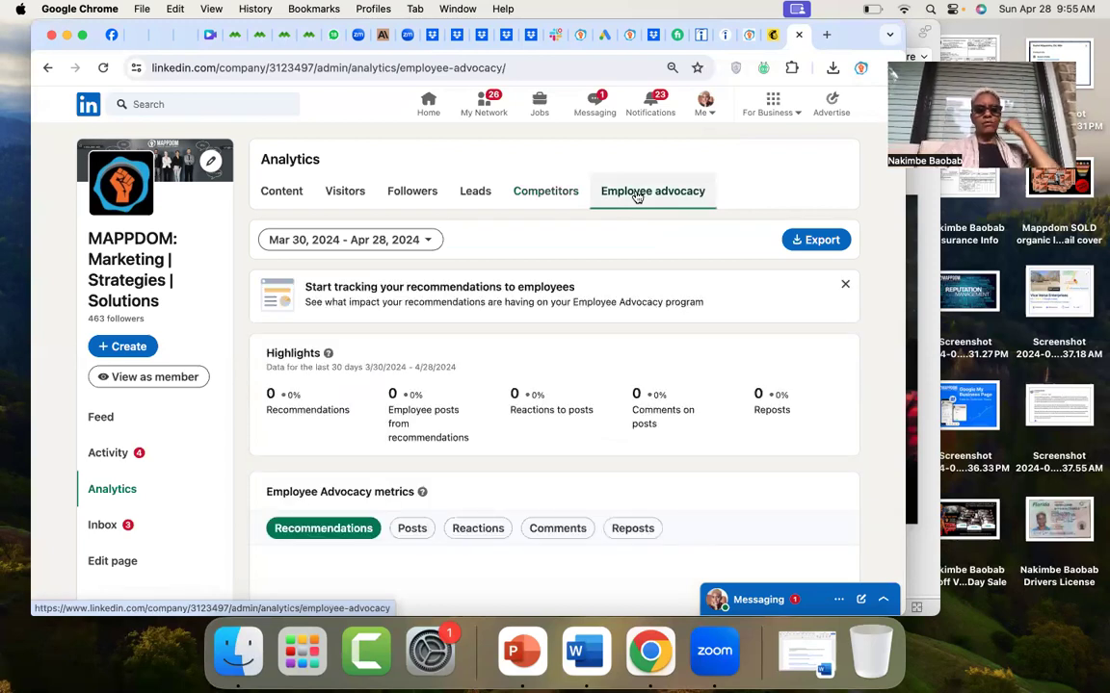
scroll(down, 3)
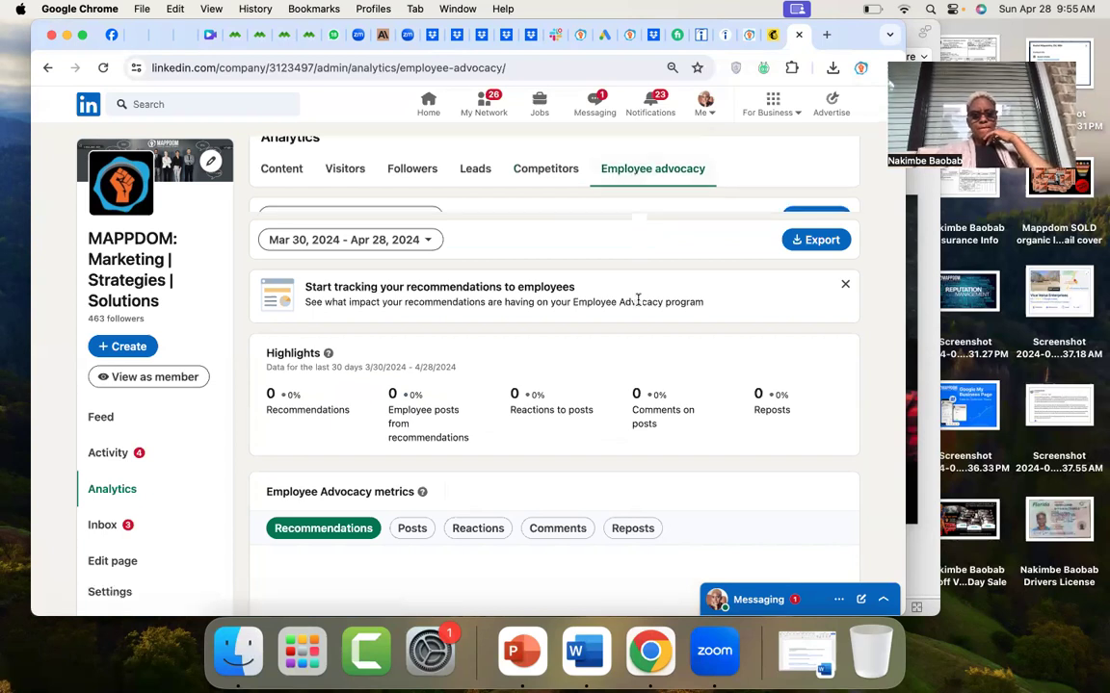
scroll(down, 3)
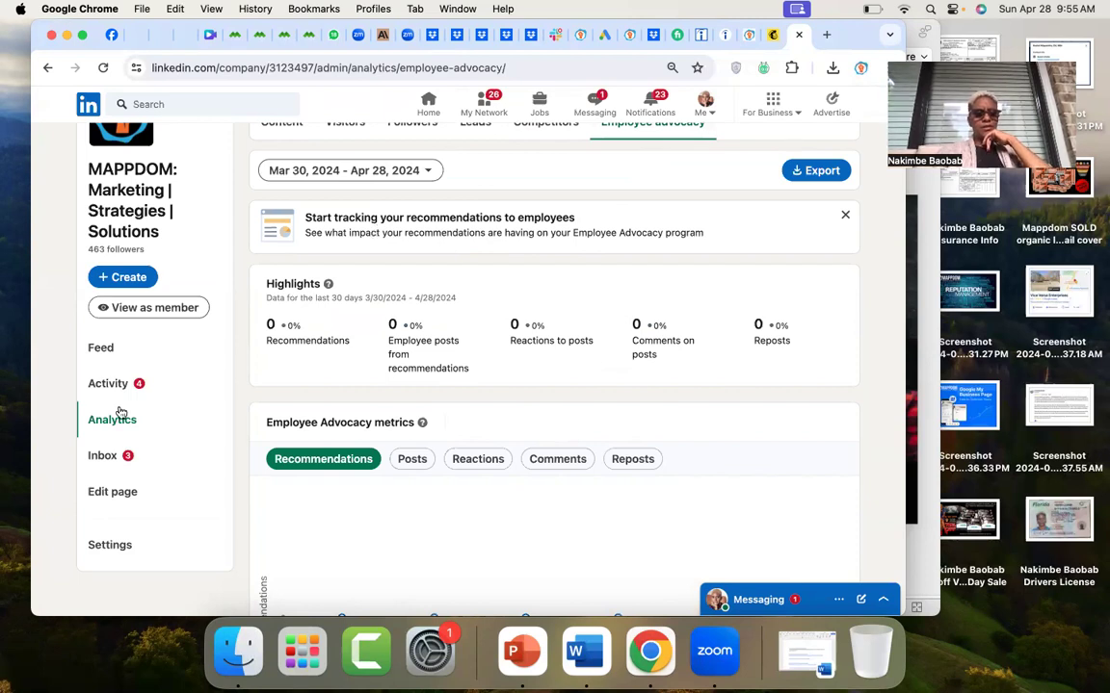
mouse_move(107, 383)
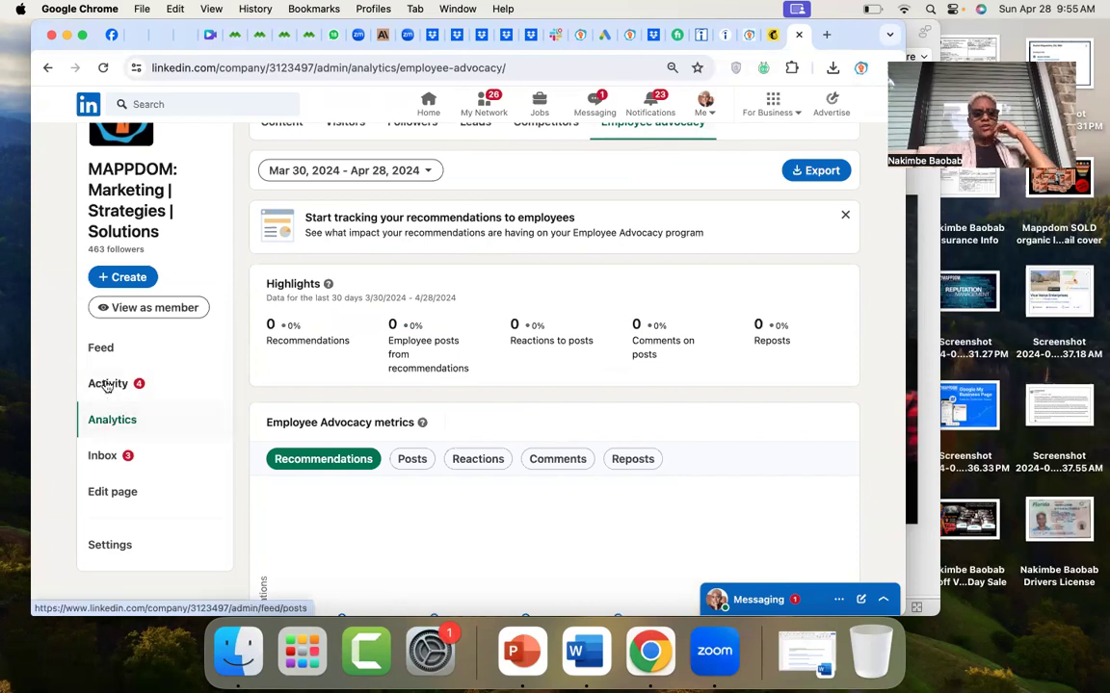
Open the company page's Activity feed and browse recent reactions and employee activity.
click(108, 384)
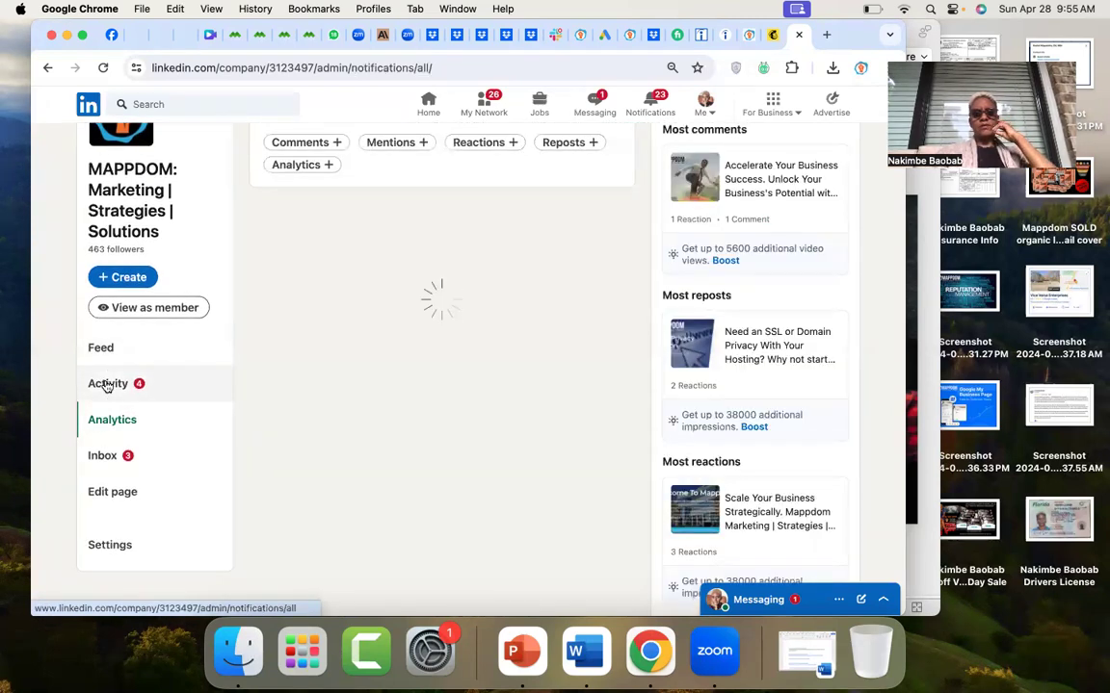
click(108, 384)
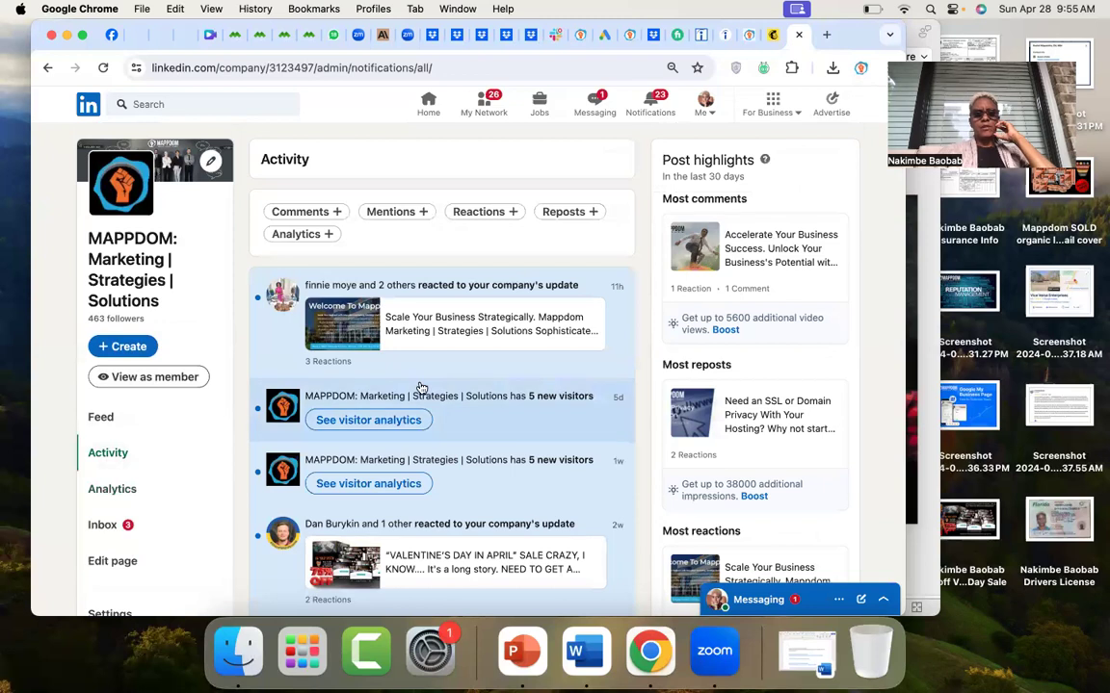
scroll(down, 3)
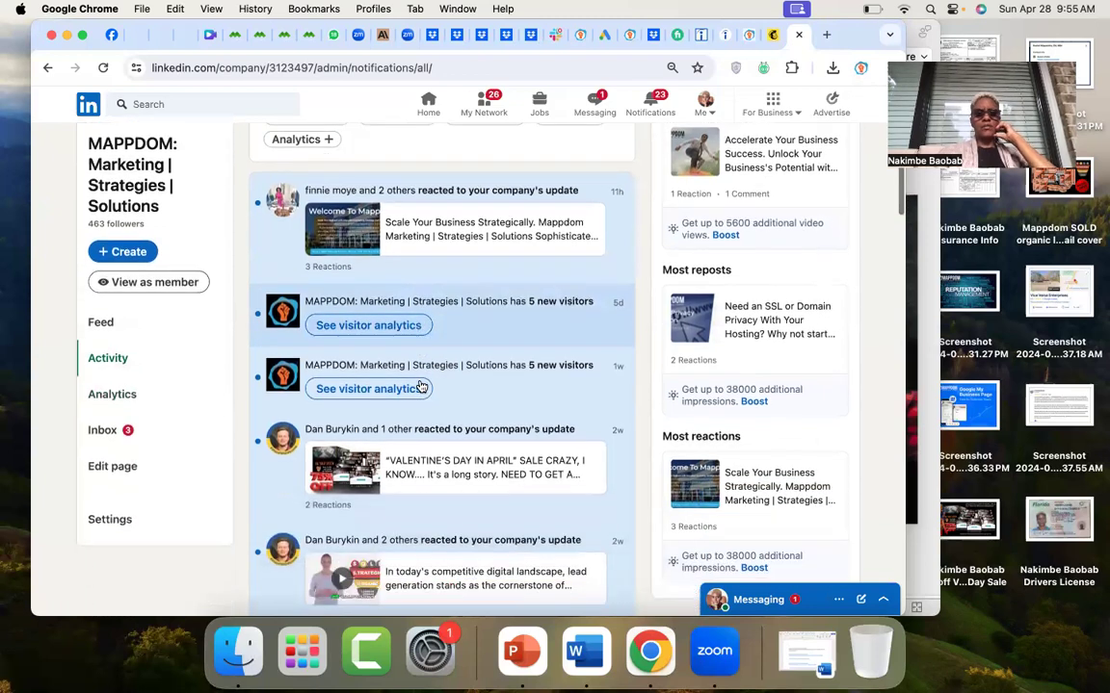
scroll(down, 3)
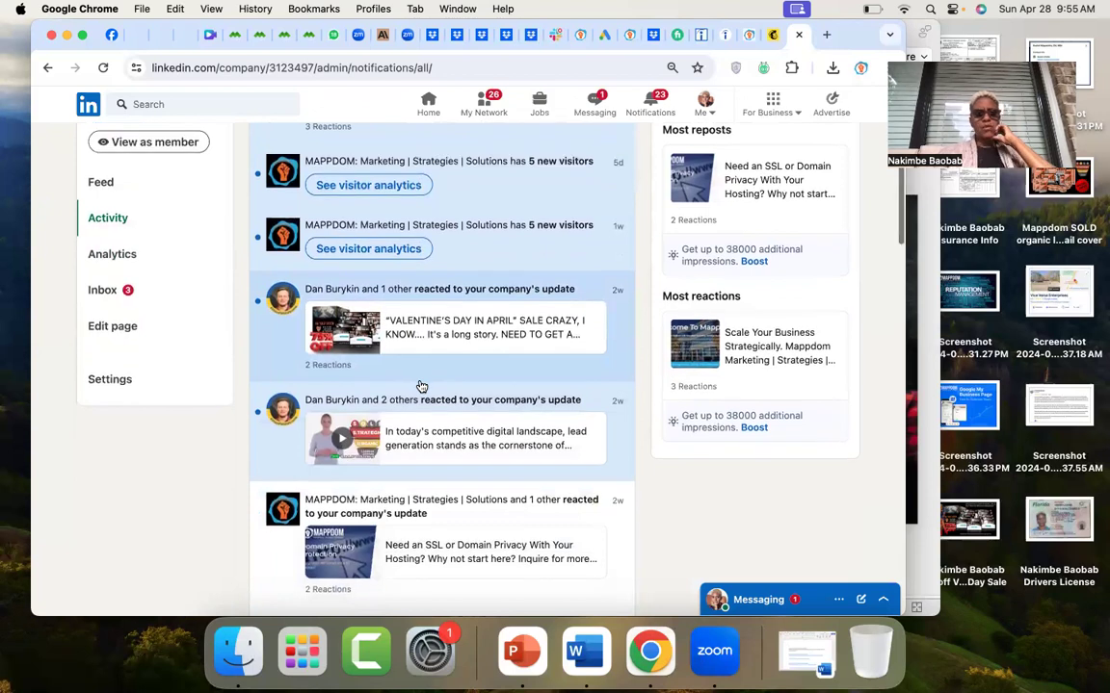
scroll(down, 3)
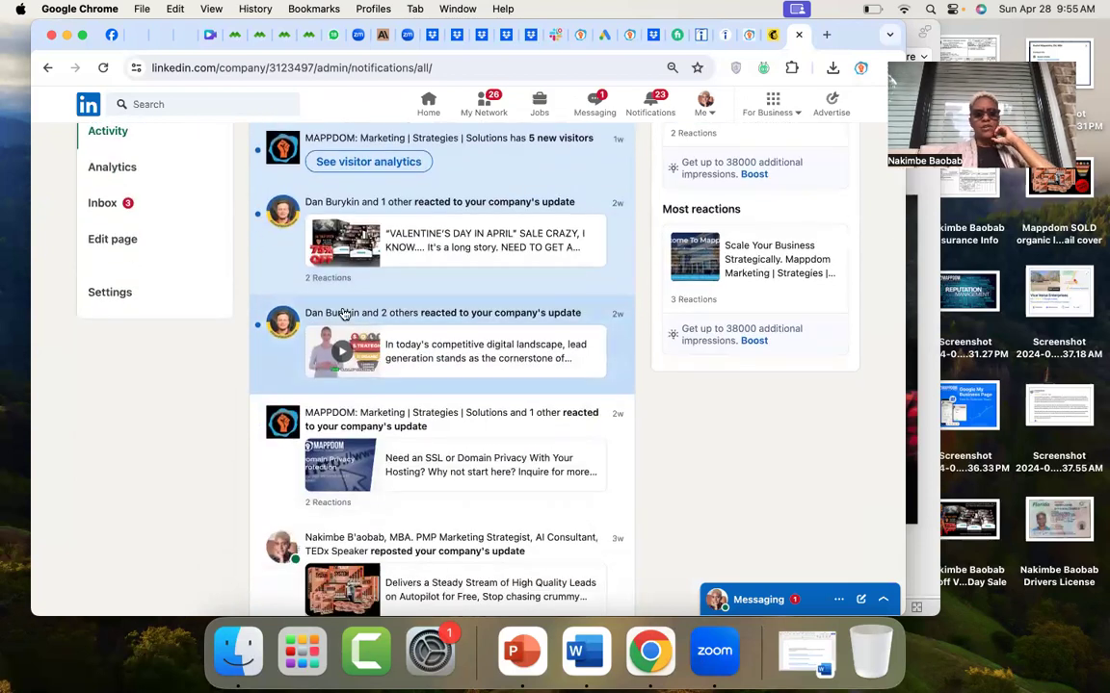
mouse_move(513, 326)
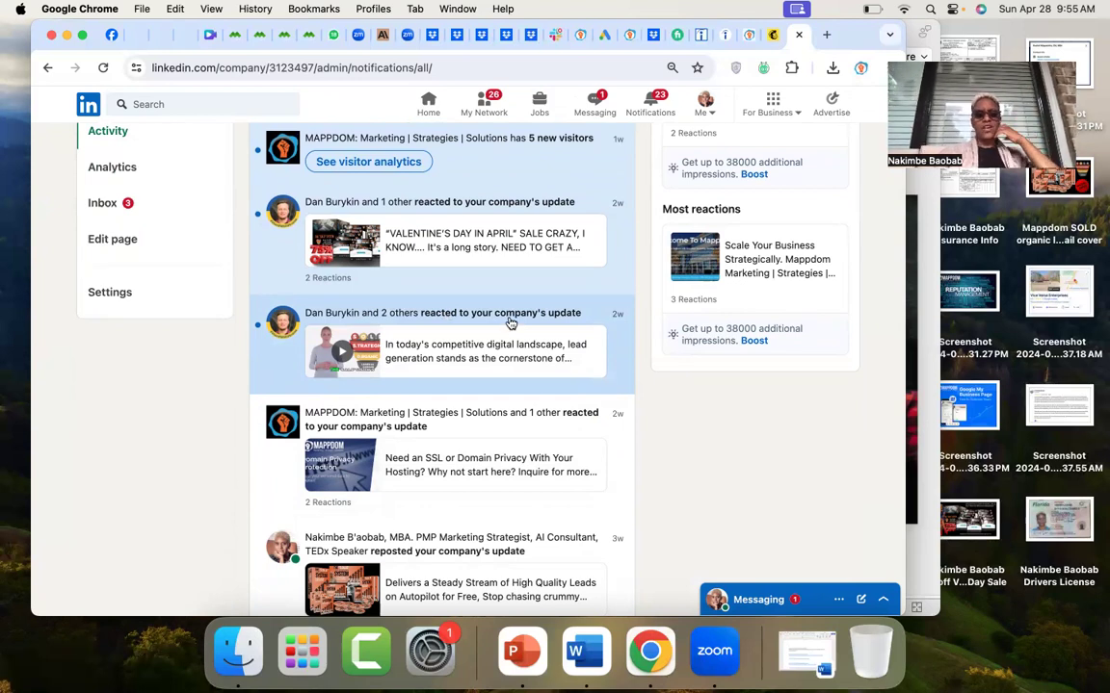
scroll(down, 3)
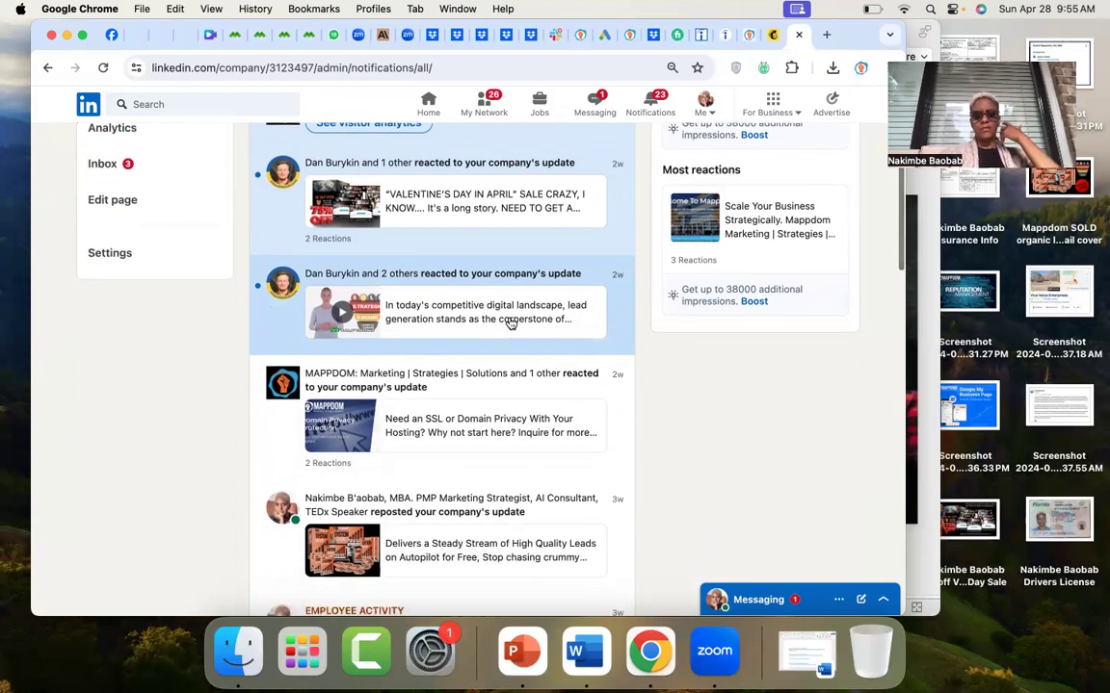
scroll(up, 3)
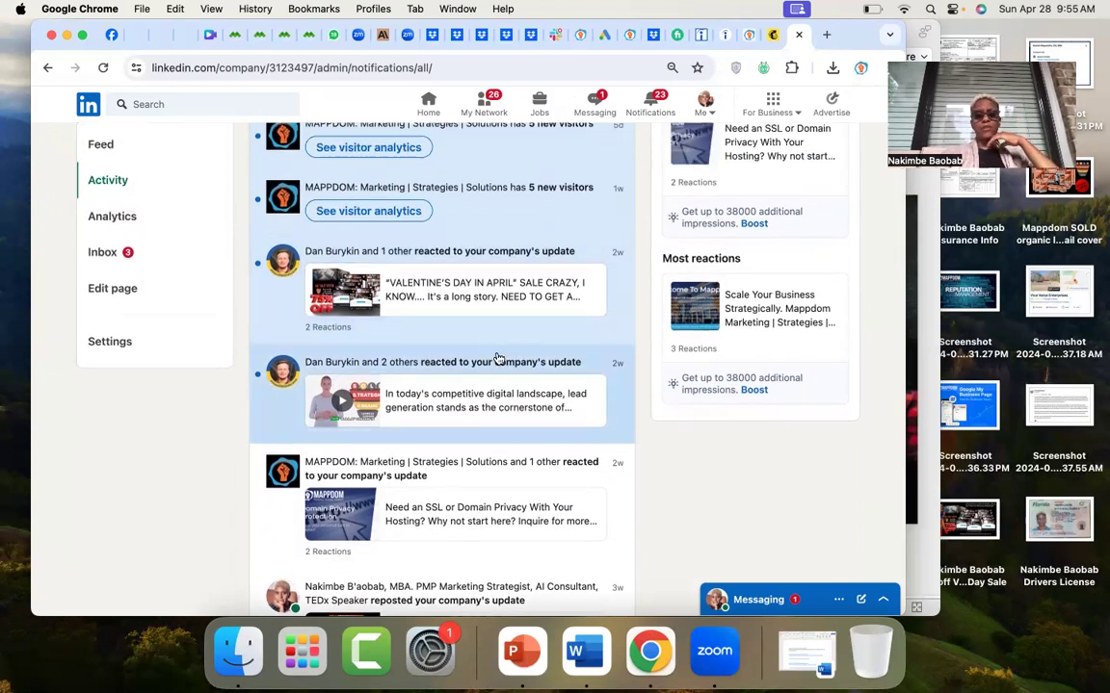
mouse_move(992, 43)
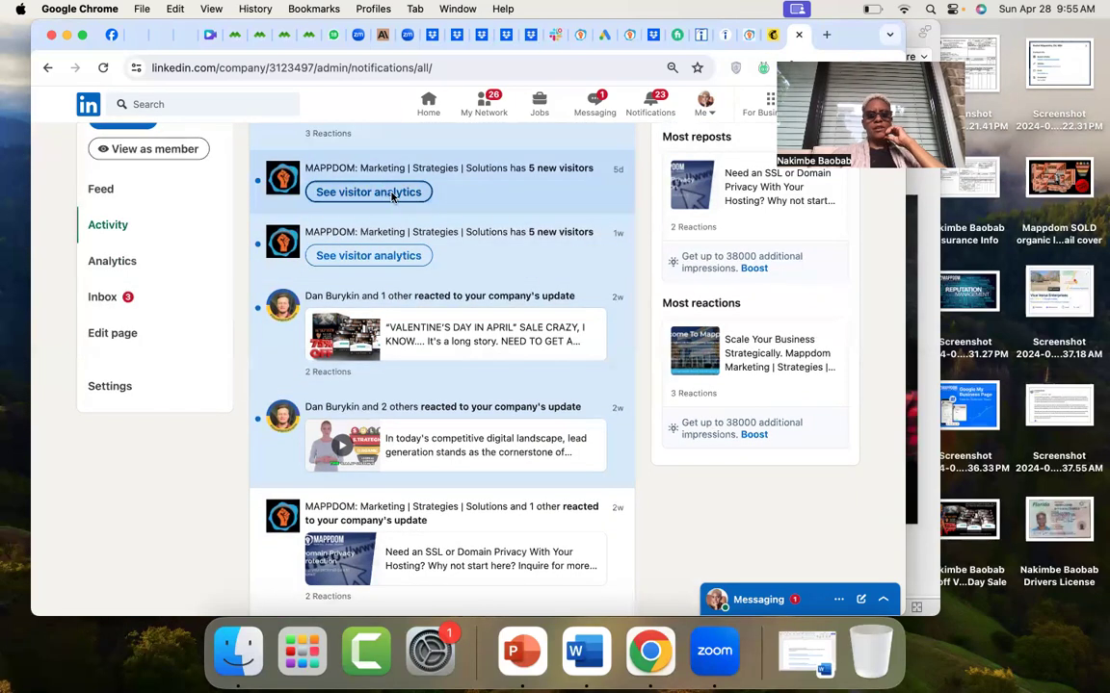
mouse_move(174, 303)
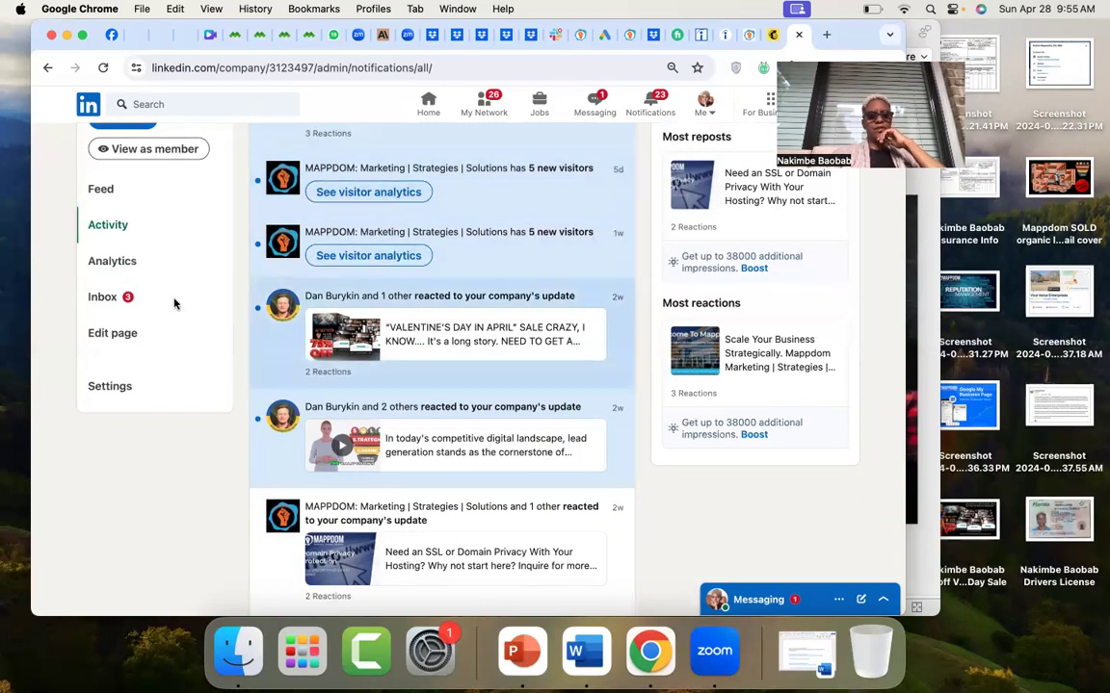
Scroll further down to older reactions, reposts and visitor notifications.
scroll(down, 3)
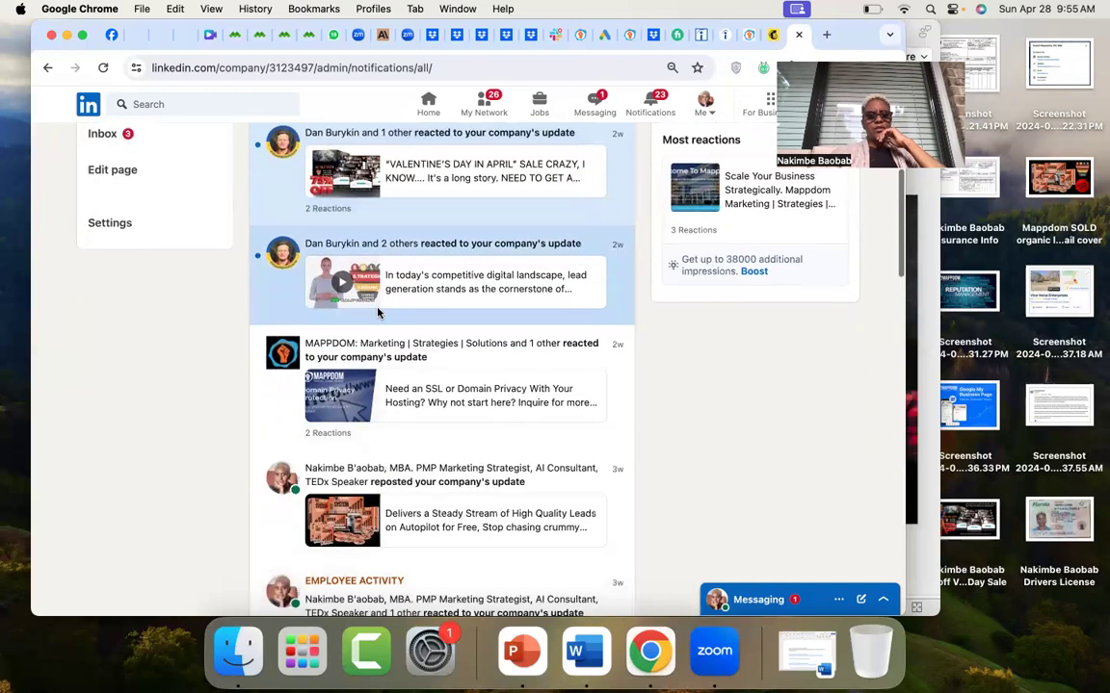
scroll(down, 3)
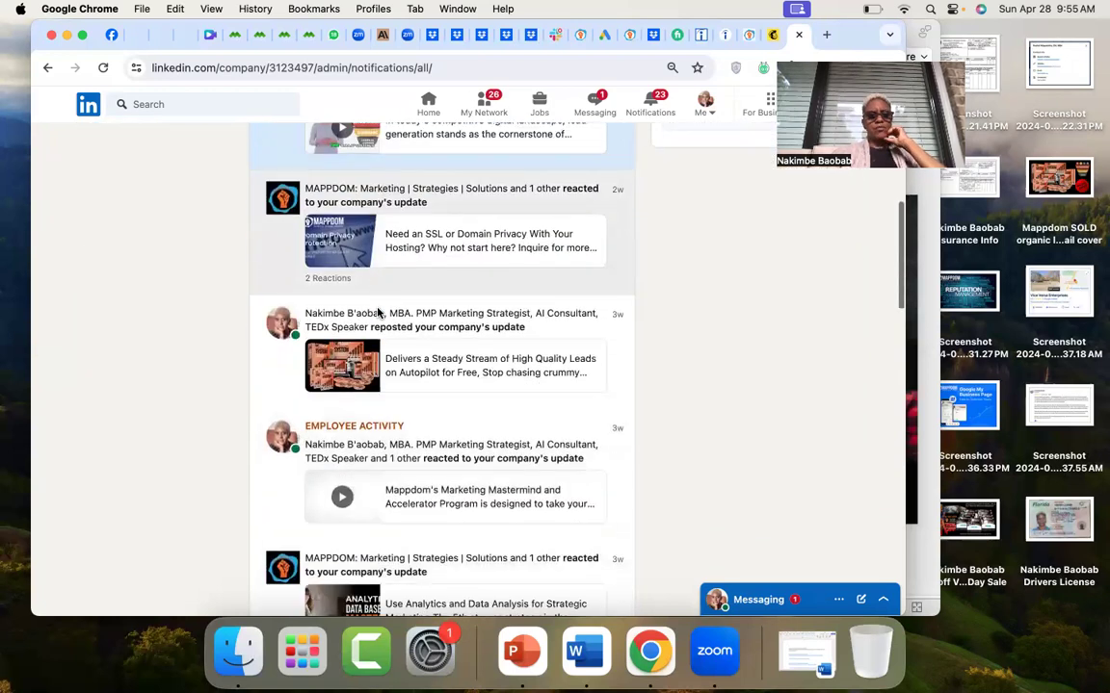
scroll(down, 3)
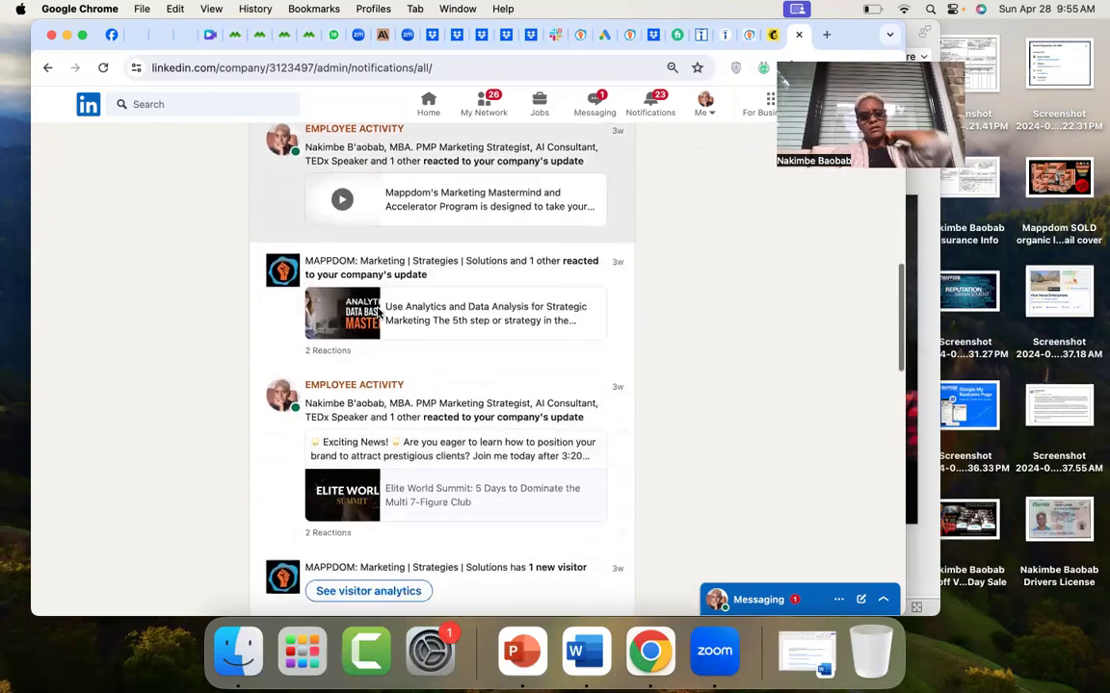
scroll(down, 3)
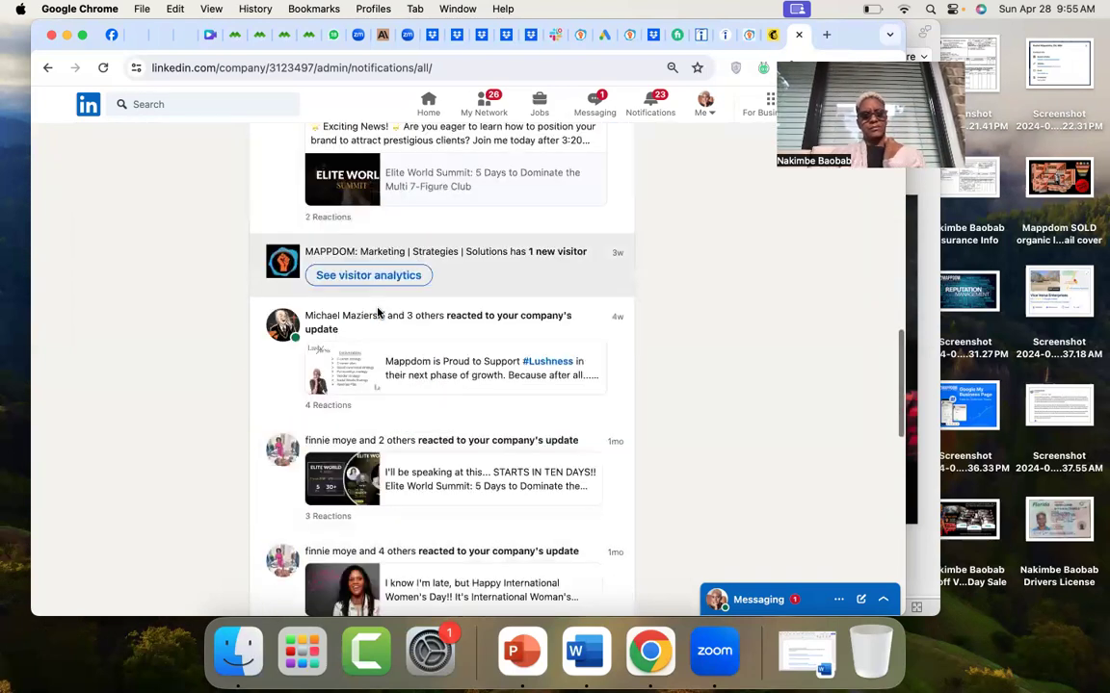
scroll(down, 3)
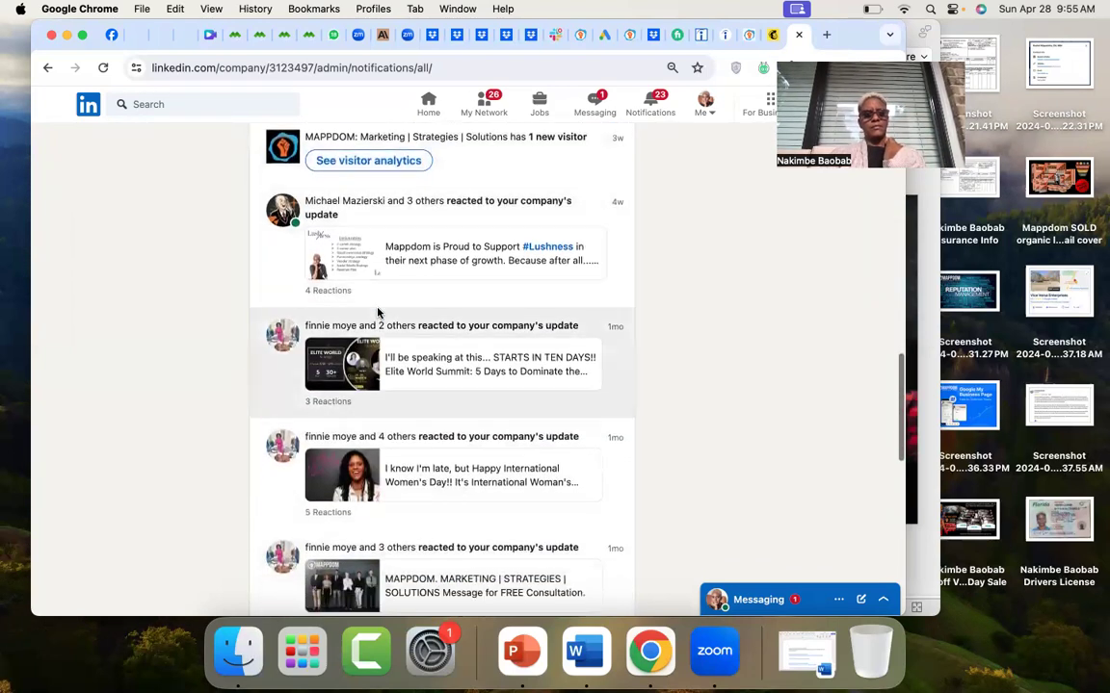
scroll(down, 3)
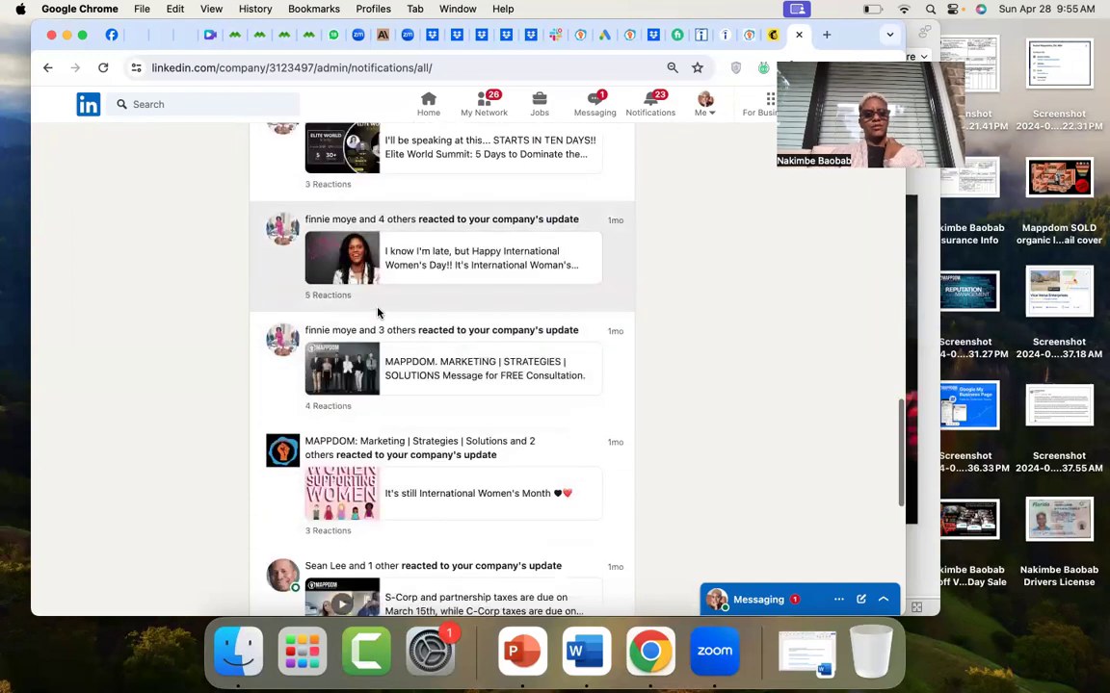
scroll(down, 3)
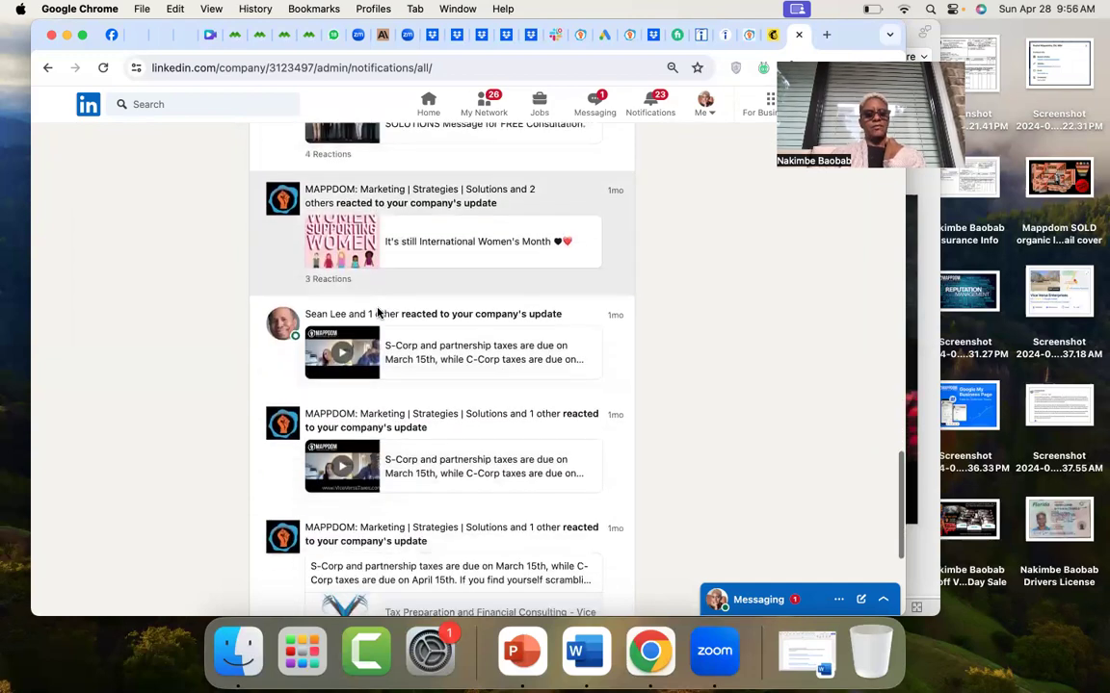
scroll(down, 3)
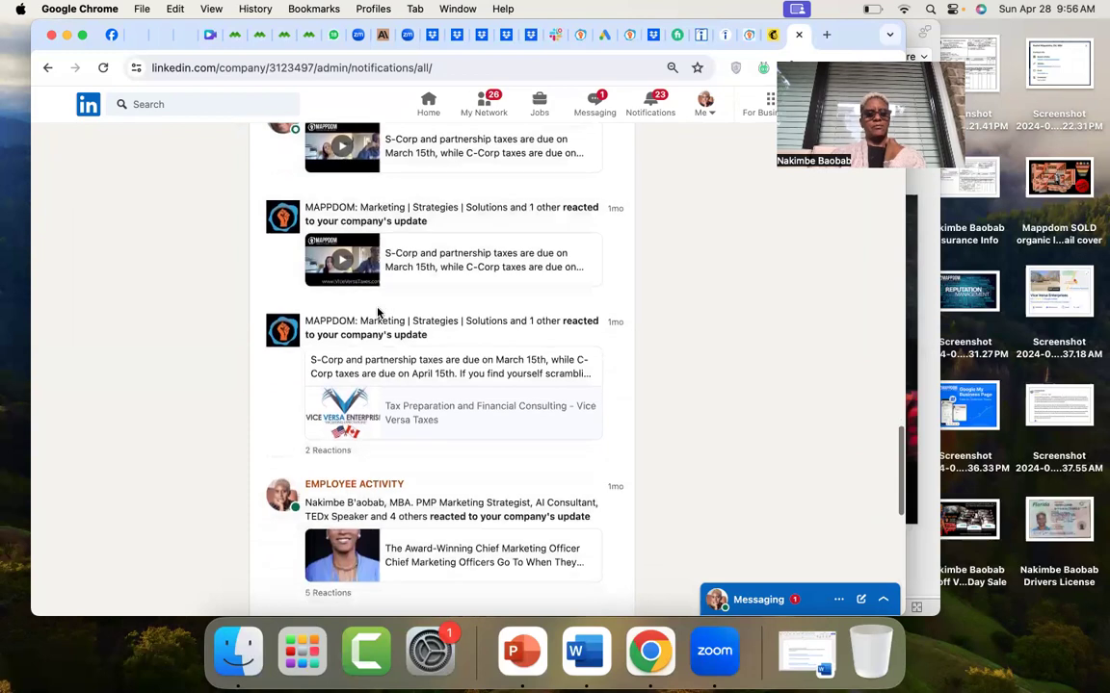
scroll(down, 3)
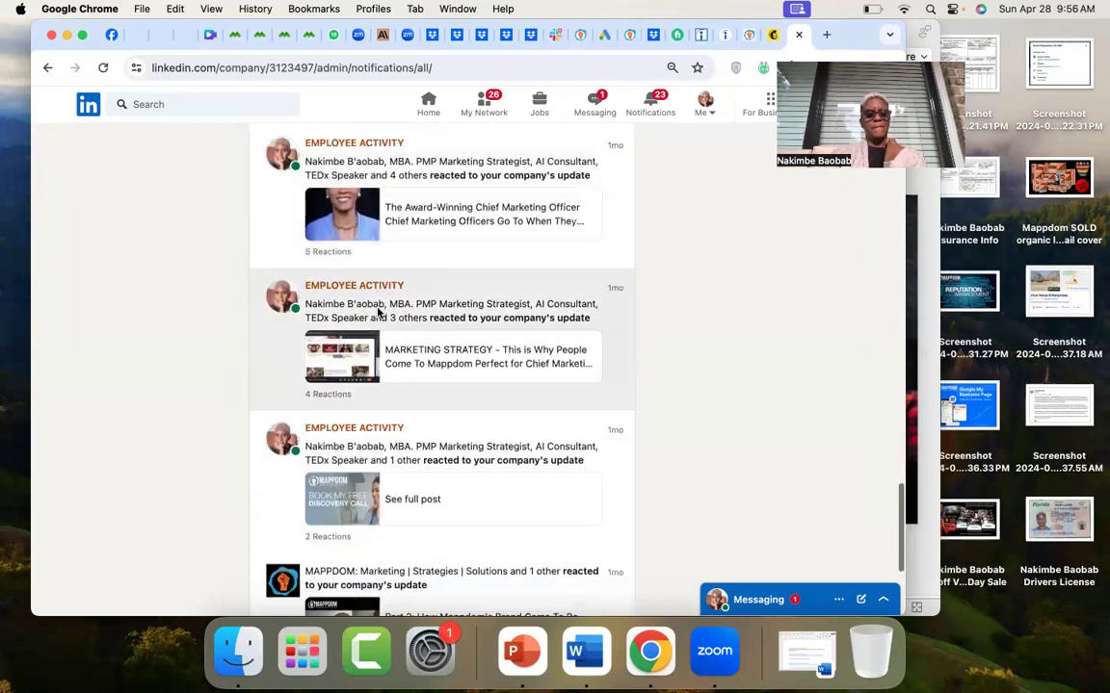
scroll(down, 3)
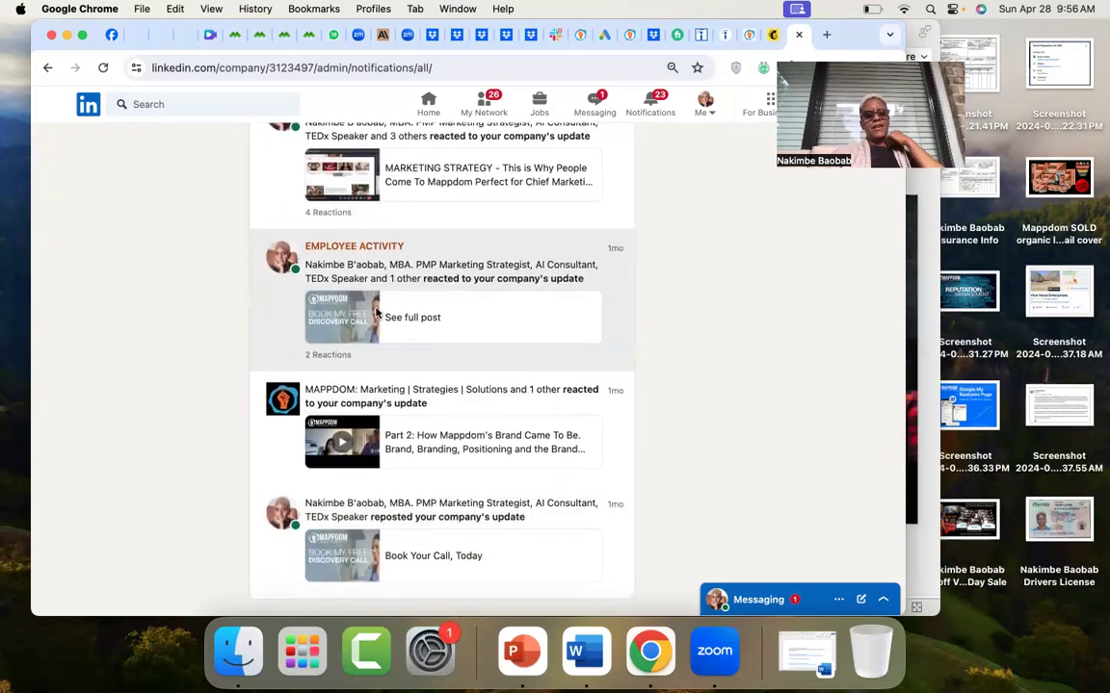